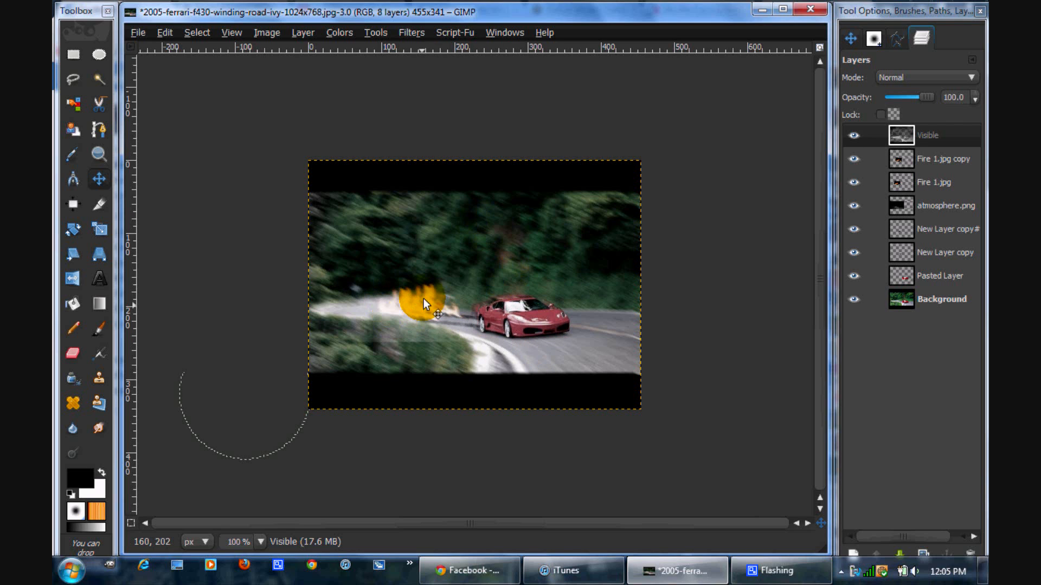
- Erase the flames trailing behind the Ferrari on the Fire 1.jpg copy layer, then select atmosphere.png
drag(425, 302, 464, 335)
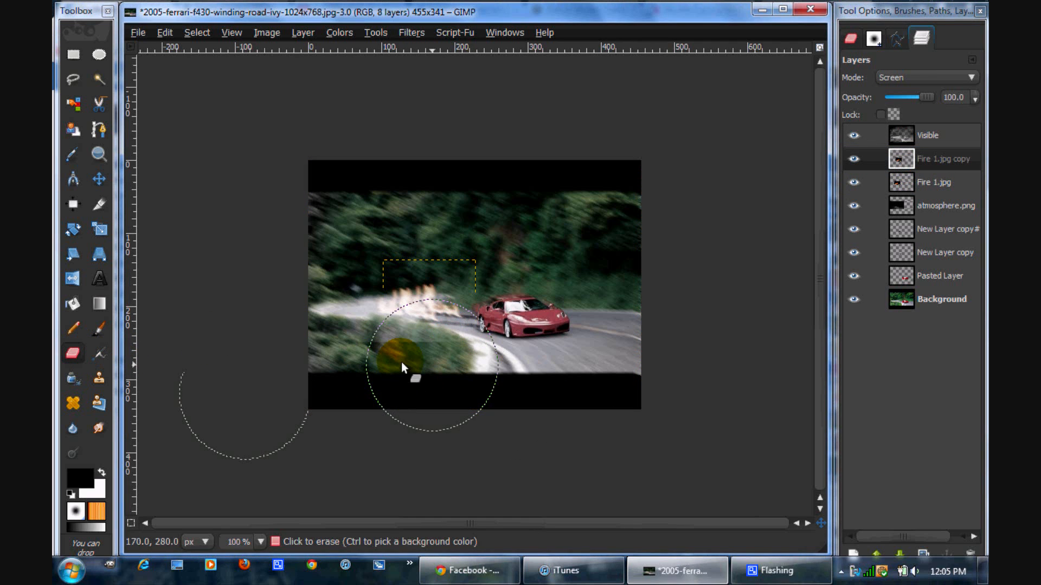
click(945, 206)
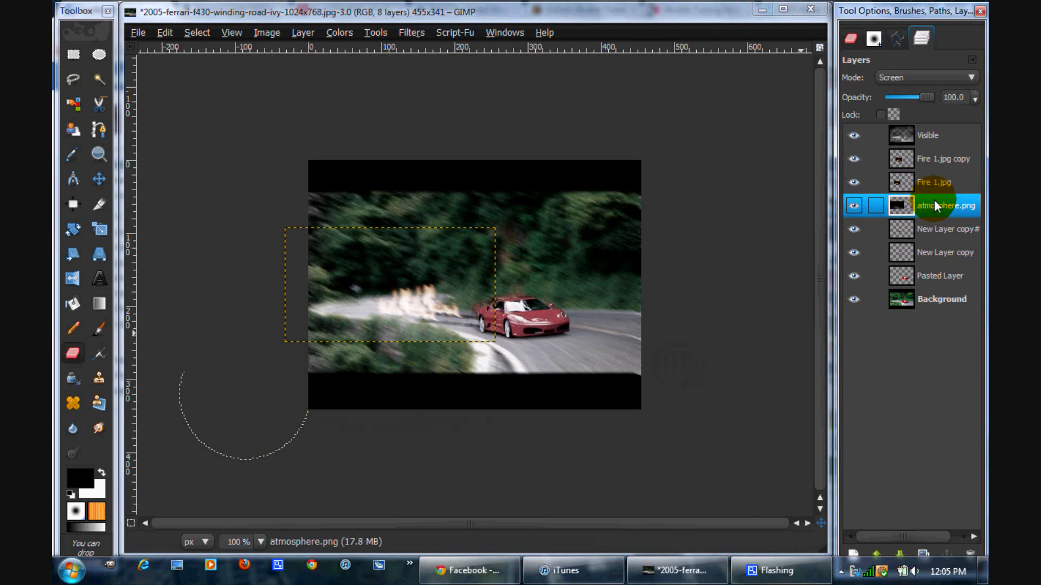
click(422, 382)
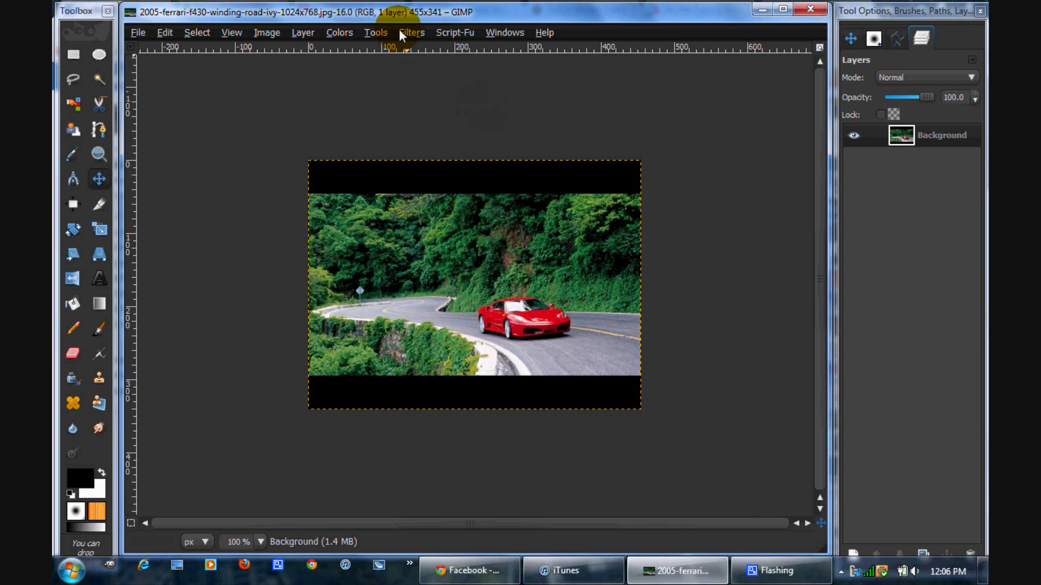
mouse_move(424, 281)
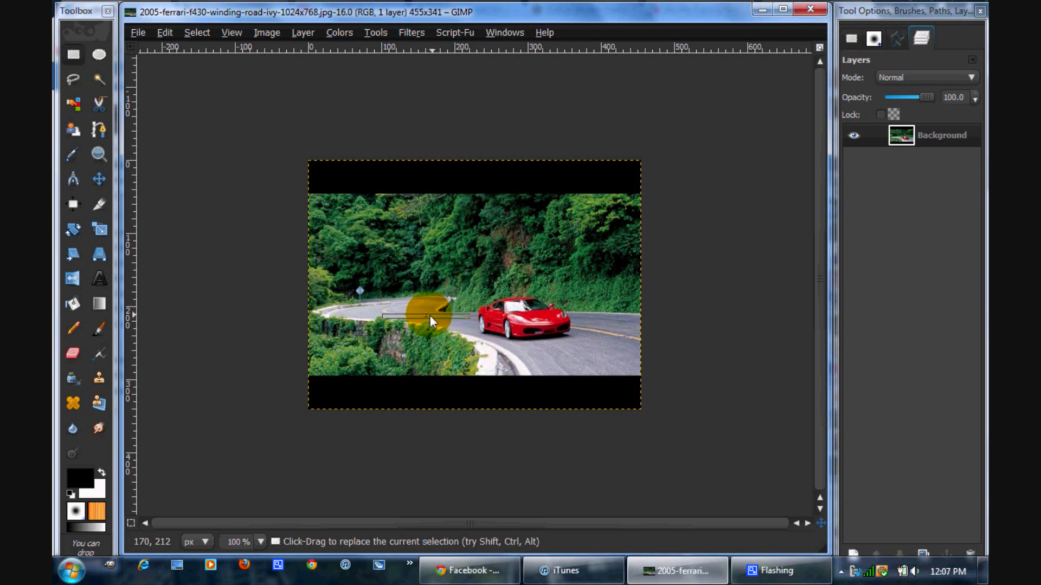
- Add a transparent new layer and bucket-fill the strip behind the Ferrari with black
click(302, 32)
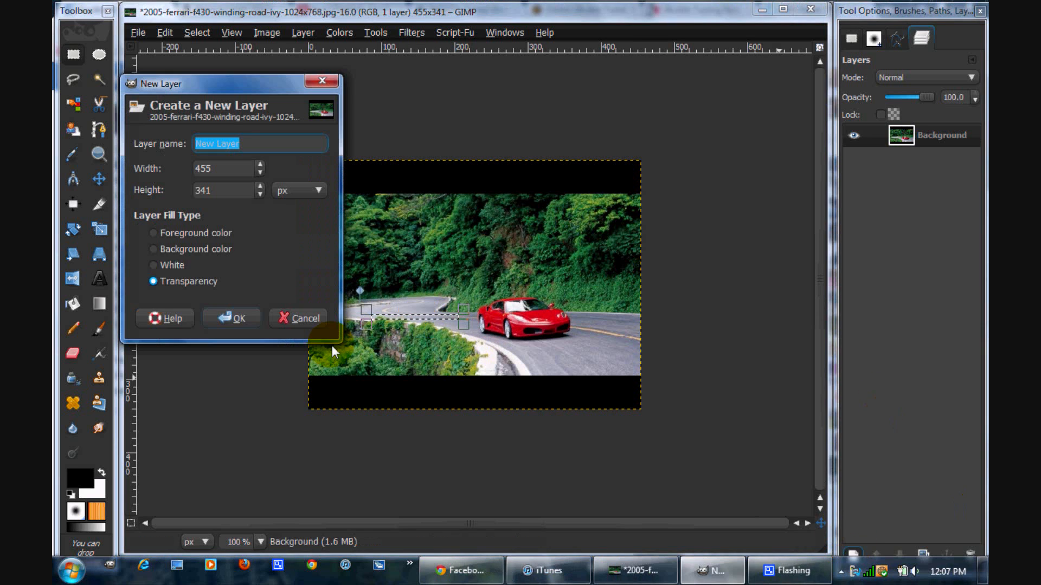
click(231, 319)
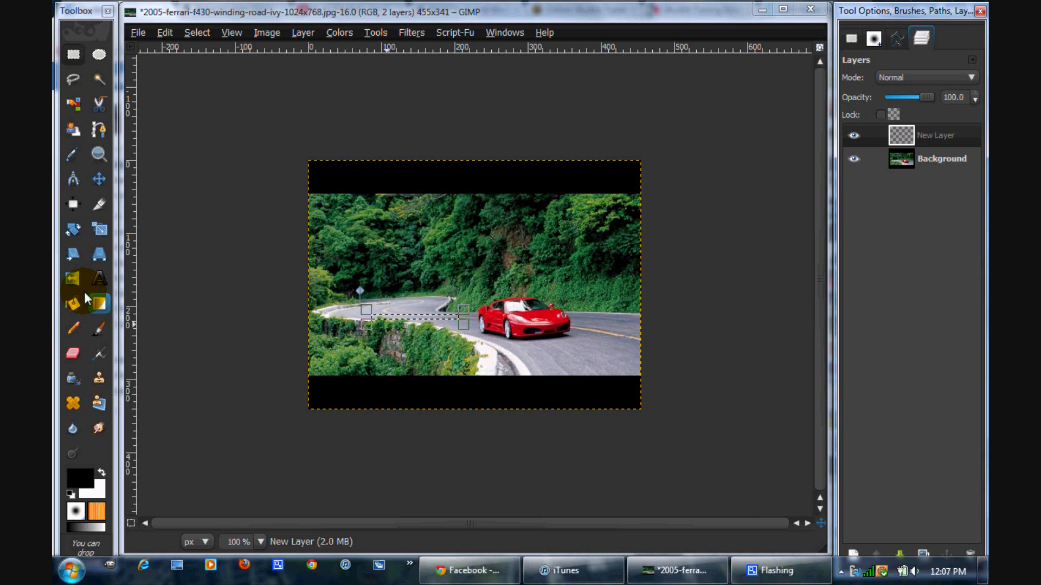
click(71, 304)
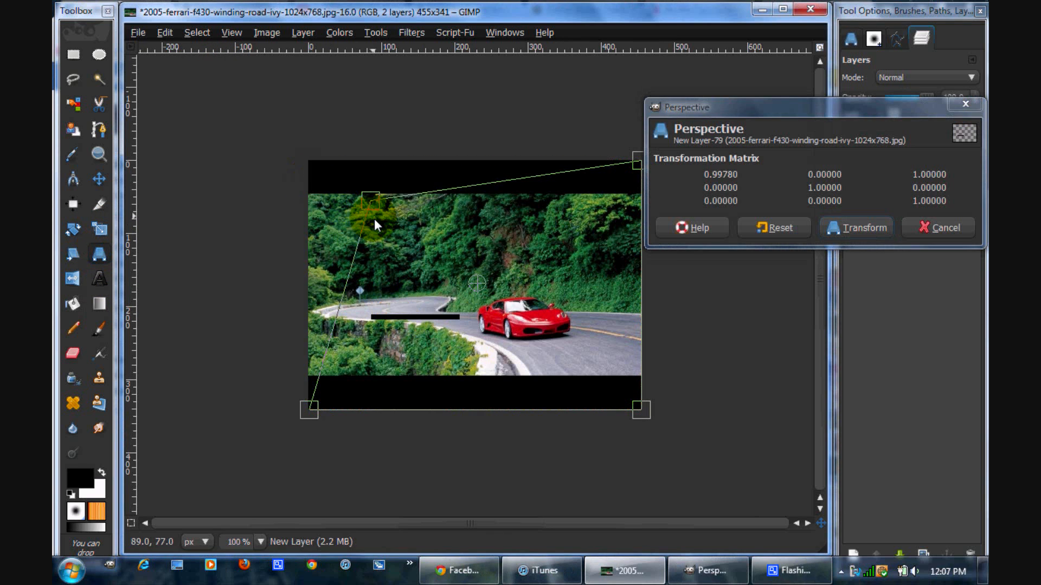
- Drag the black strip's corner handles into a tapered perspective streak and apply the transform
drag(635, 160, 641, 213)
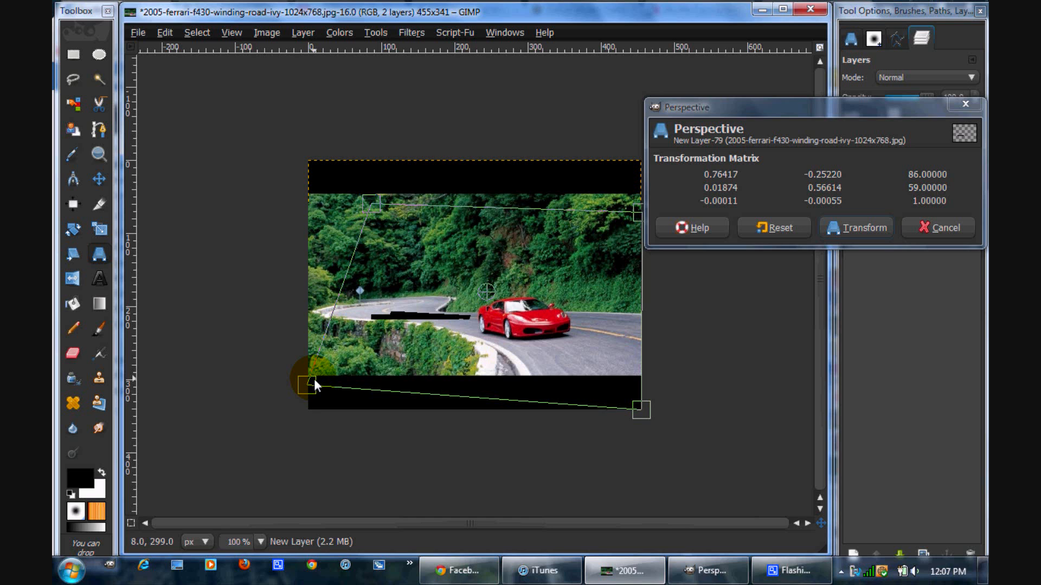
click(856, 227)
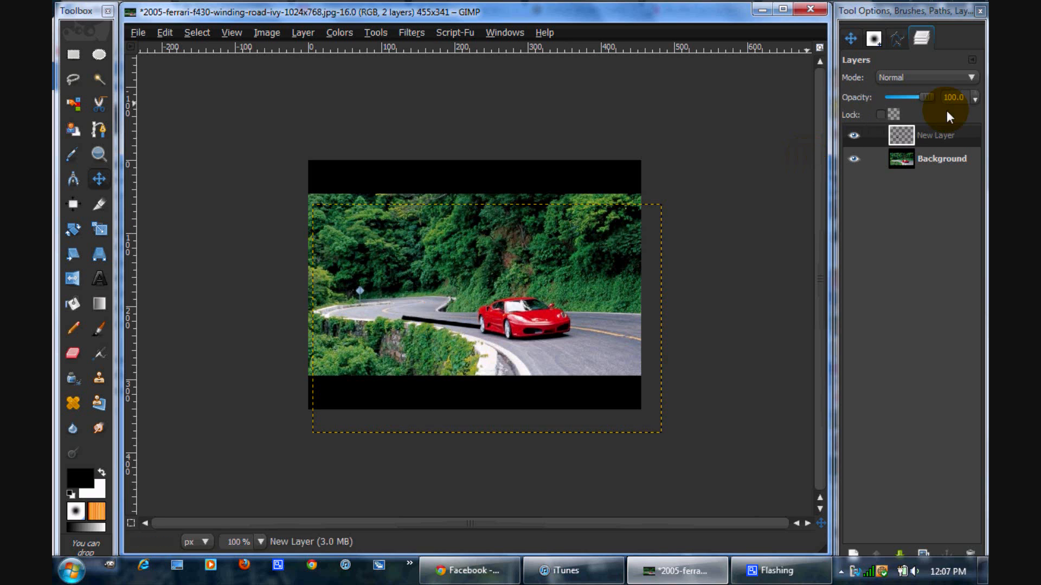
- Set the streak layer to Overlay, nudge it behind the car, and offset its duplicate up-right
click(926, 77)
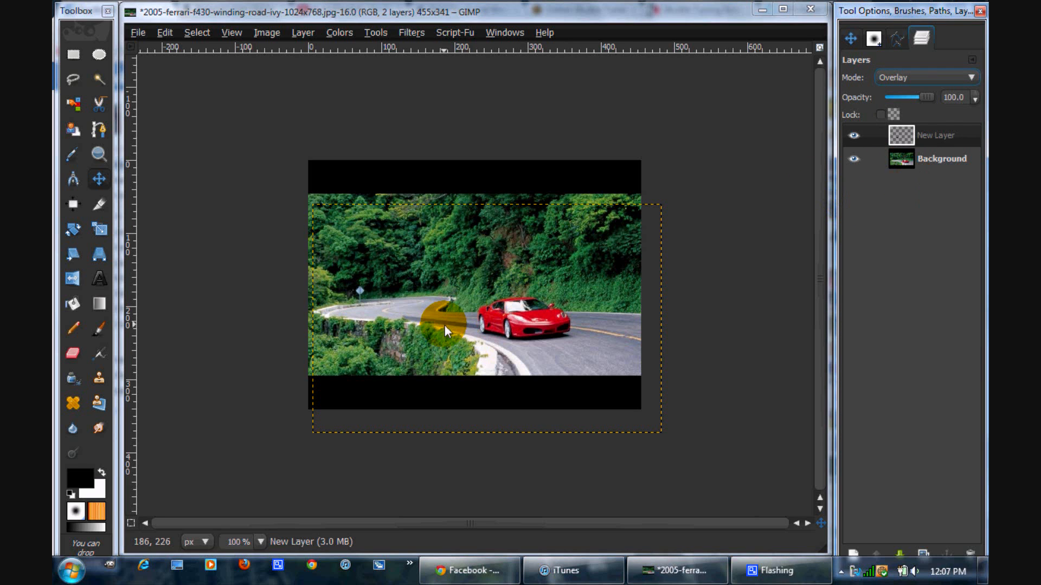
drag(444, 332, 458, 330)
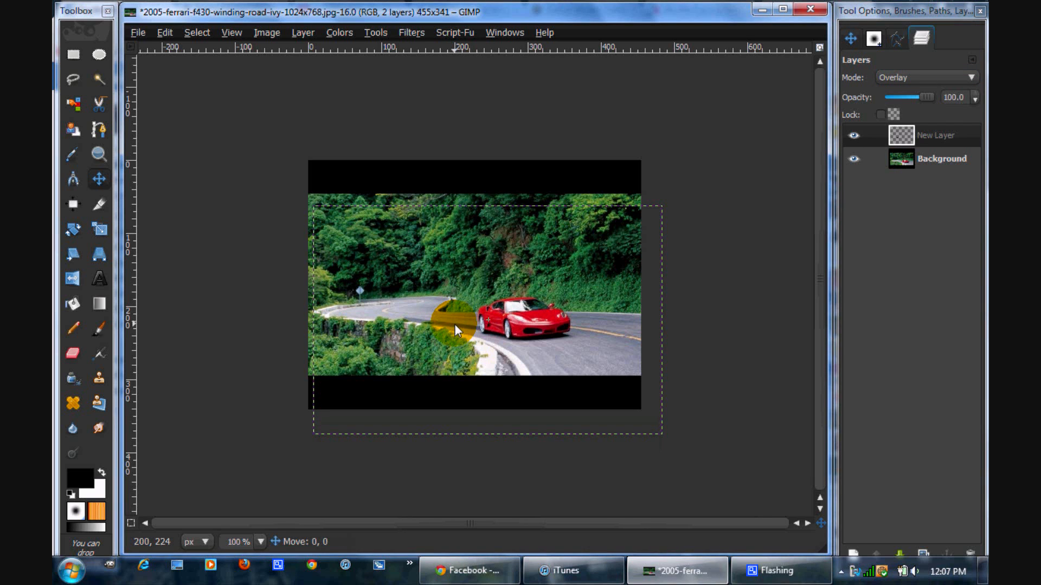
drag(458, 331, 460, 330)
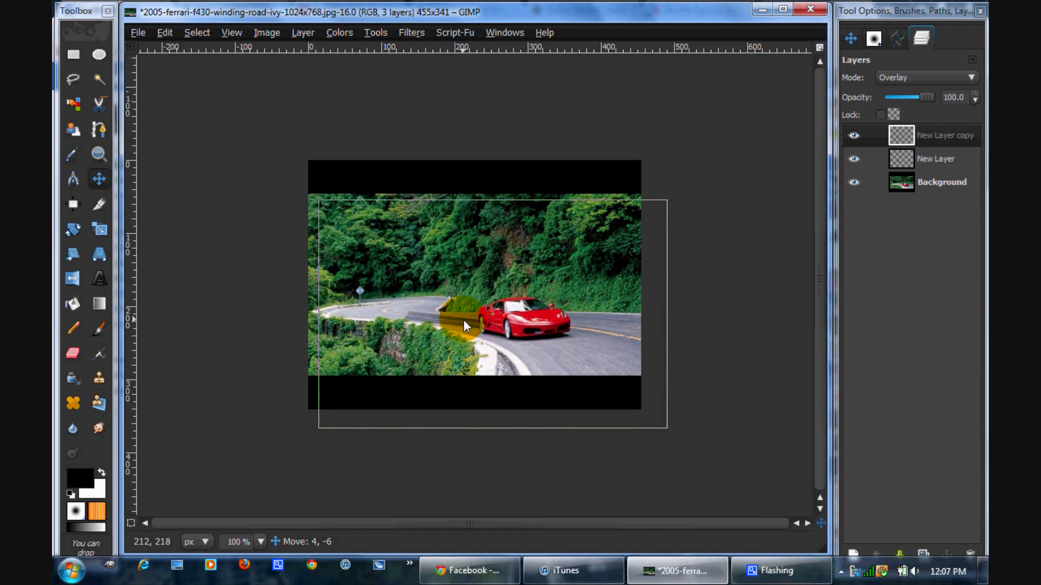
drag(465, 326, 492, 319)
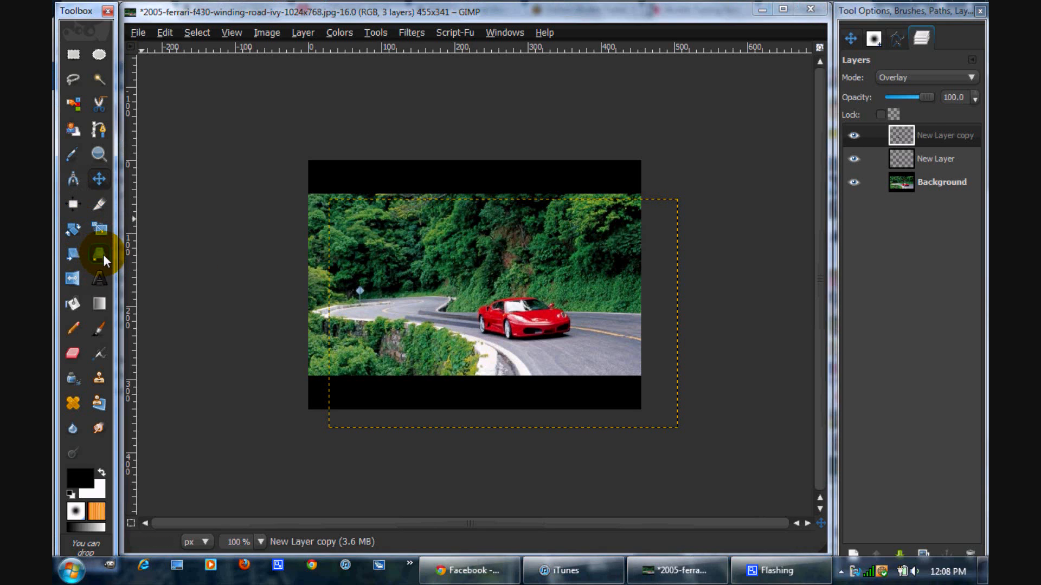
- Perspective-warp New Layer copy by pulling its top-left corner down, then reposition it behind the car
click(98, 253)
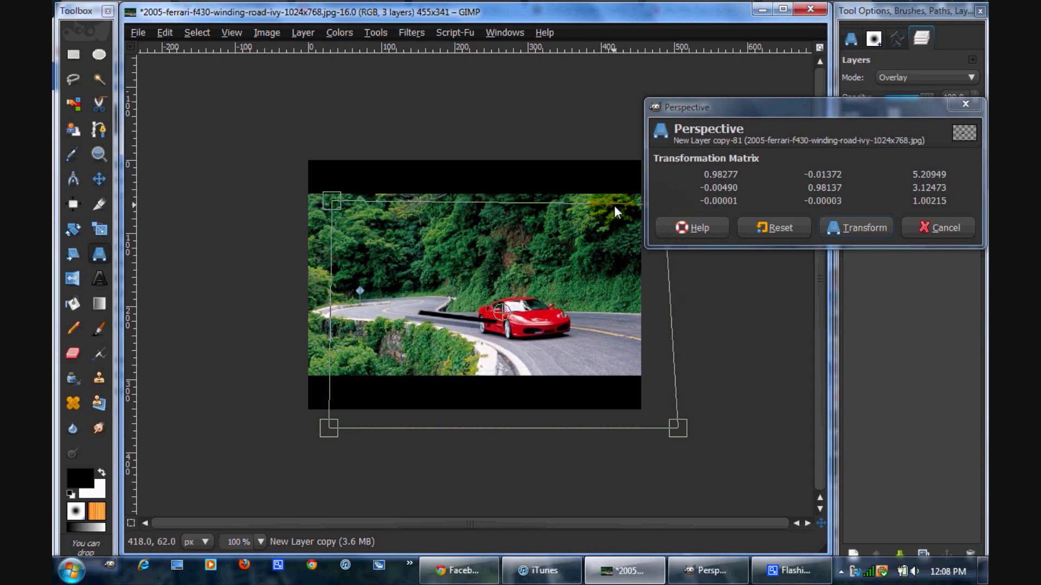
drag(614, 210, 333, 200)
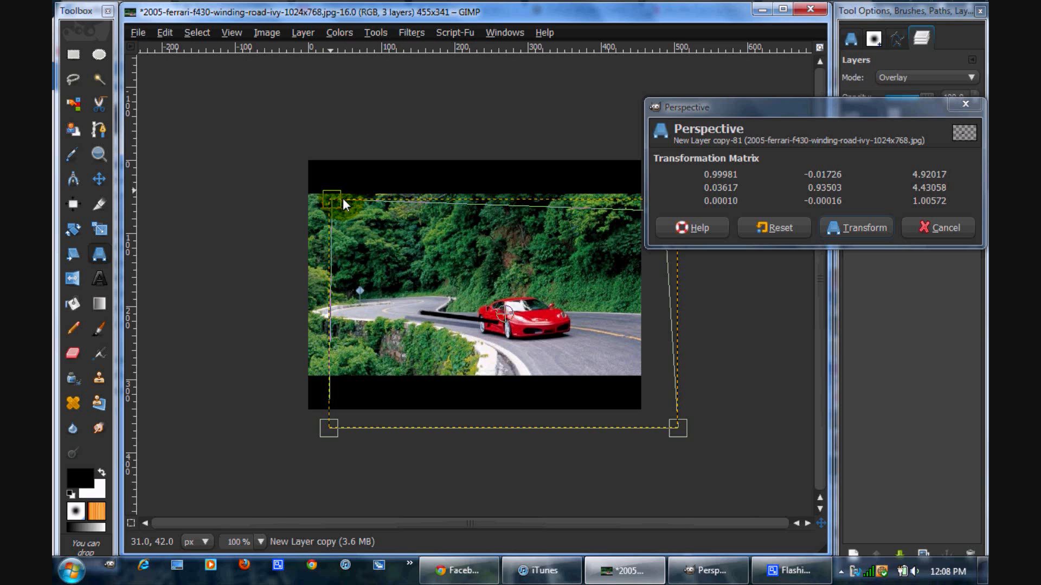
drag(331, 200, 343, 221)
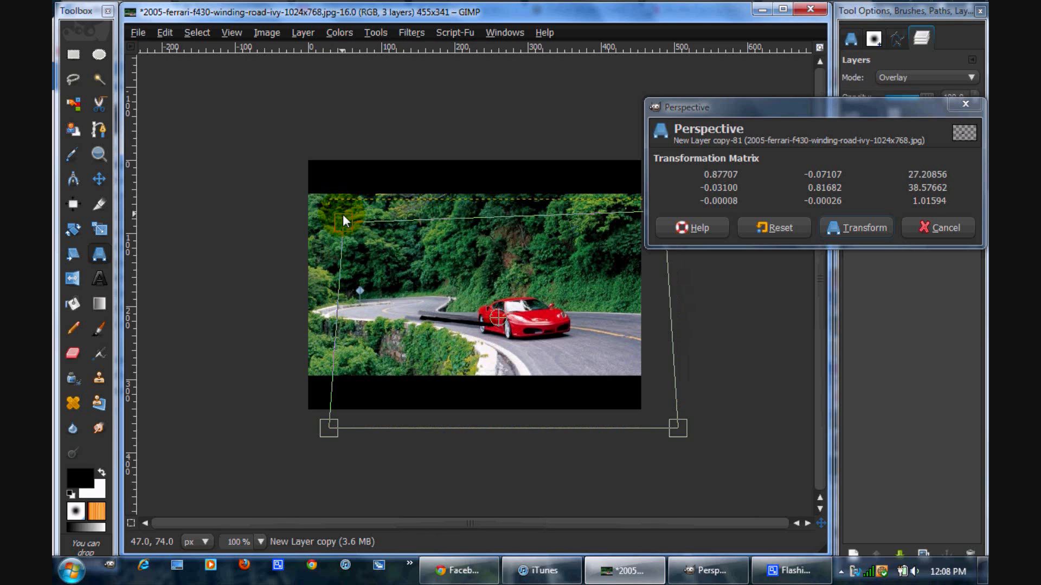
drag(346, 219, 348, 218)
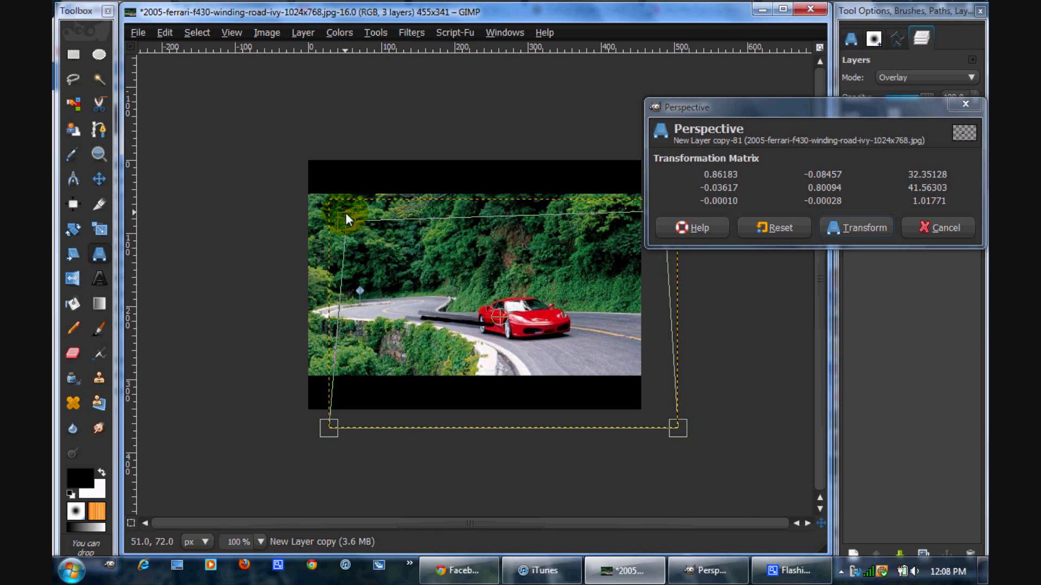
click(855, 228)
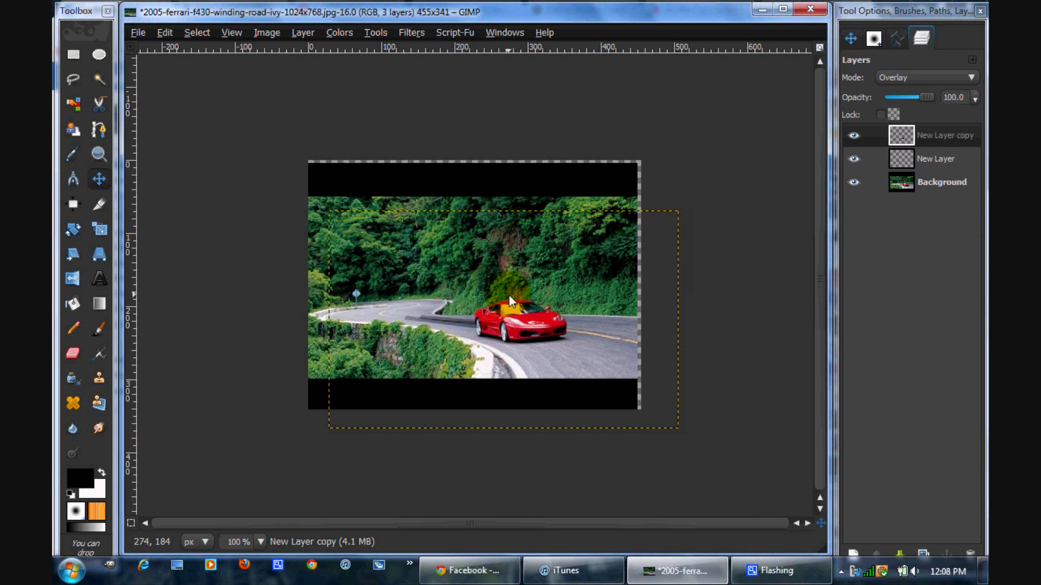
drag(511, 298, 468, 326)
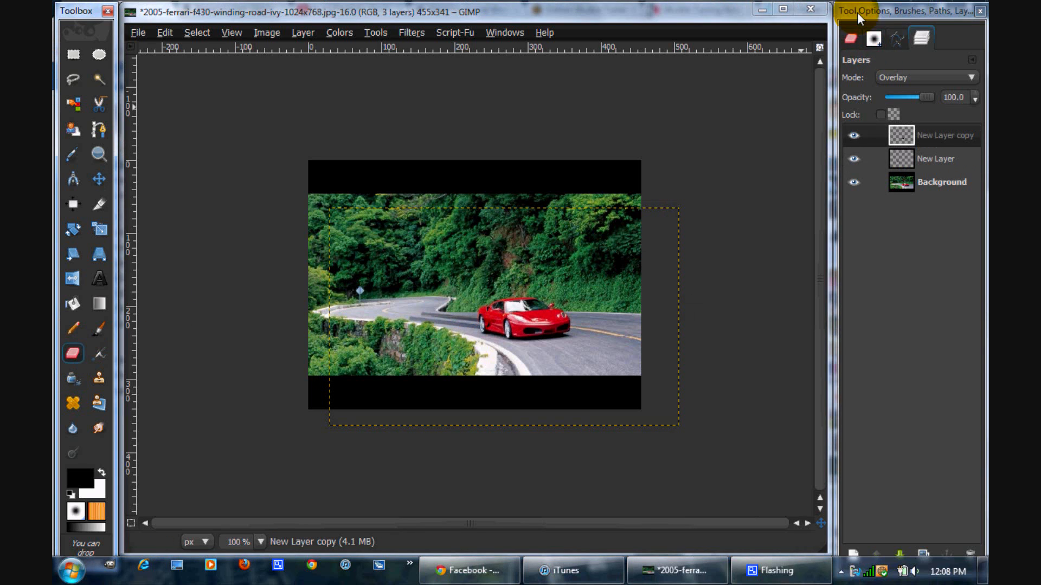
- Erase the streak over the car with a 41.4-opacity Circle Fuzzy (19) eraser, then select the copy layer
click(849, 38)
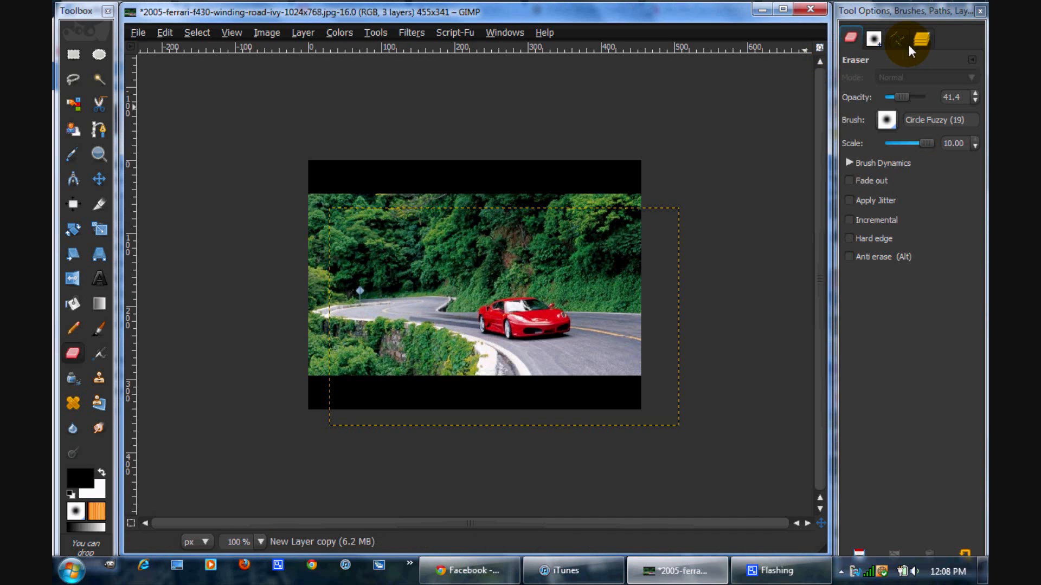
click(921, 38)
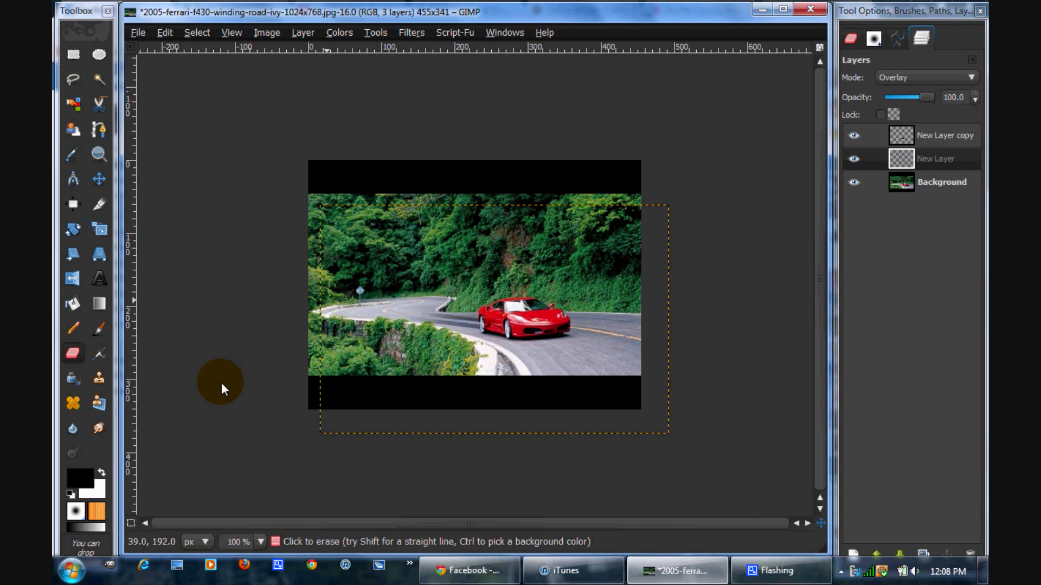
mouse_move(375, 123)
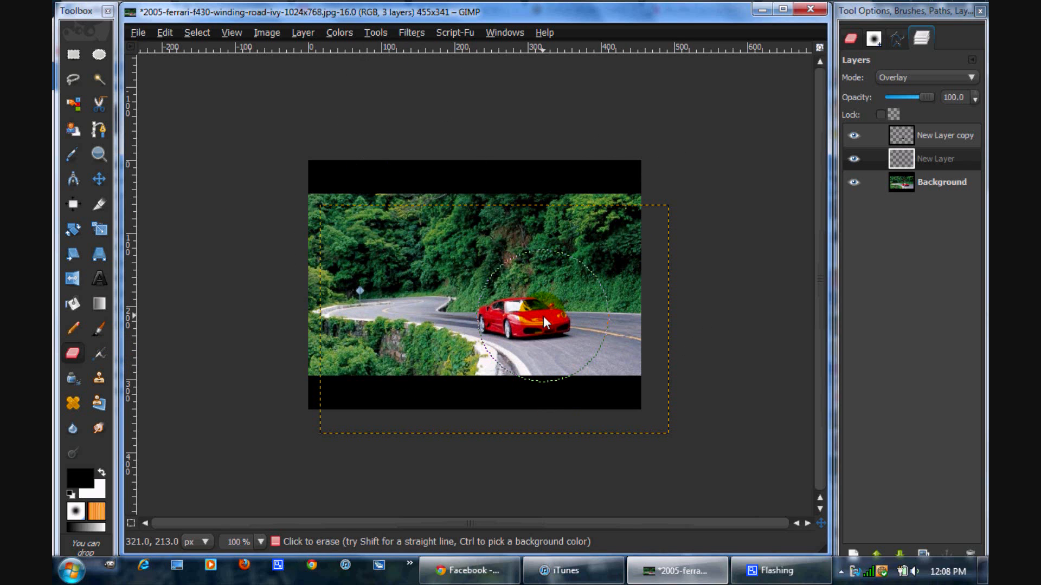
click(541, 324)
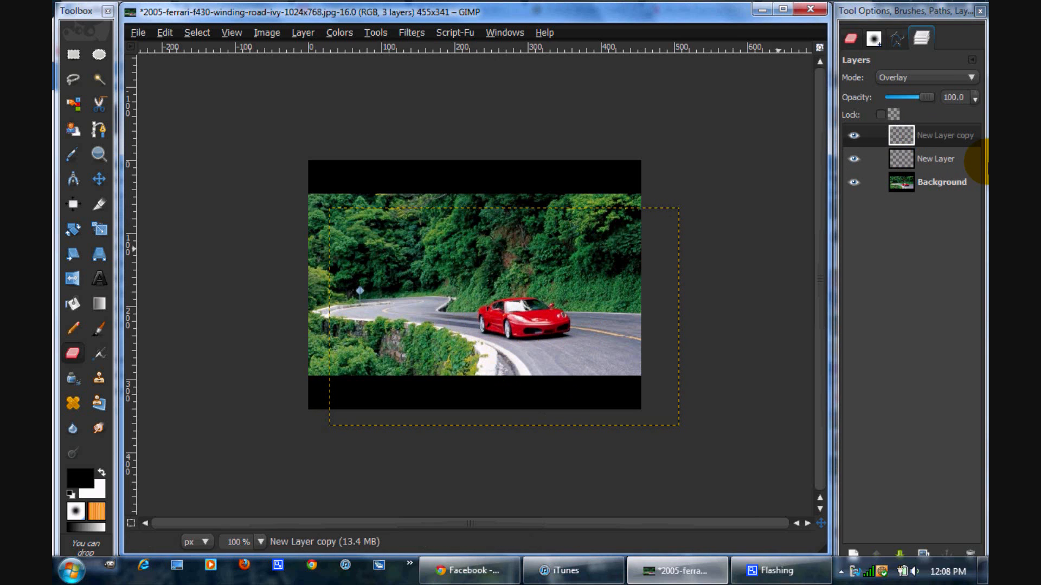
click(940, 181)
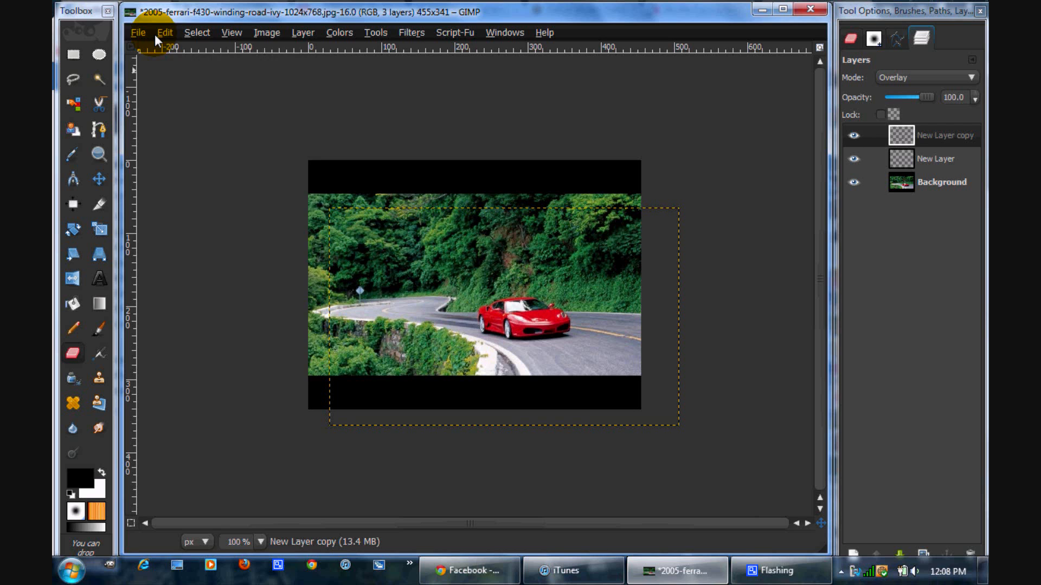
- Open atmosphere.png from Robot 1k GFX Pack > Smoke as a new layer
click(138, 32)
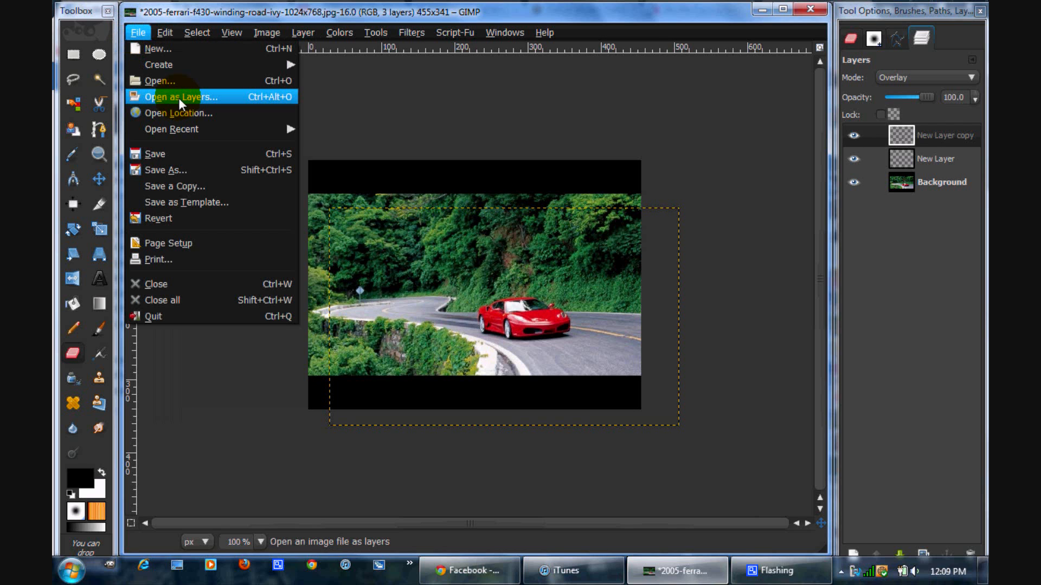
click(159, 80)
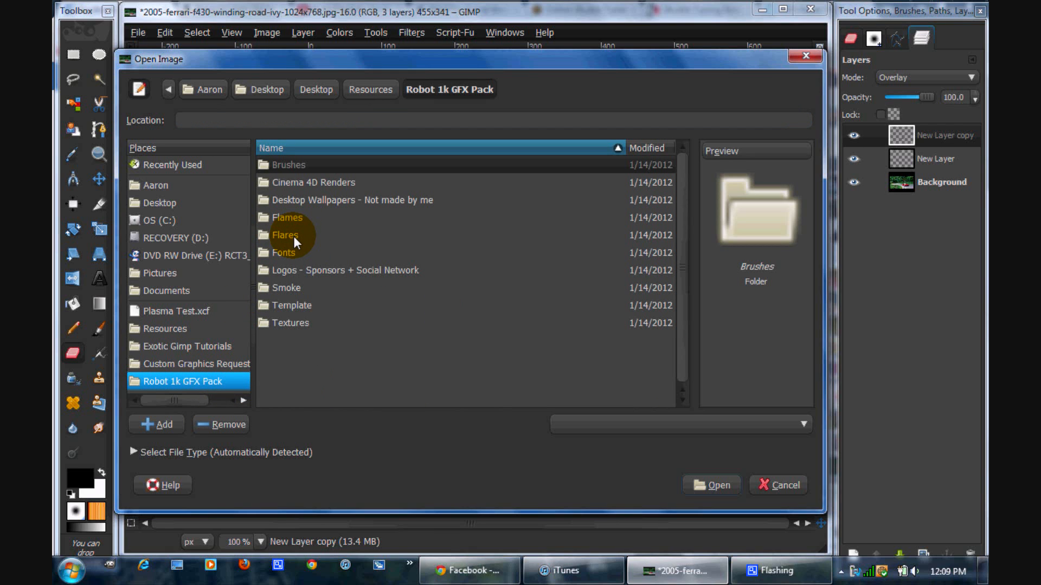
click(286, 287)
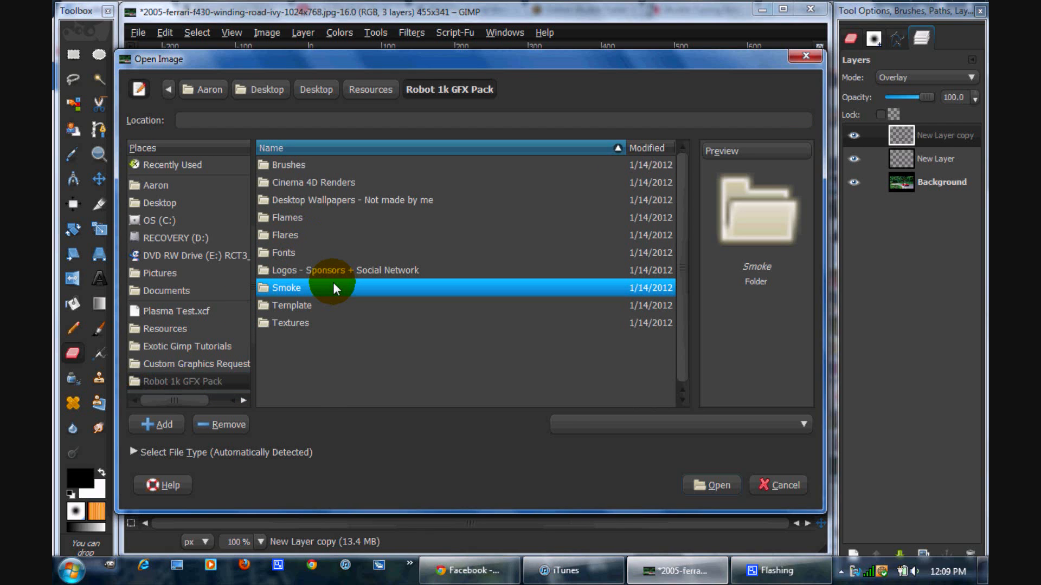
double_click(286, 288)
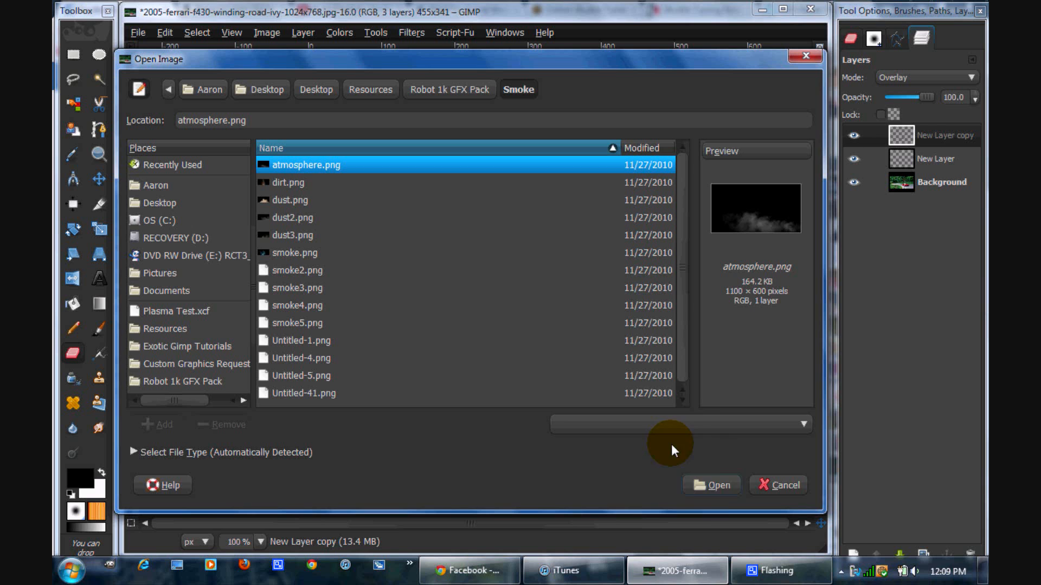
click(710, 485)
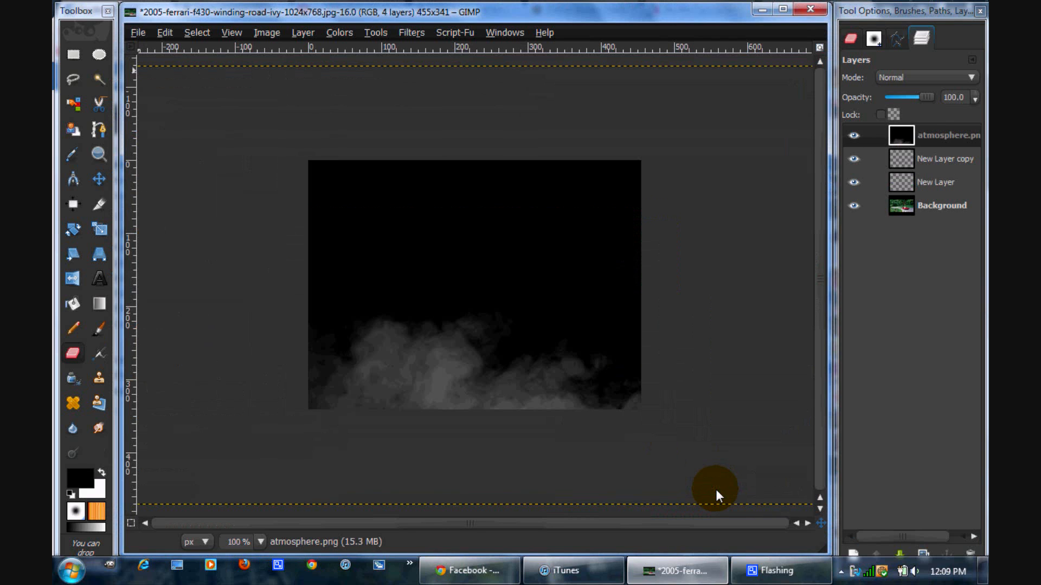
- Set the atmosphere.png layer to Screen mode, scale it down, and move the haze over the road
click(925, 77)
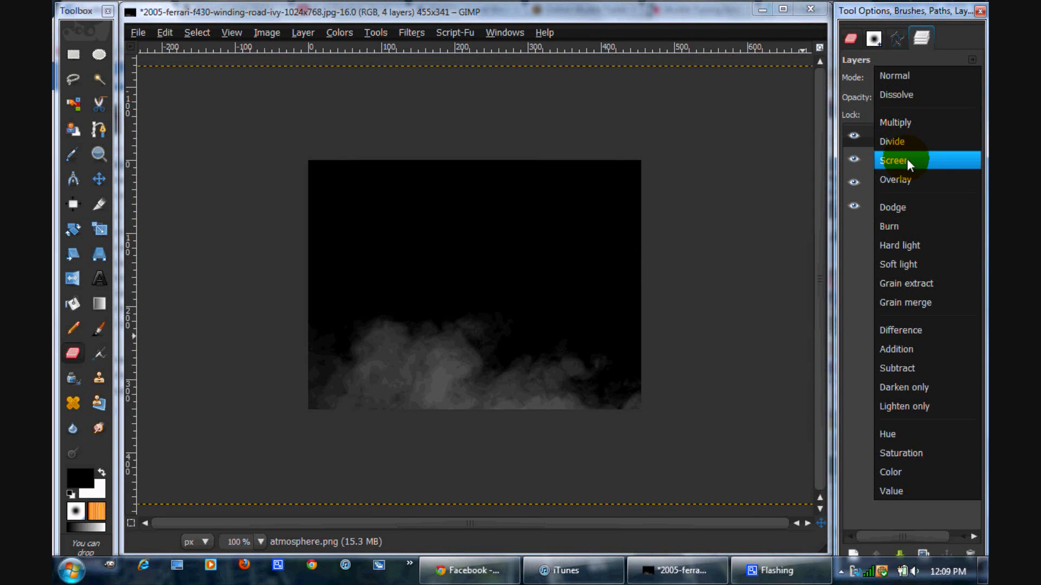
click(894, 160)
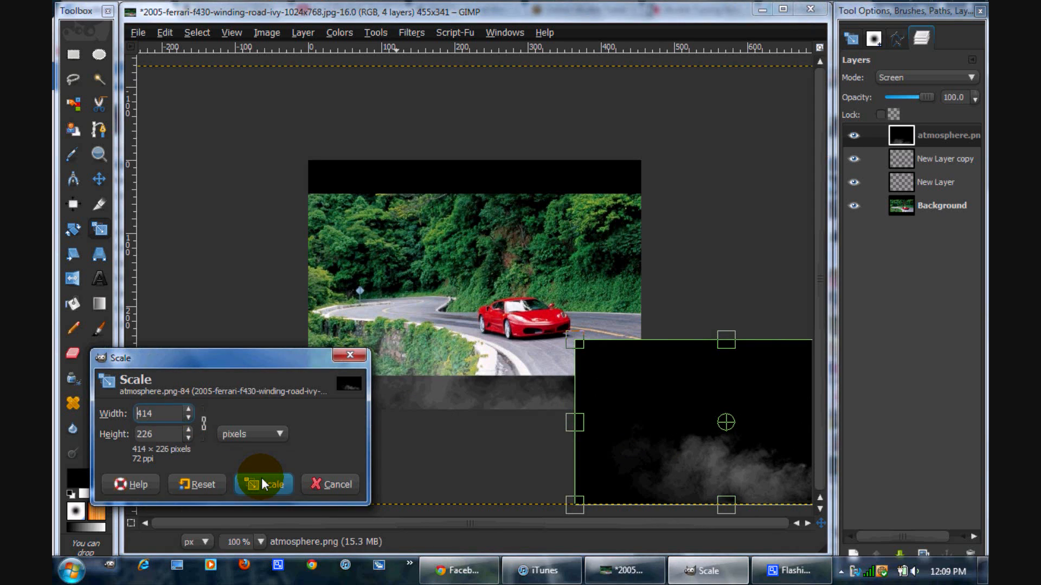
click(266, 484)
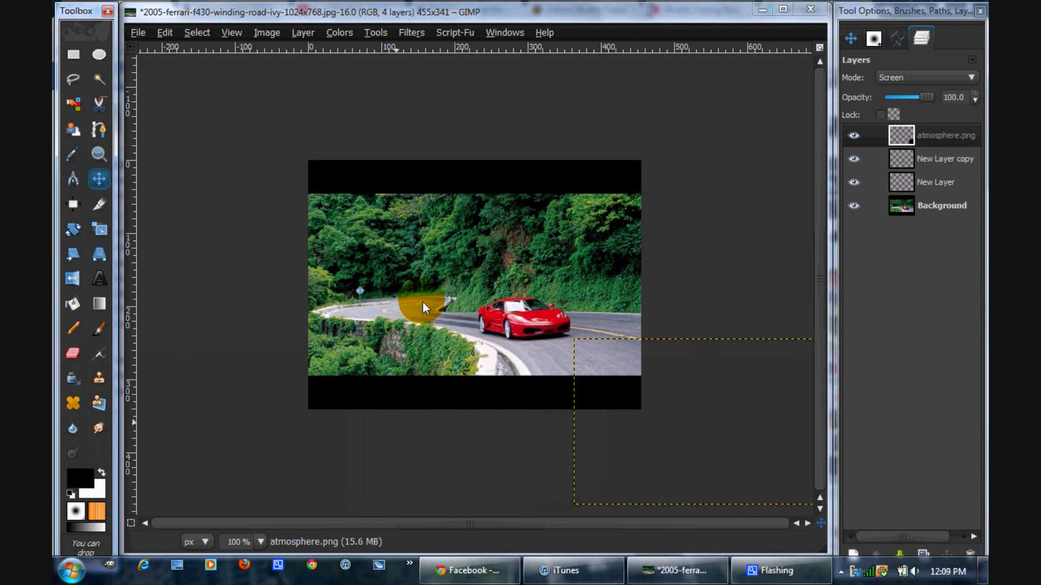
drag(425, 307, 405, 255)
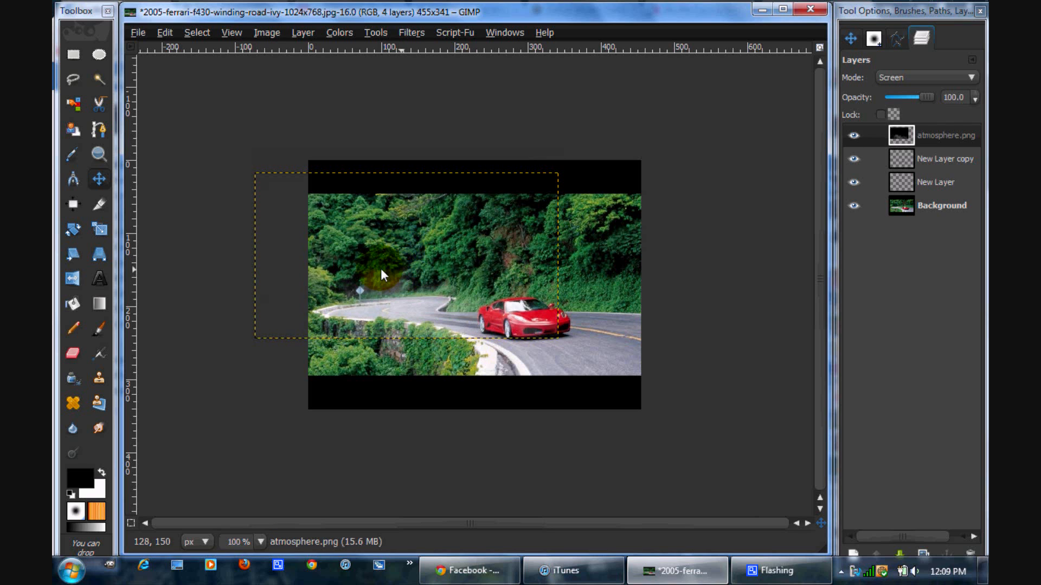
drag(381, 274, 400, 296)
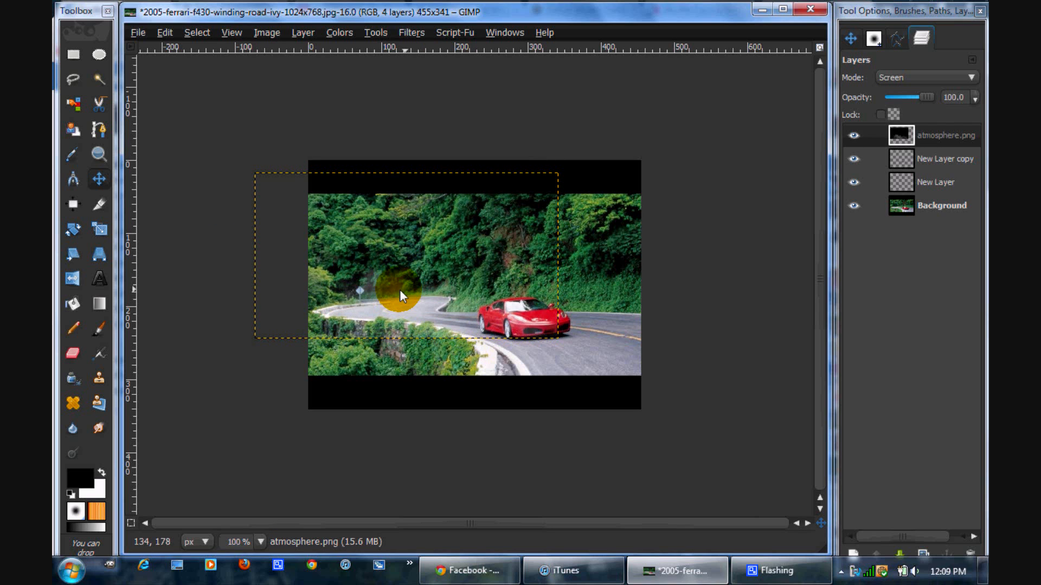
drag(402, 295, 445, 338)
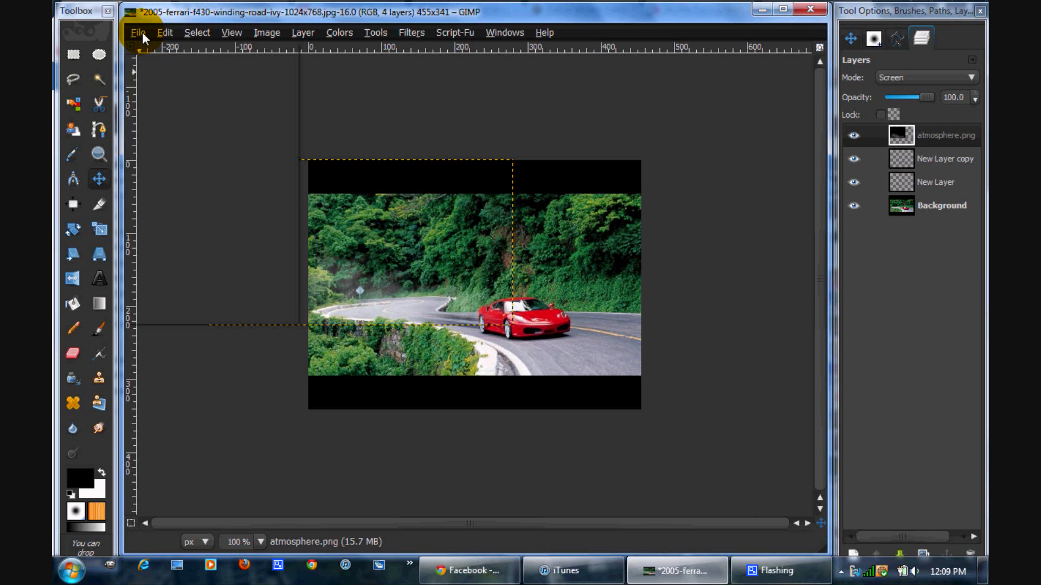
- Load Fire 1.jpg from the Flames folder with Open as Layers
click(138, 32)
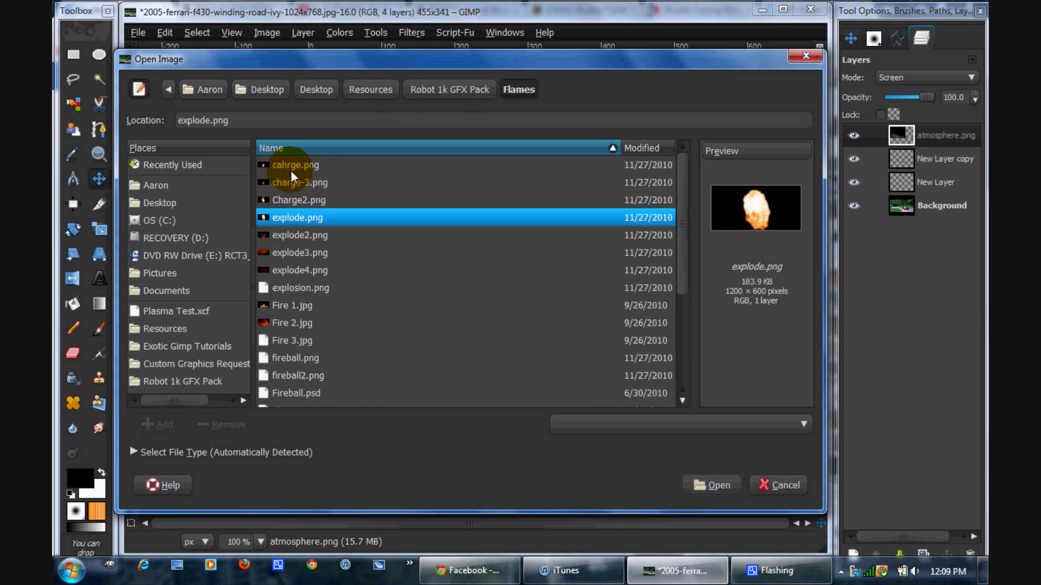
click(299, 270)
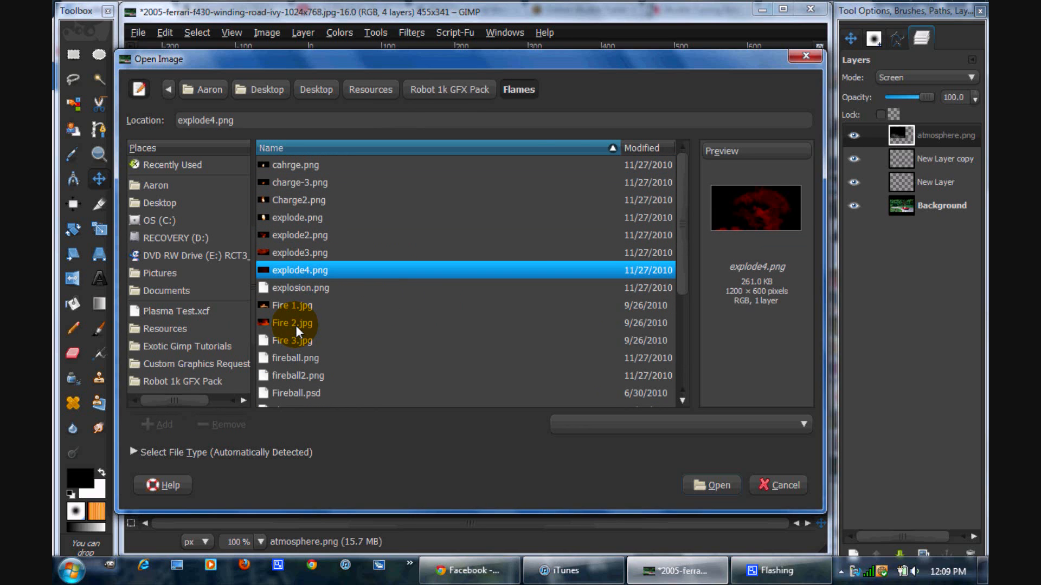
click(292, 305)
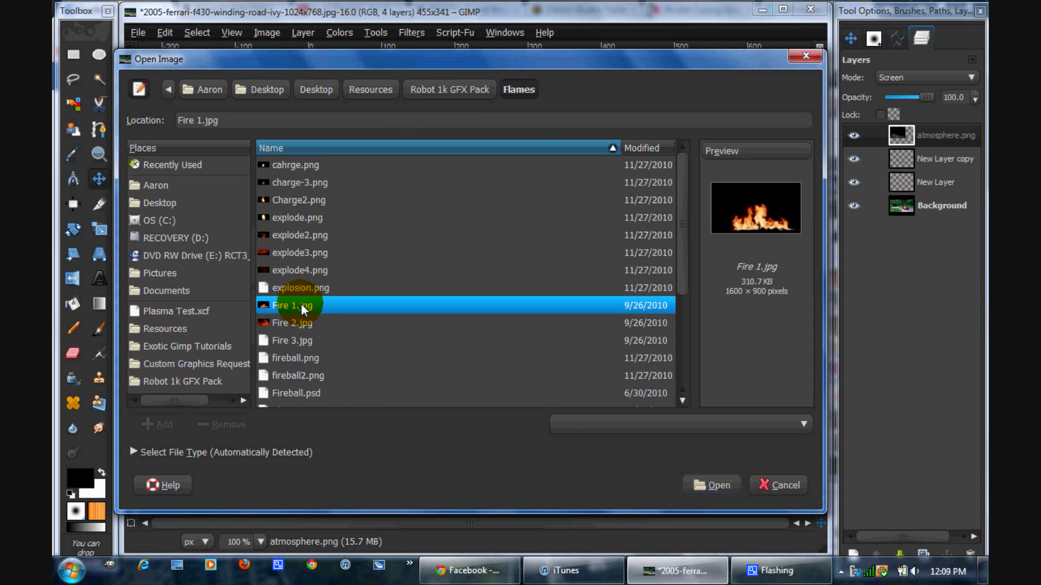
click(710, 484)
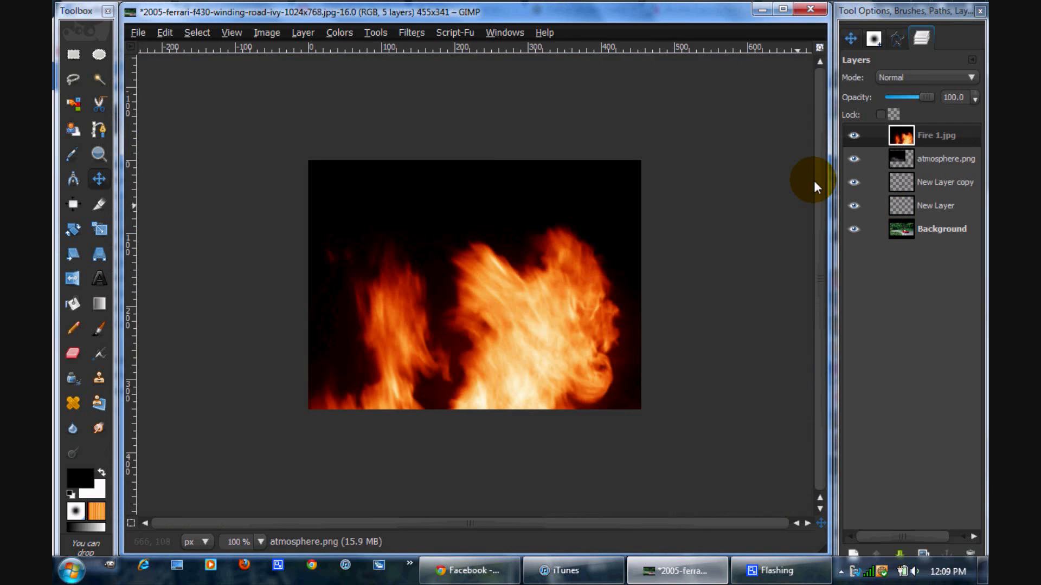
- Set the Fire 1.jpg layer to Screen, scale it to about 174×98, and place it behind the car
click(925, 77)
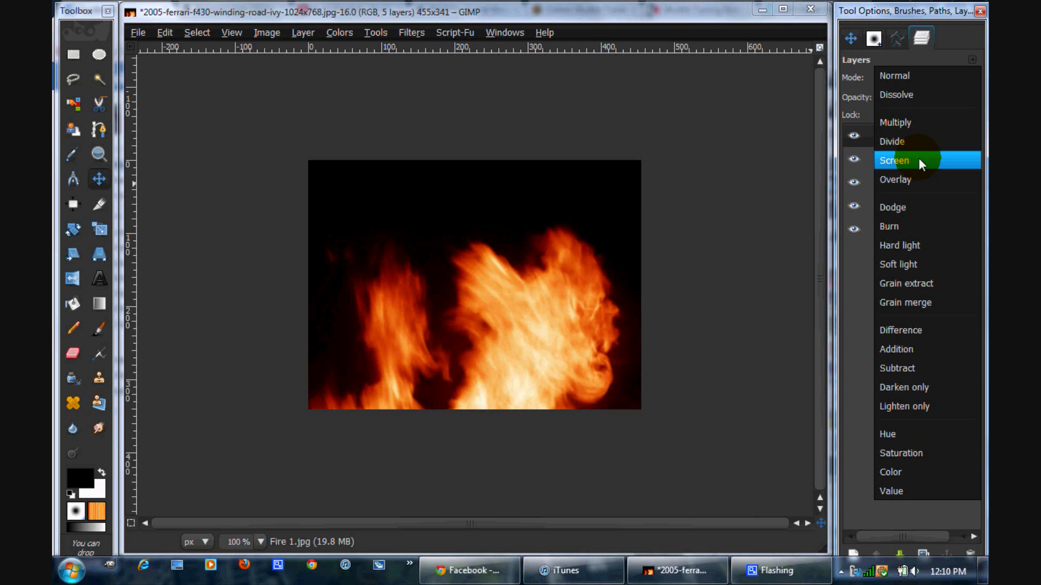
click(894, 160)
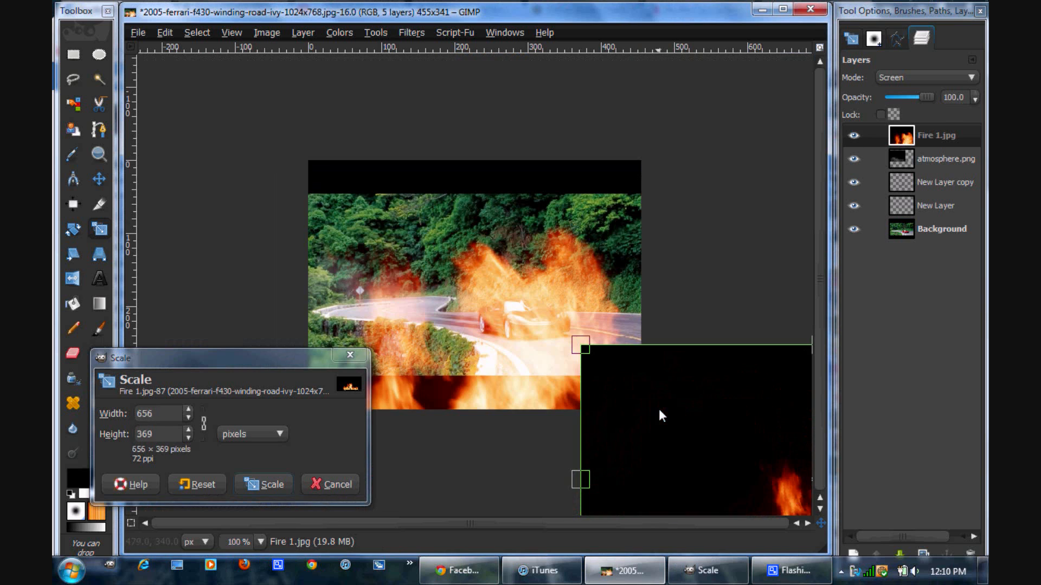
click(272, 484)
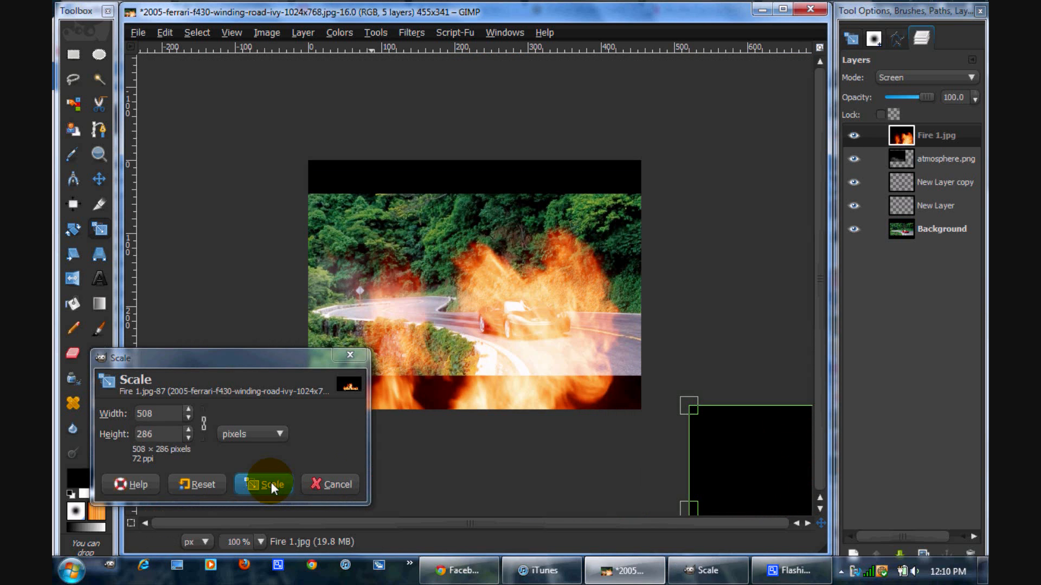
click(270, 484)
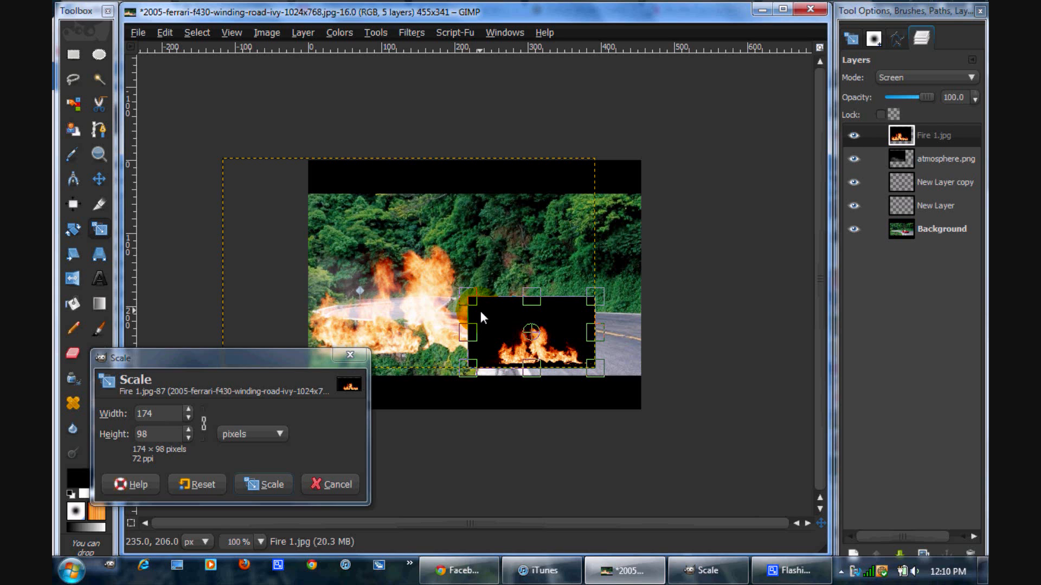
click(271, 484)
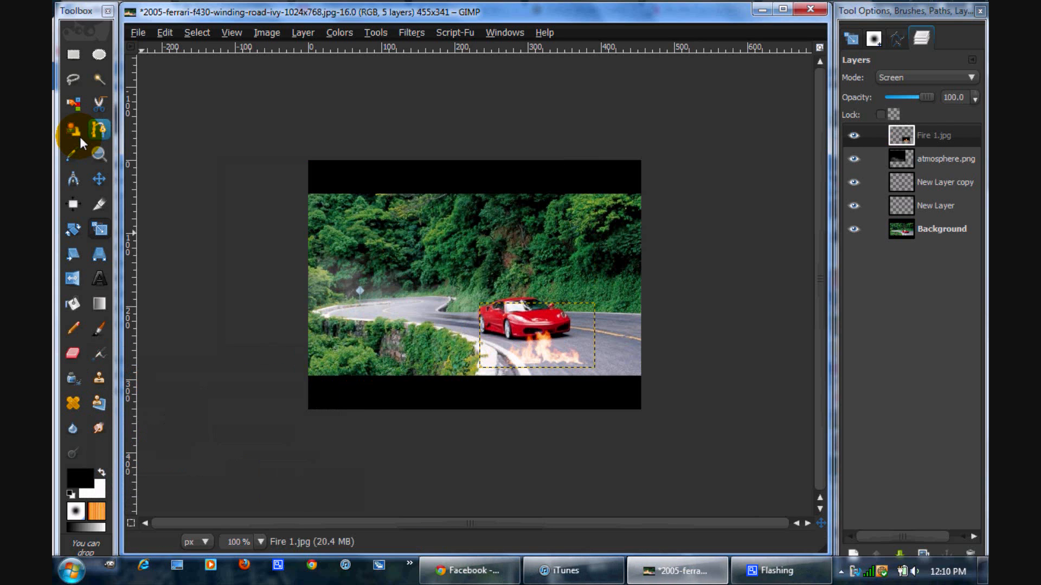
drag(547, 339, 415, 312)
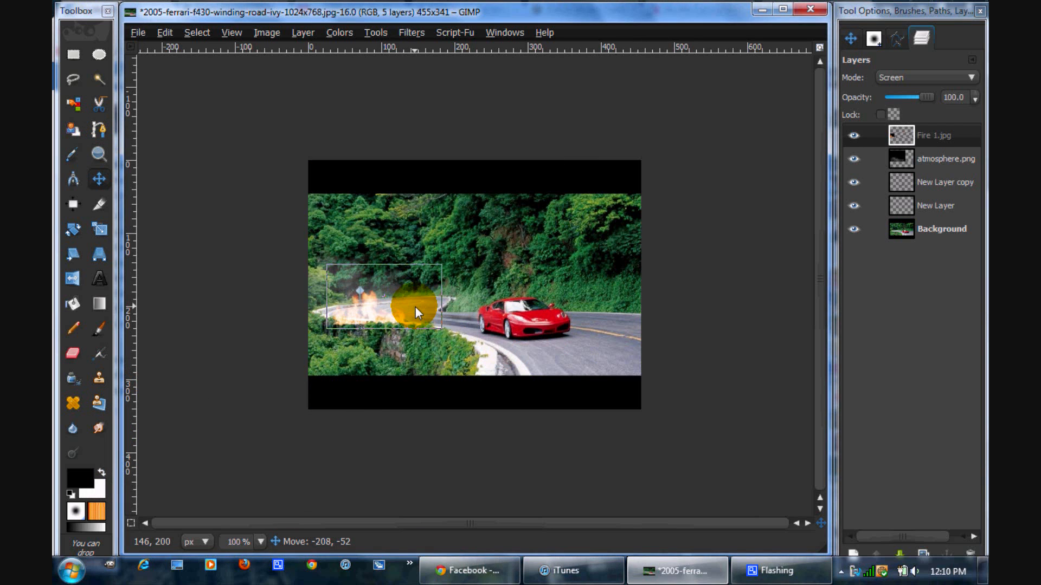
drag(415, 312, 455, 313)
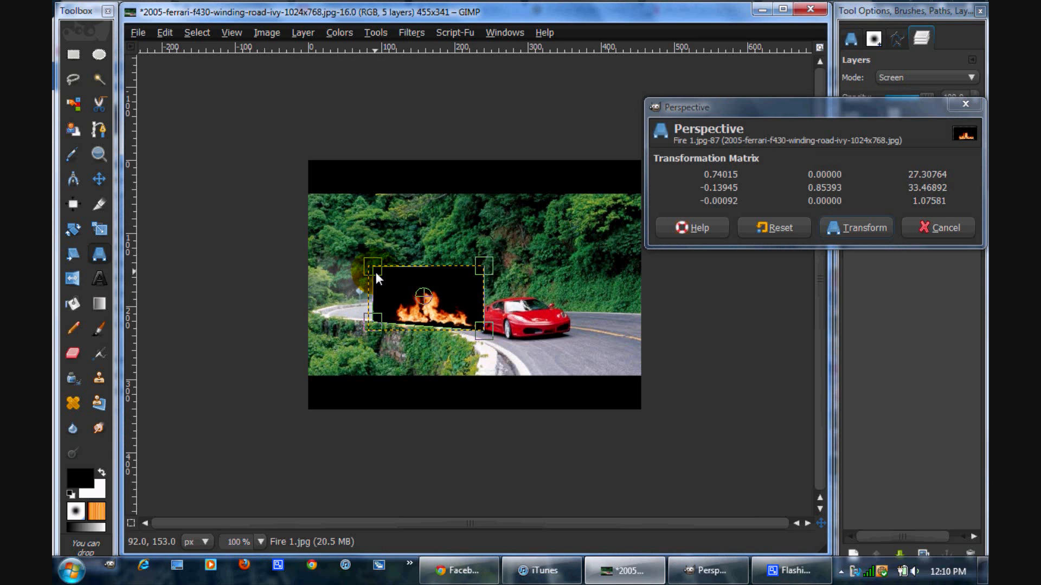
- Drag the flame layer's corners so the flames taper along the road behind the car
drag(372, 266, 375, 315)
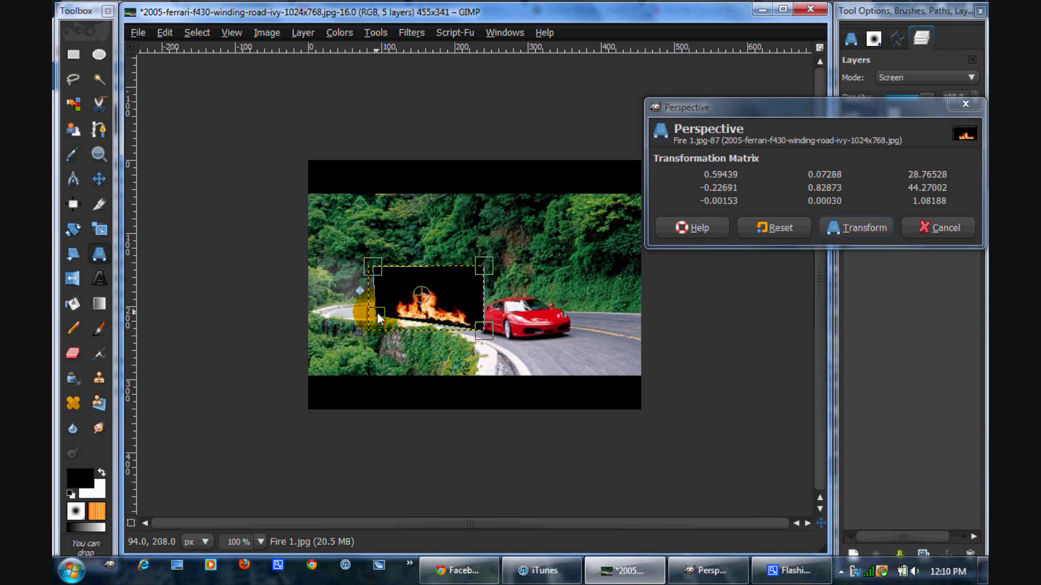
drag(379, 318, 376, 320)
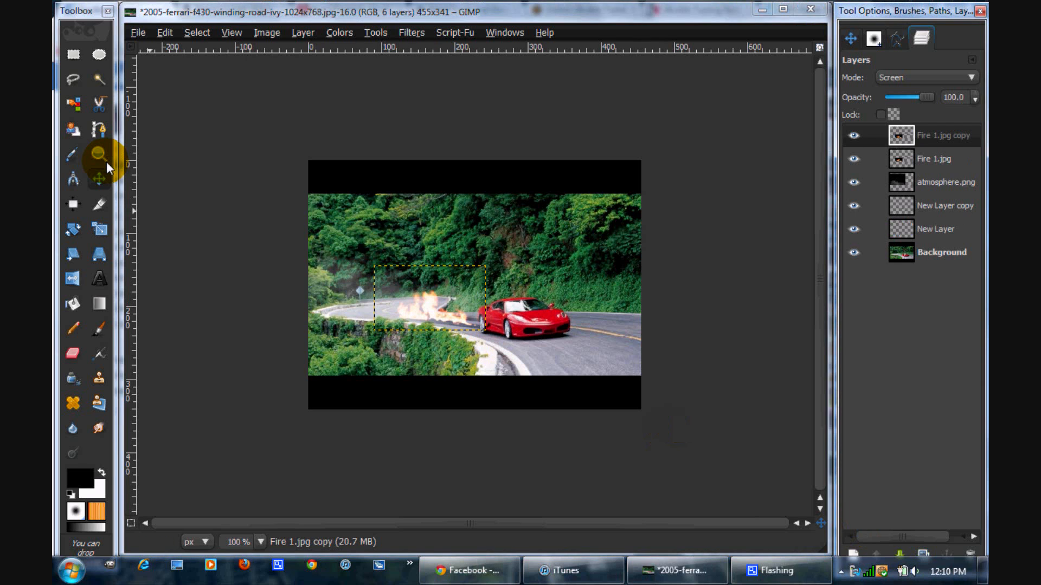
- Nudge the Fire 1.jpg copy flames slightly into place, then select the Fire 1.jpg layers
drag(425, 306, 446, 315)
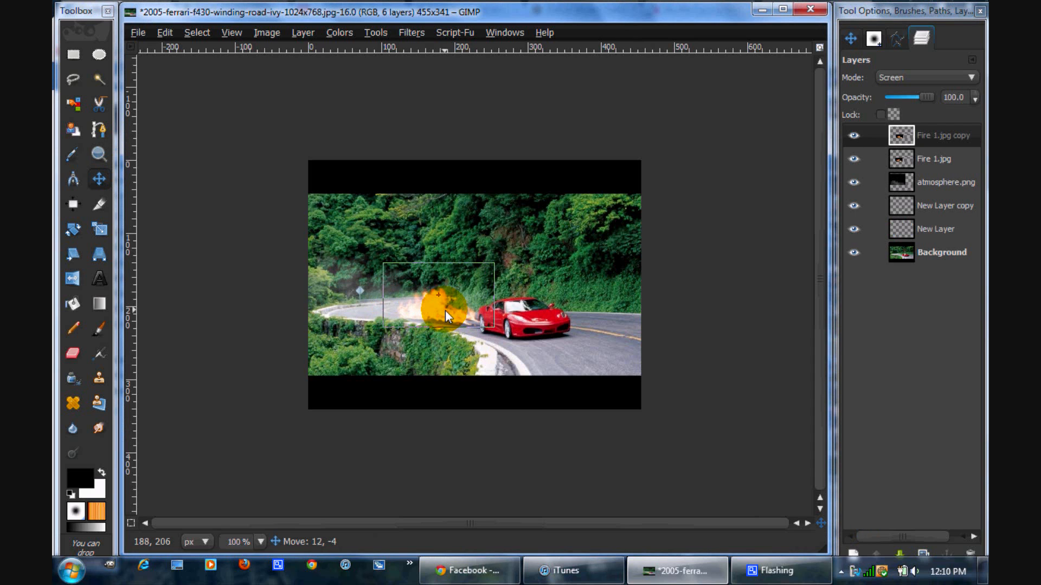
drag(444, 316, 428, 342)
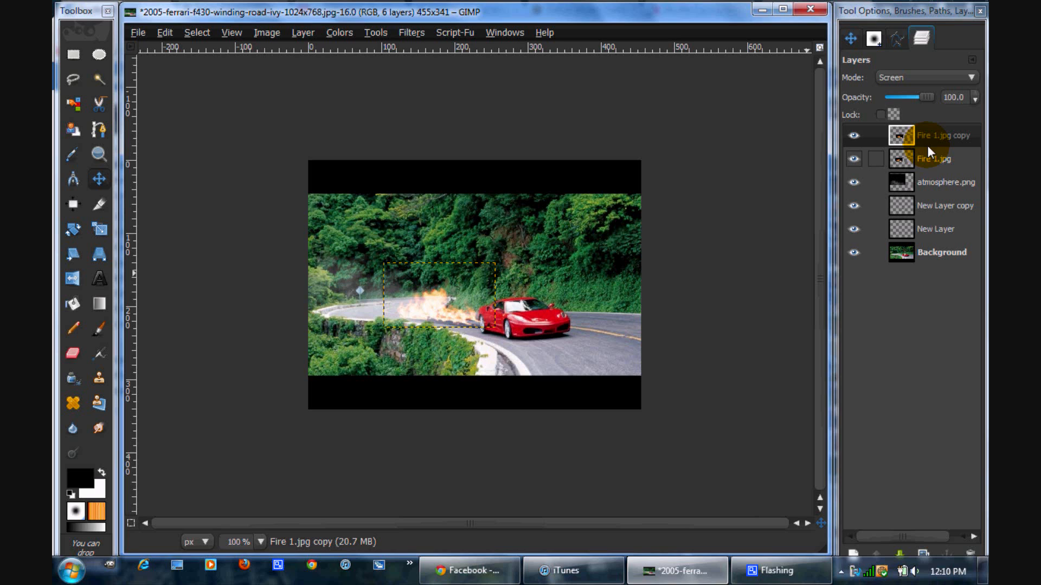
click(933, 159)
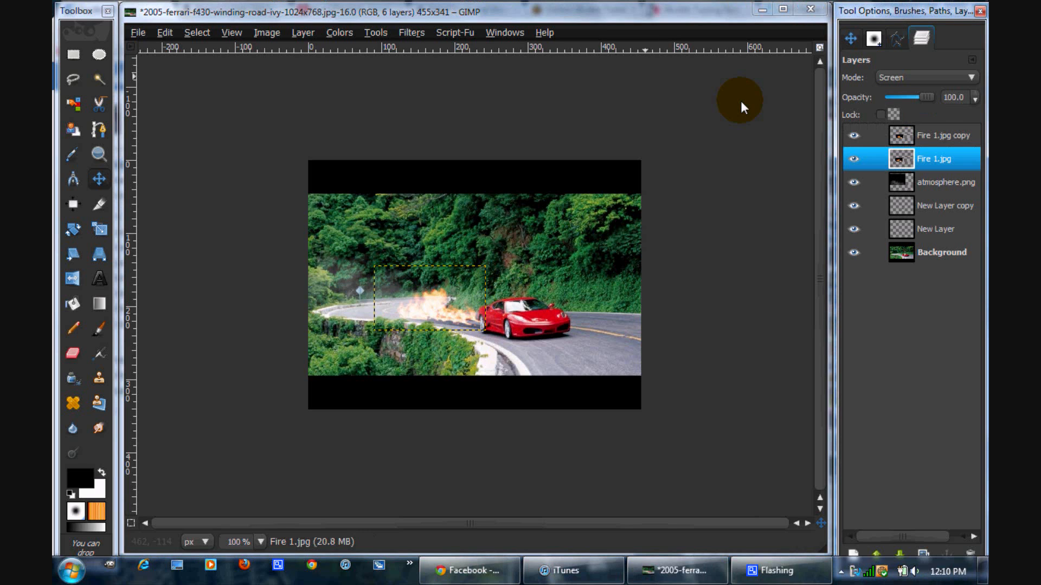
click(936, 135)
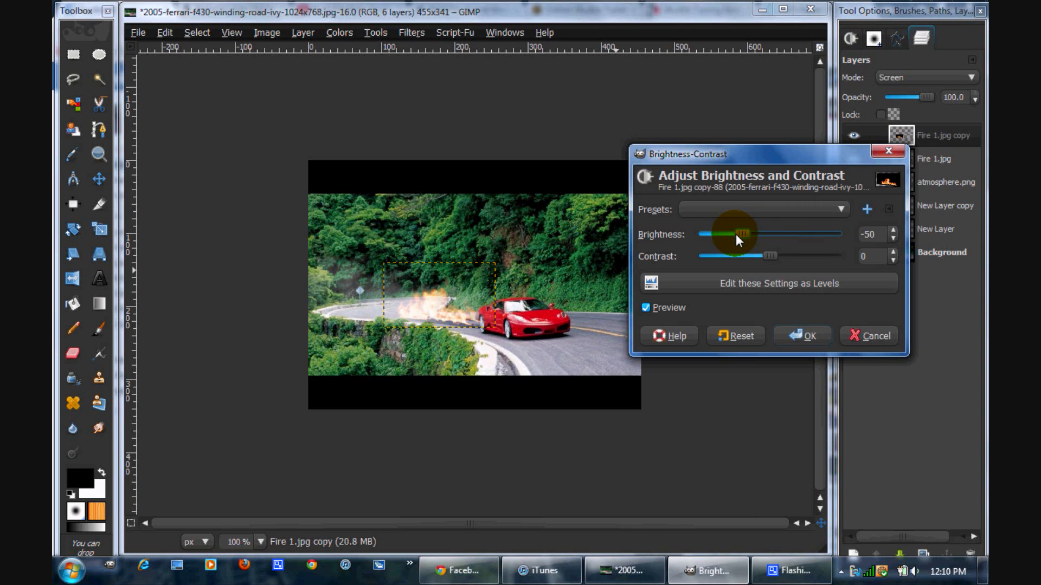
- Apply a brightness adjustment to the duplicate flames, then make the Background layer active
drag(733, 234, 762, 234)
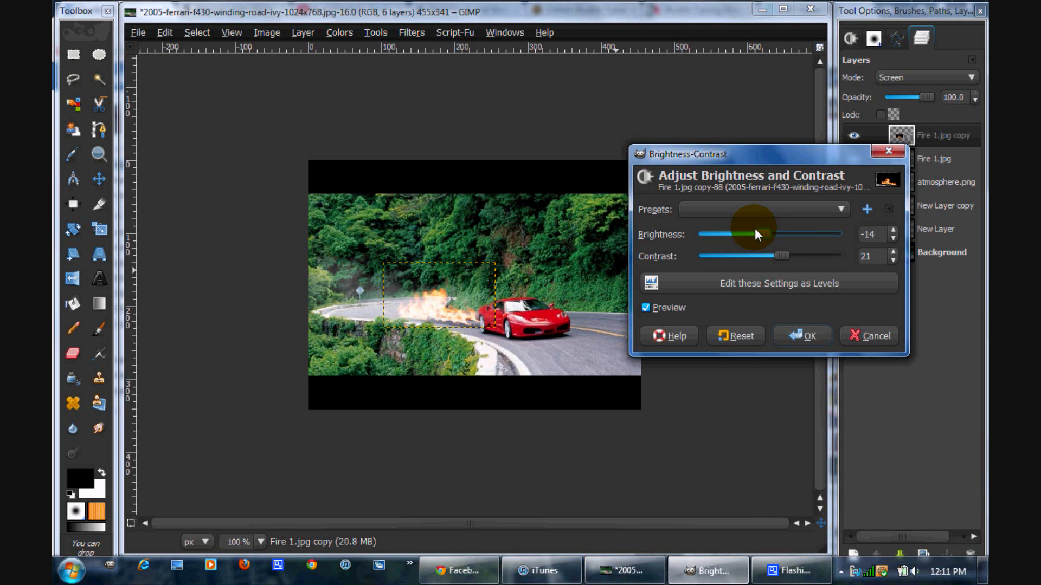
click(800, 335)
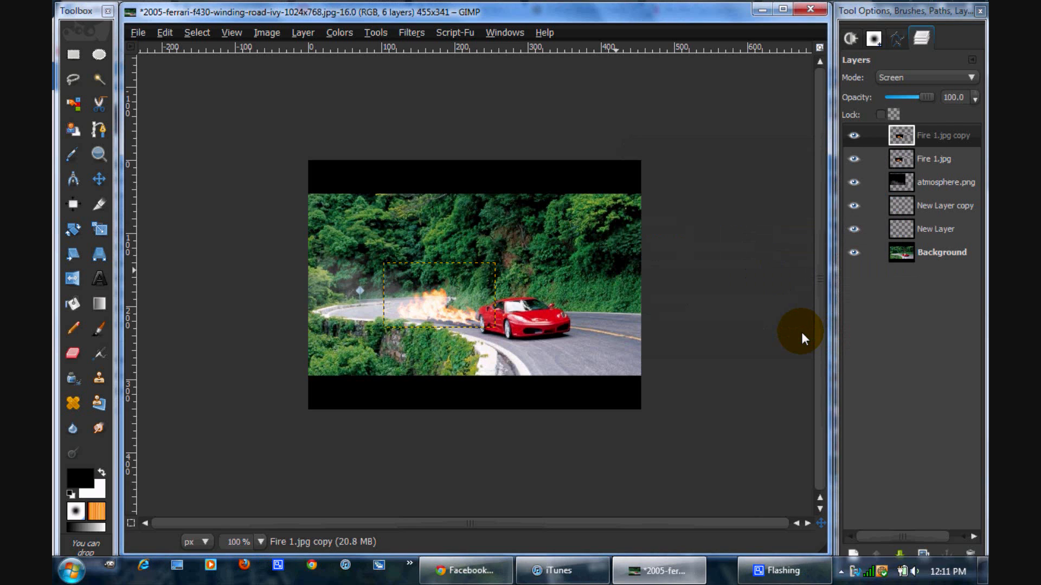
mouse_move(742, 314)
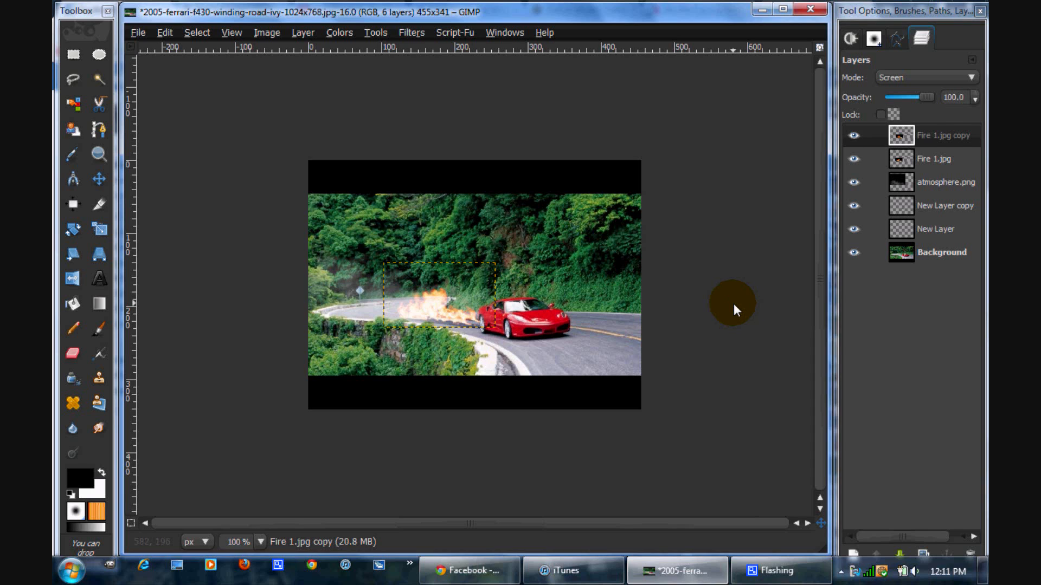
mouse_move(406, 225)
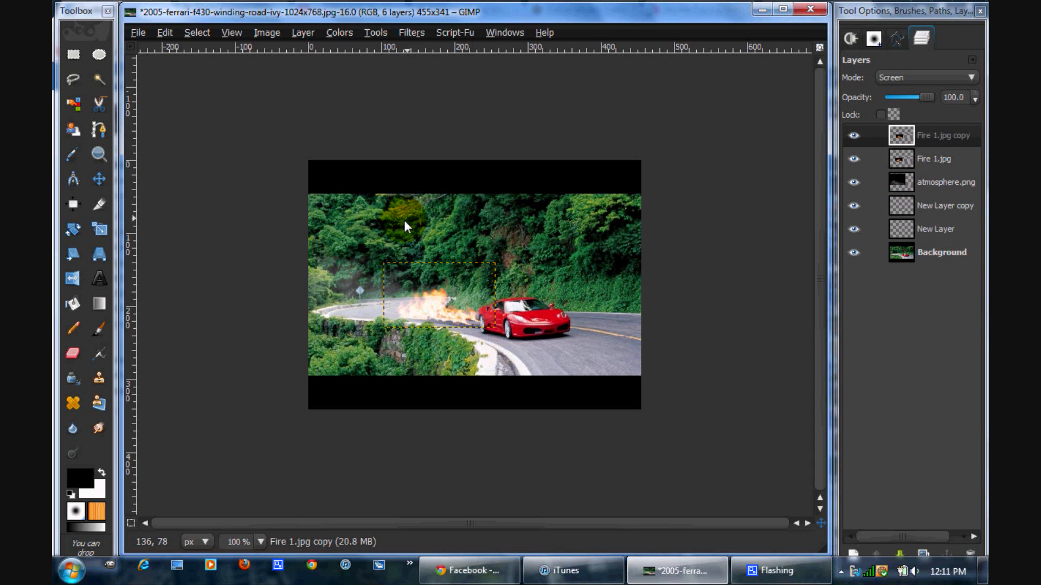
mouse_move(562, 231)
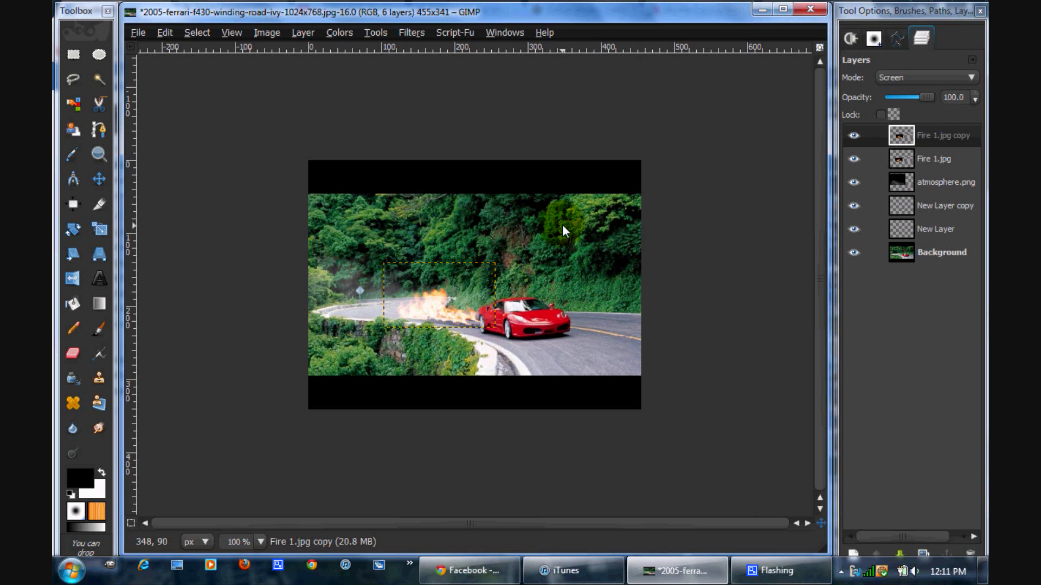
mouse_move(475, 237)
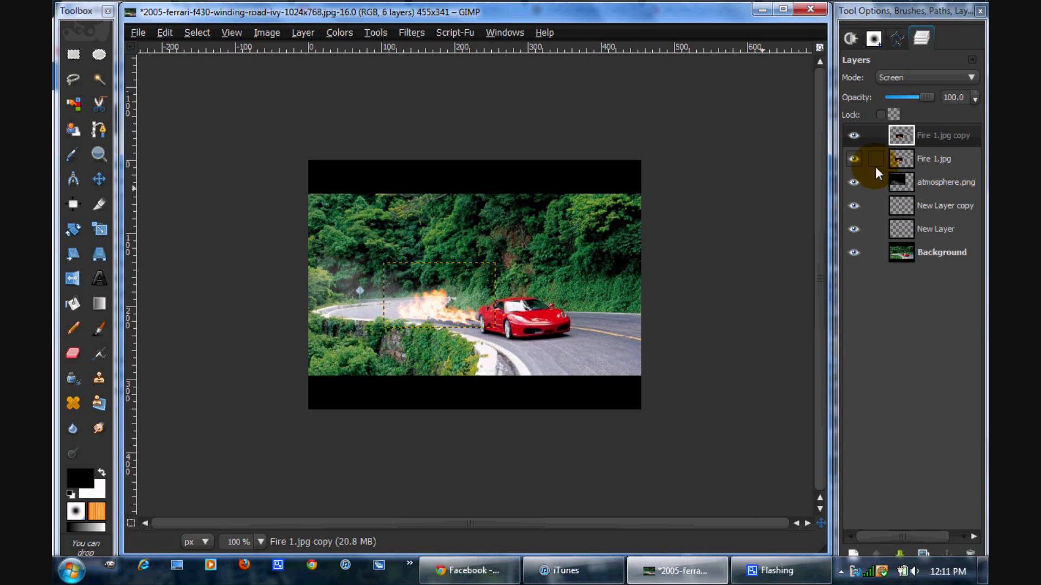
click(941, 252)
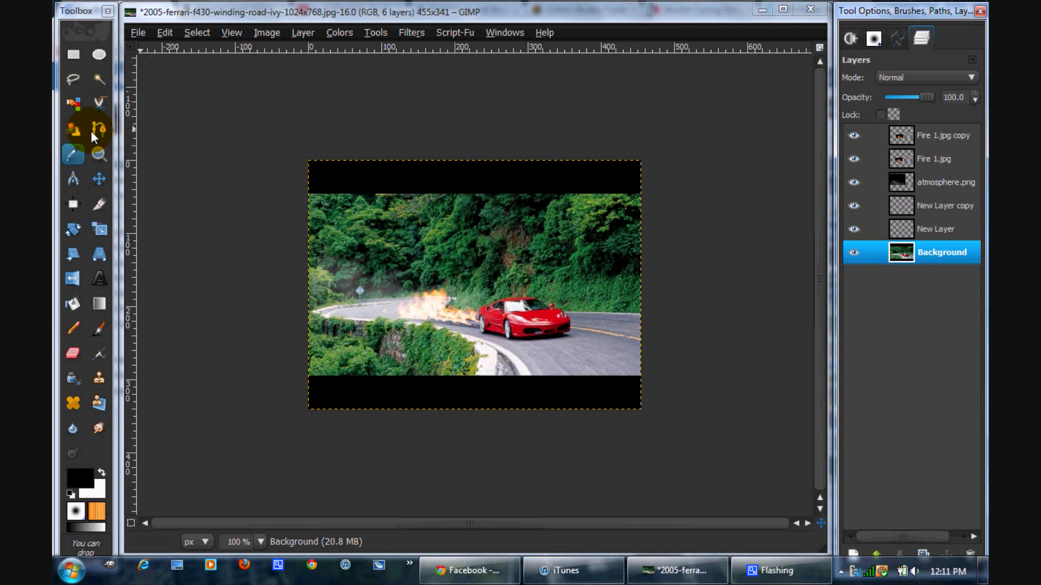
- Zoom the view to 200% for tracing the Ferrari's outline
click(231, 32)
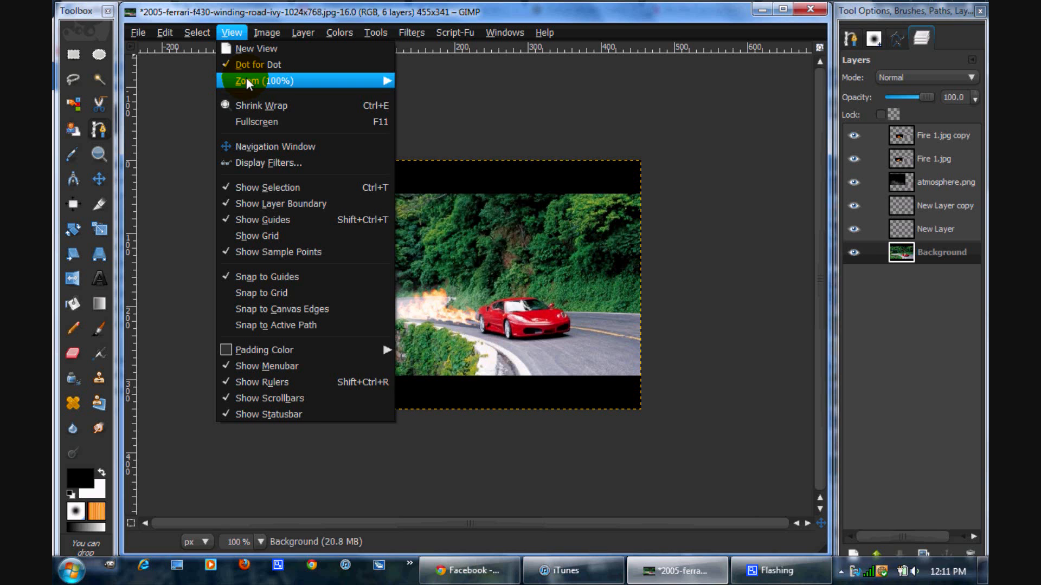
click(259, 80)
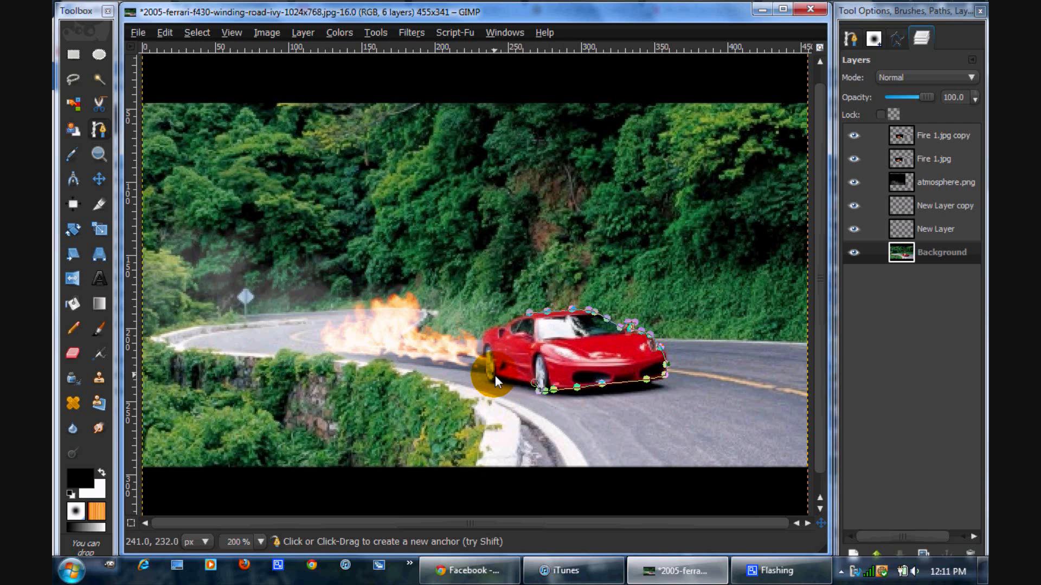
mouse_move(500, 389)
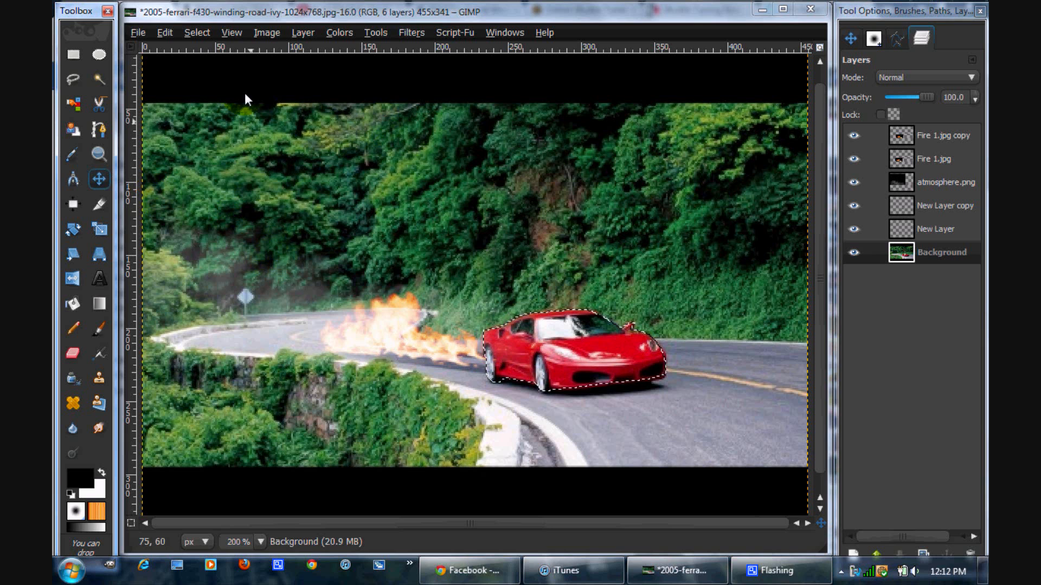
- Feather the car selection by 5 px, then copy and paste the Ferrari
click(196, 32)
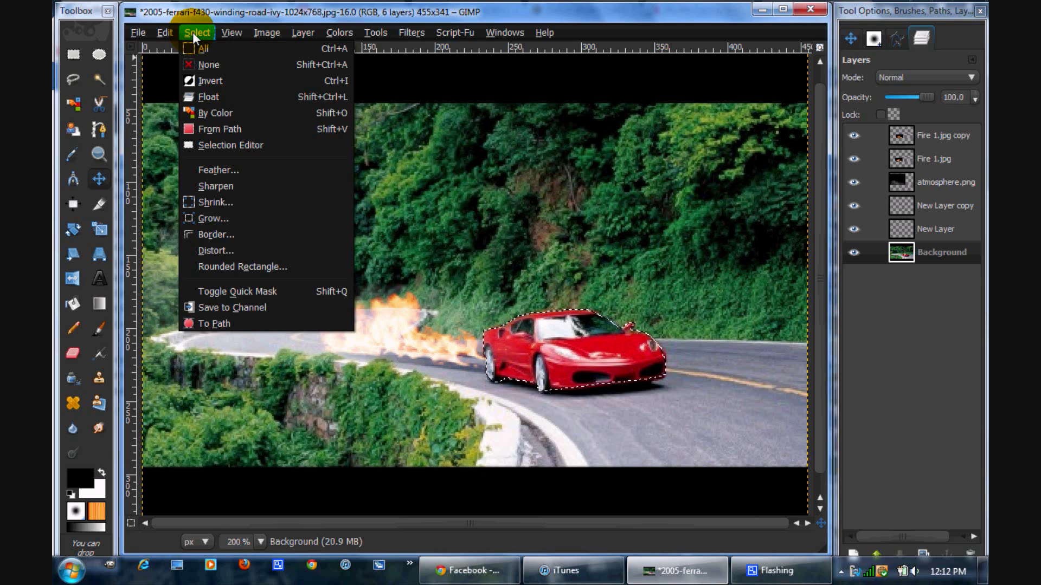
click(218, 169)
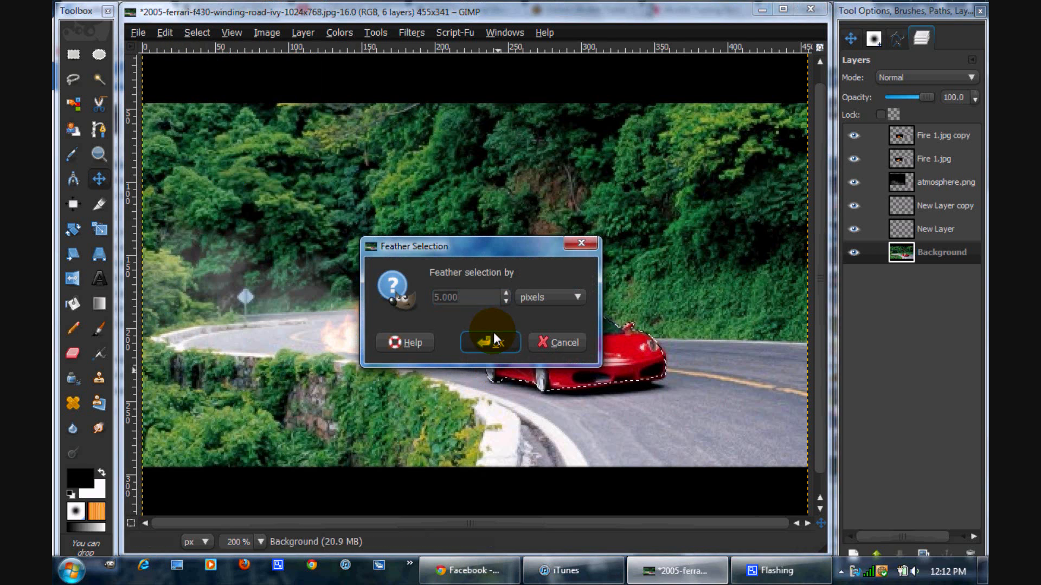
click(490, 342)
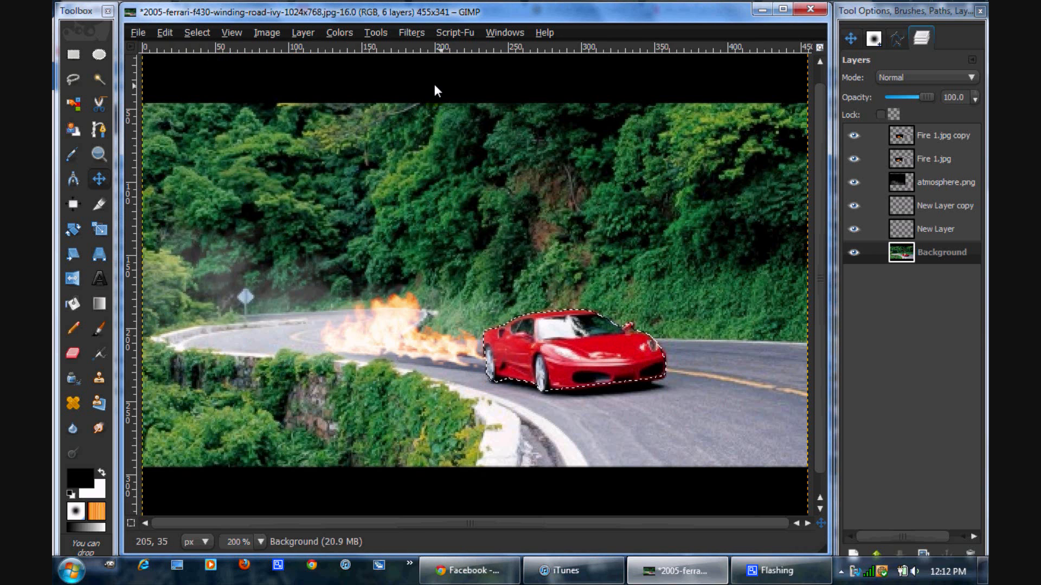
click(163, 32)
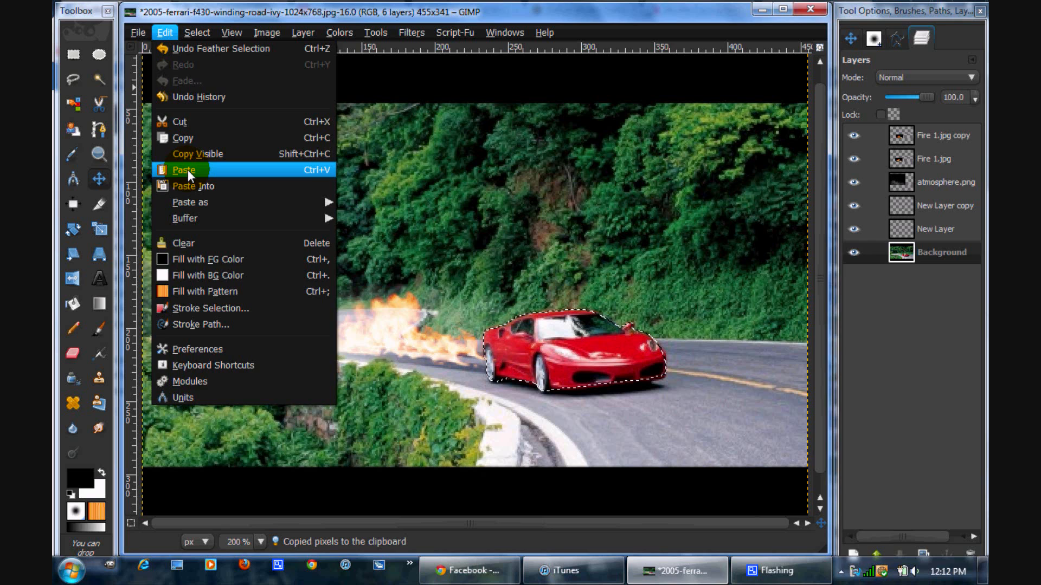
click(184, 169)
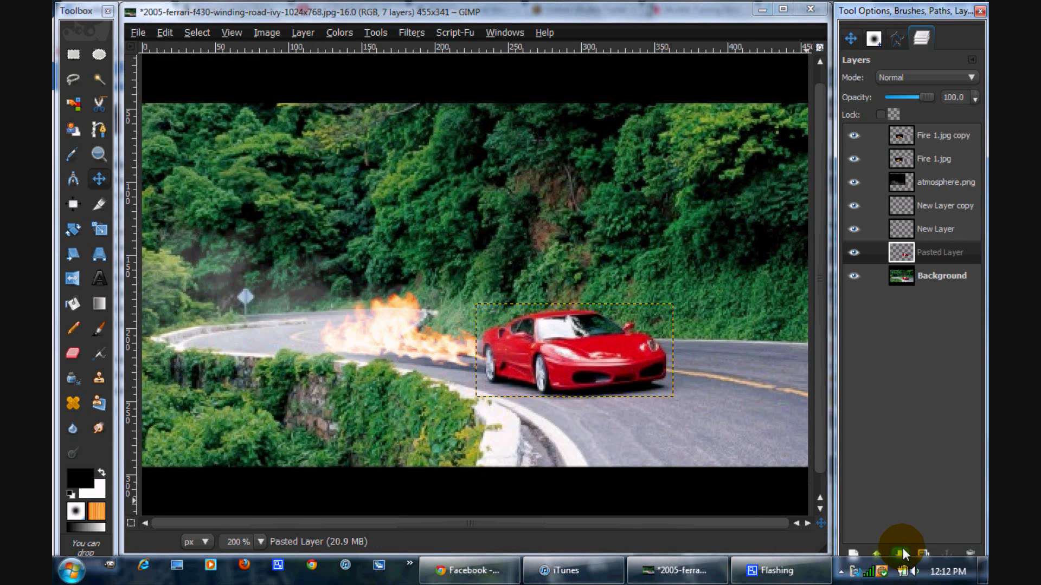
- Put the pasted car on its own layer and motion-blur the Background (linear, length 12, angle 25)
click(941, 276)
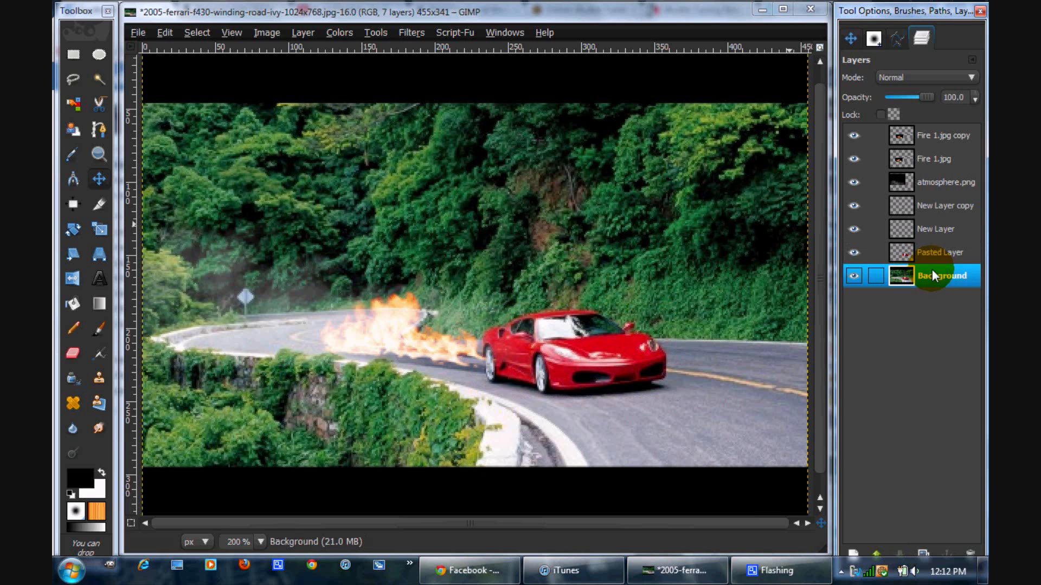
click(411, 32)
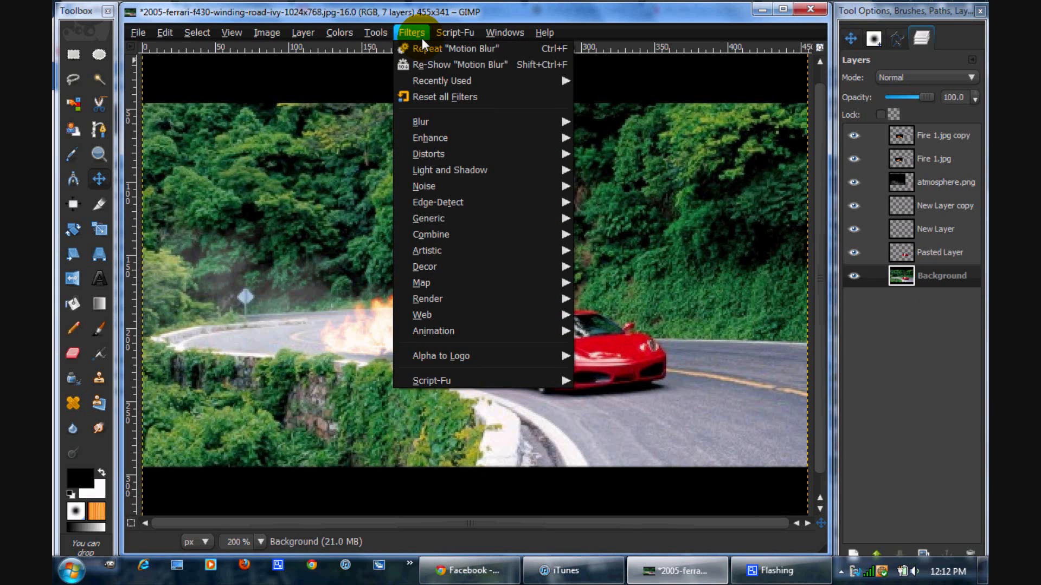
click(458, 64)
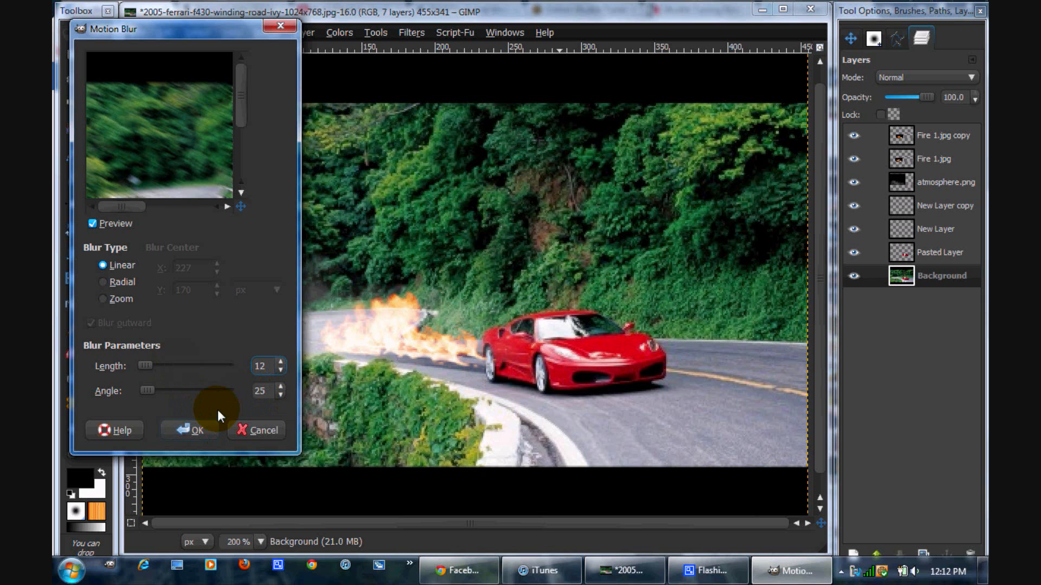
click(193, 430)
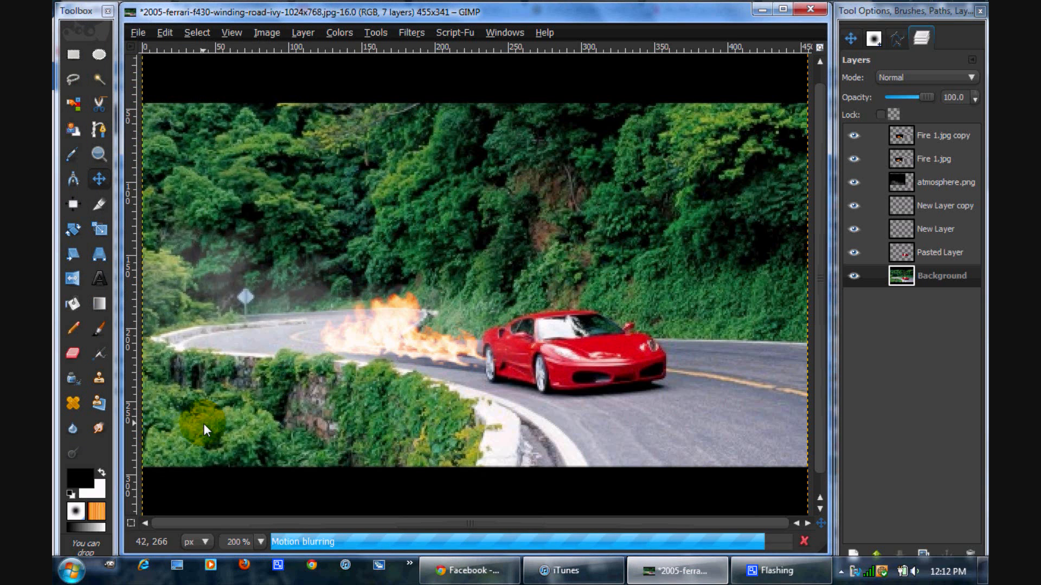
- Zoom the view to 1:1 actual size
click(232, 32)
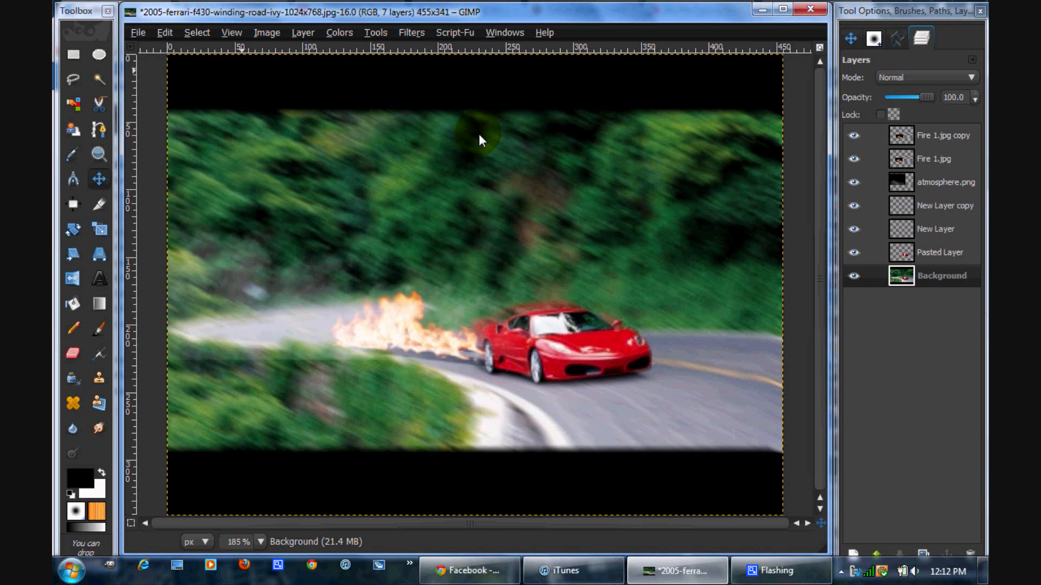
click(230, 32)
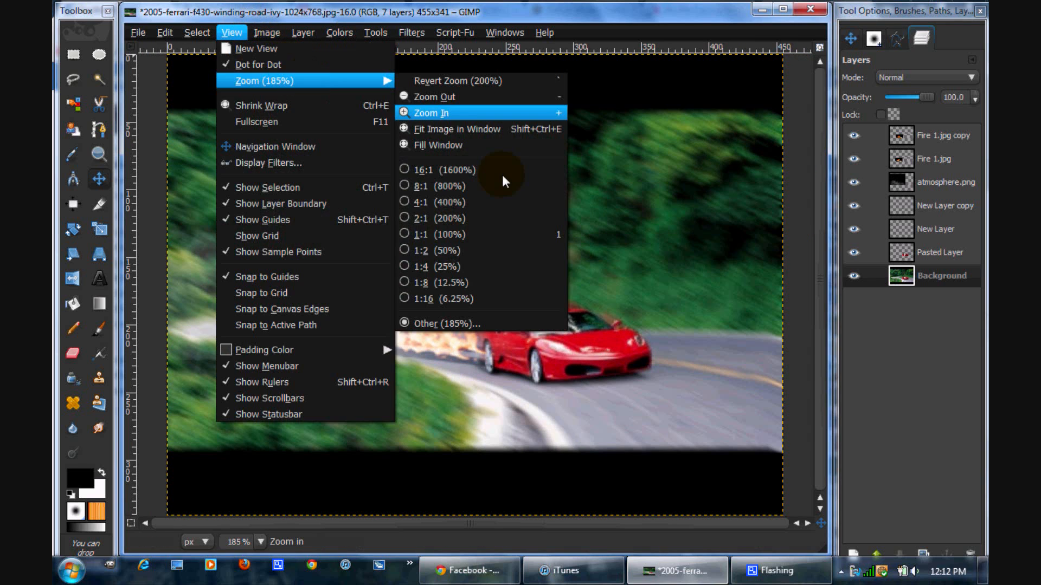
click(433, 234)
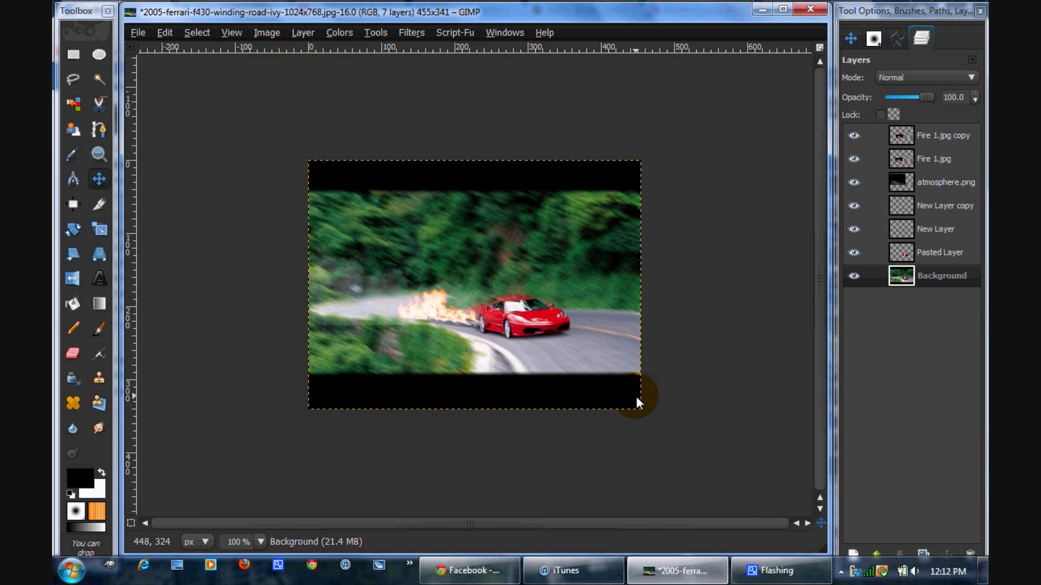
mouse_move(554, 331)
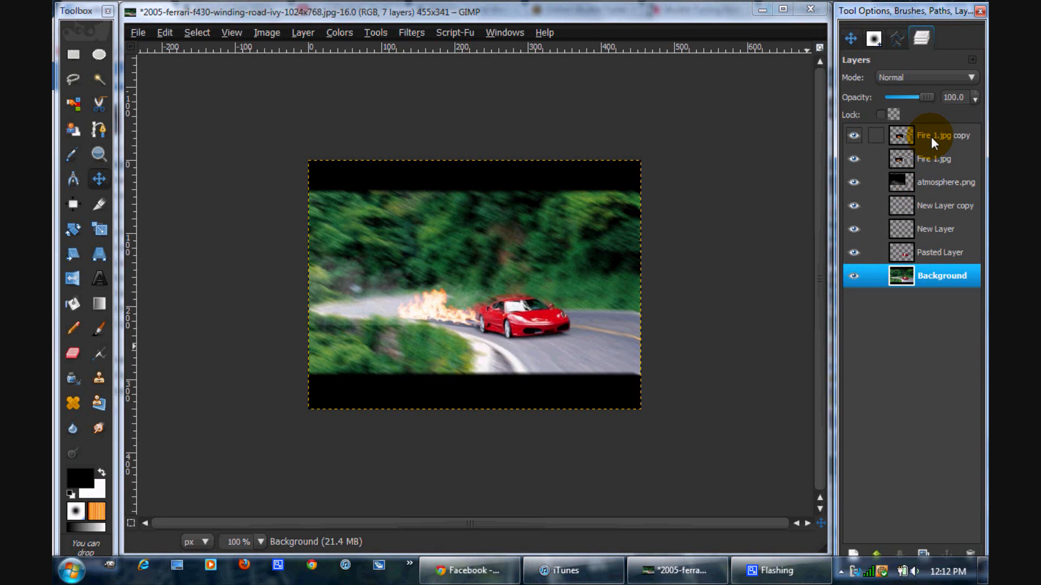
- Give the Fire 1.jpg copy flames a shorter motion blur and add a merged Visible layer
click(941, 135)
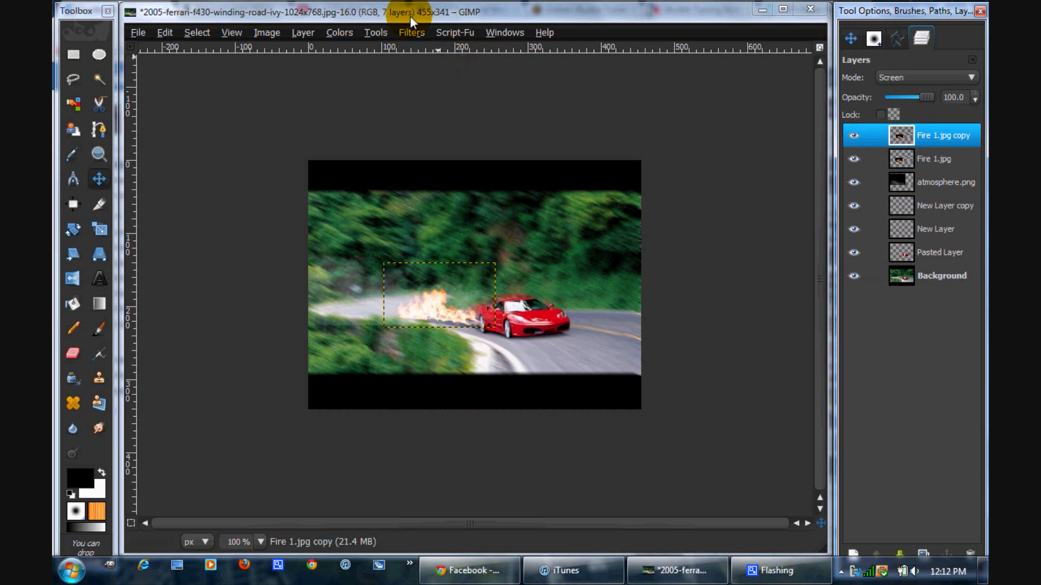
click(411, 32)
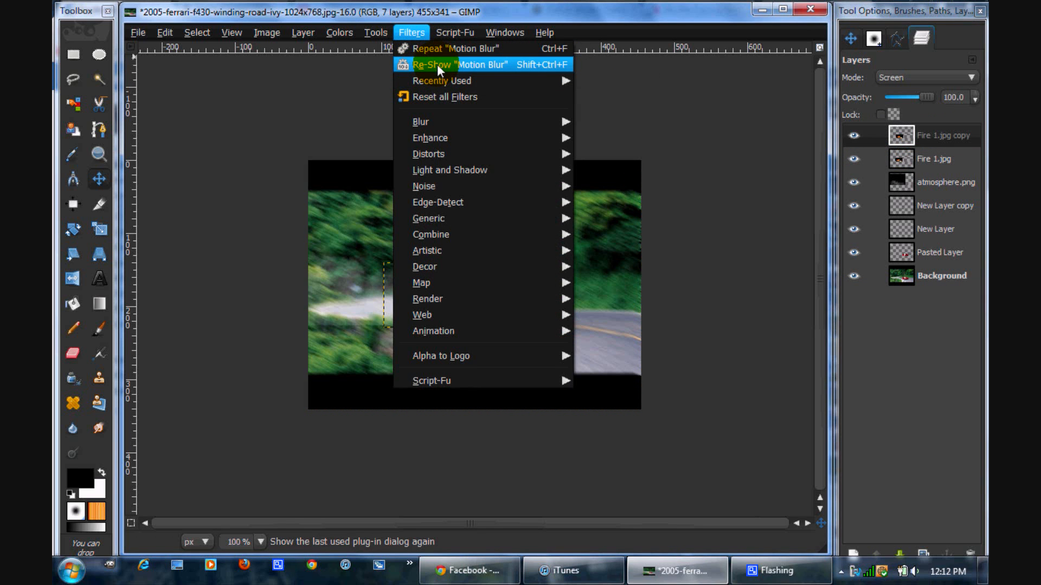
click(459, 65)
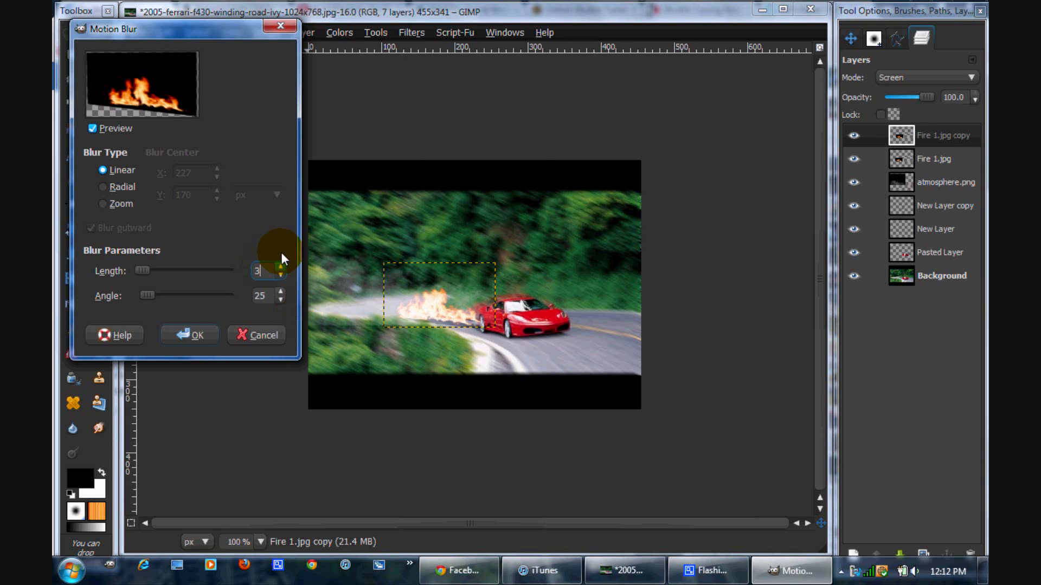
click(280, 266)
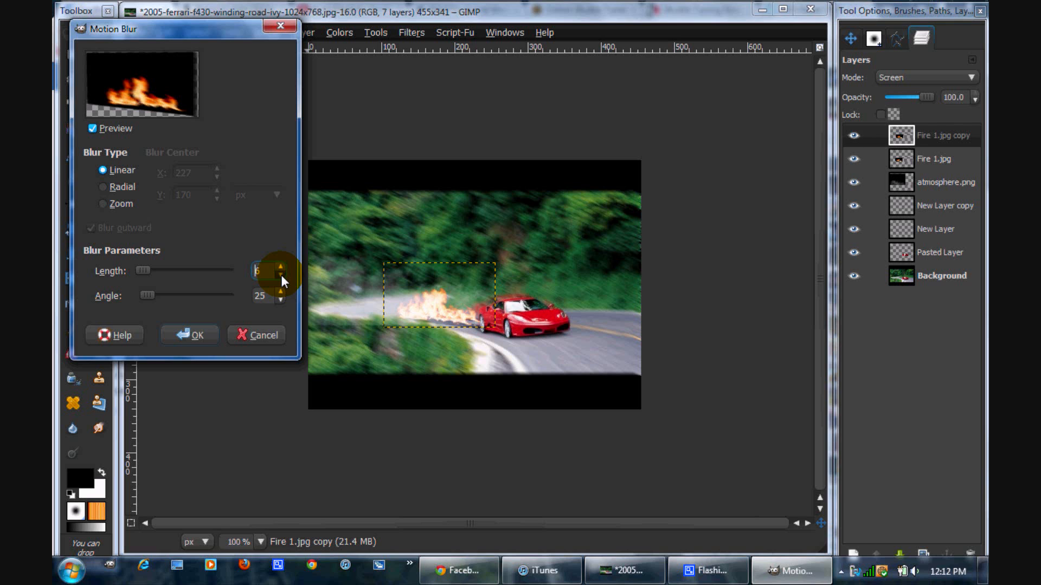
click(190, 335)
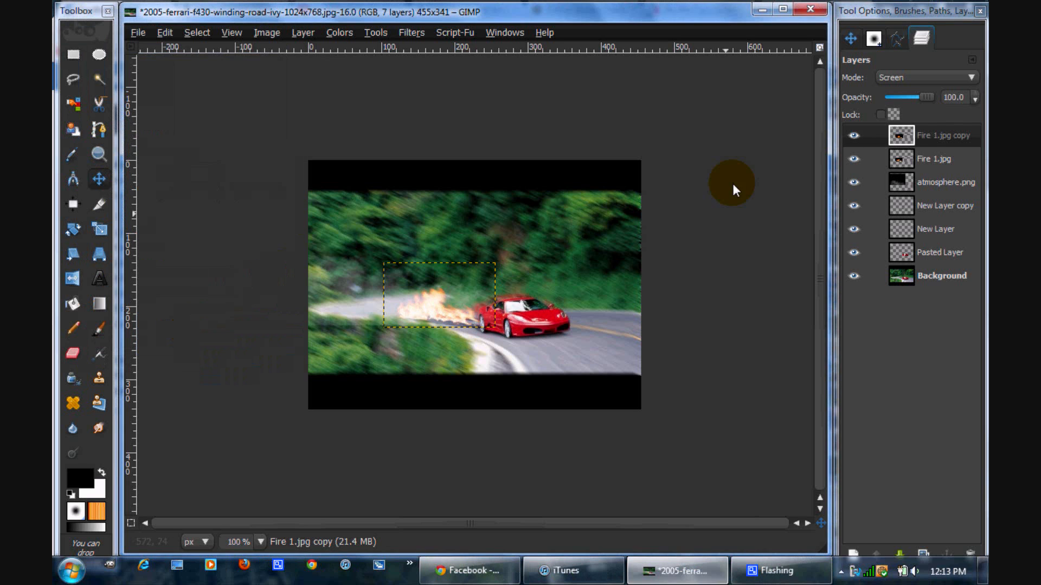
click(411, 32)
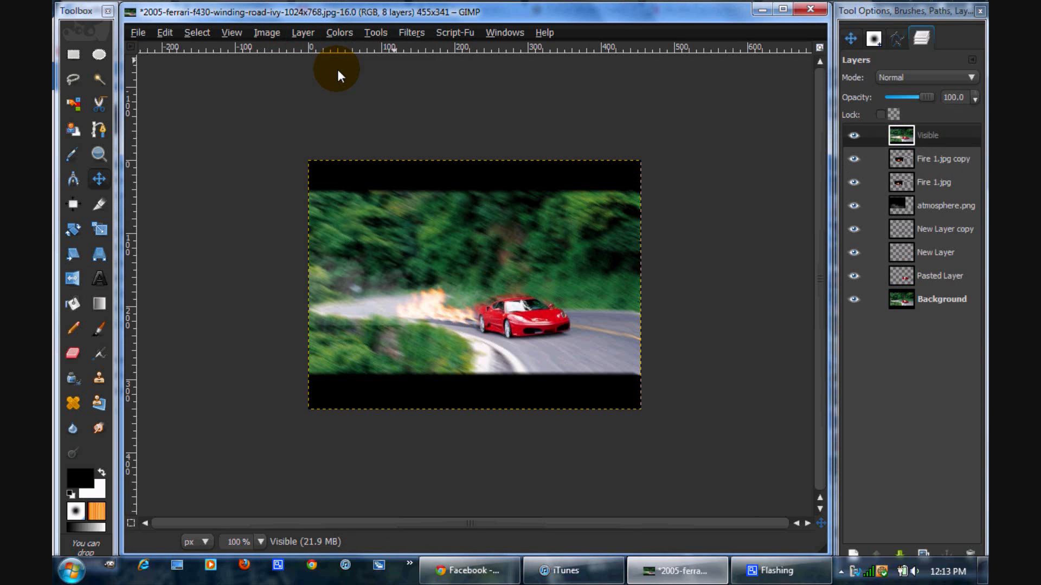
- Apply Brightness-Contrast to the Visible layer with brightness -46 and contrast 20
click(943, 135)
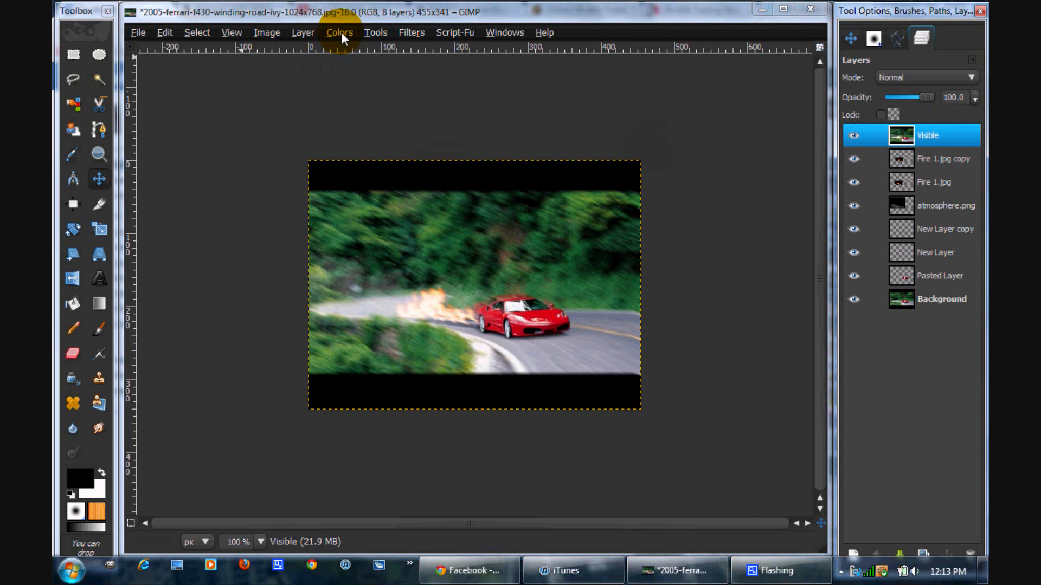
click(338, 32)
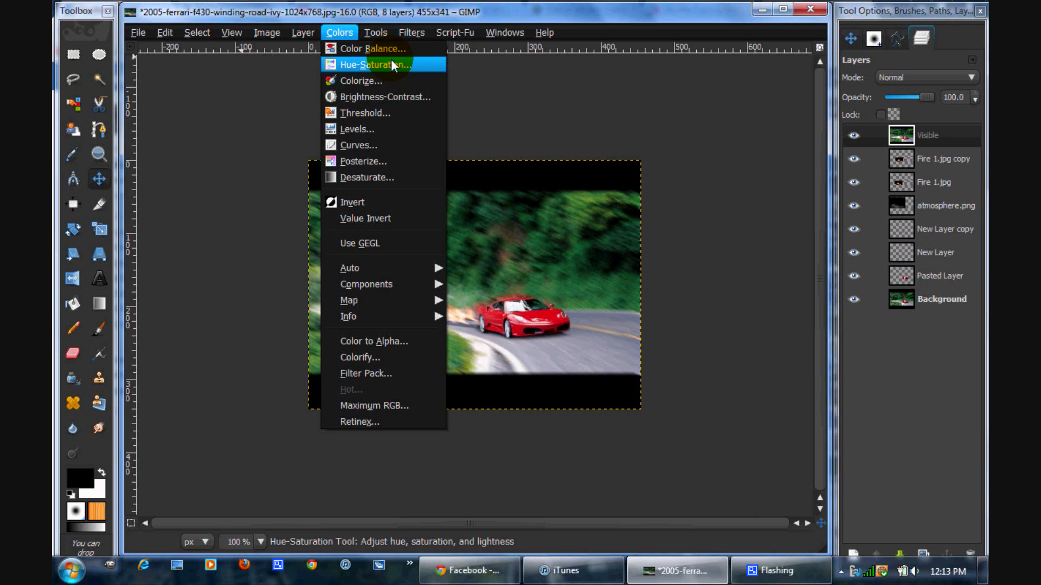
click(386, 97)
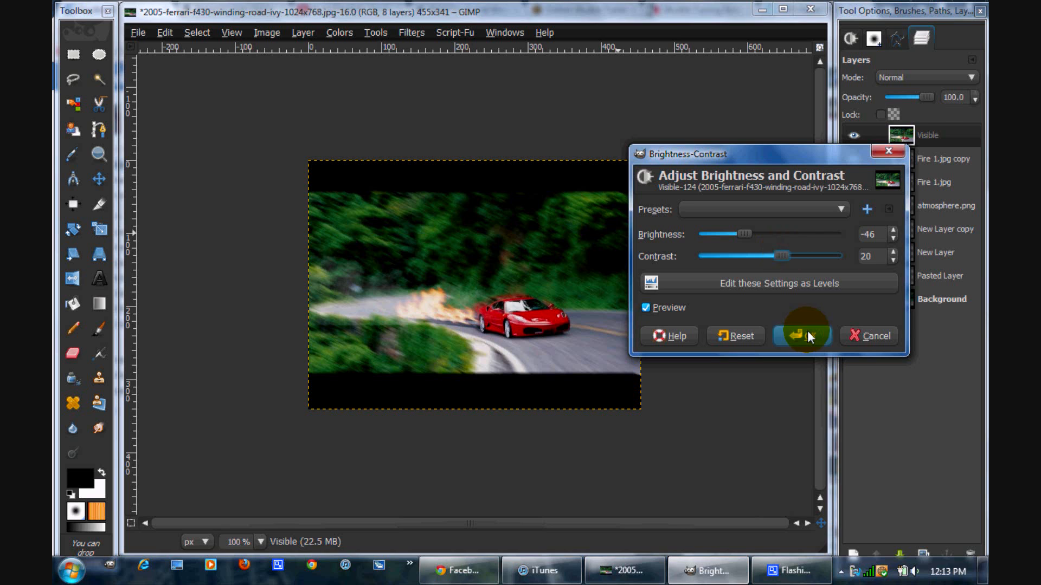
click(800, 335)
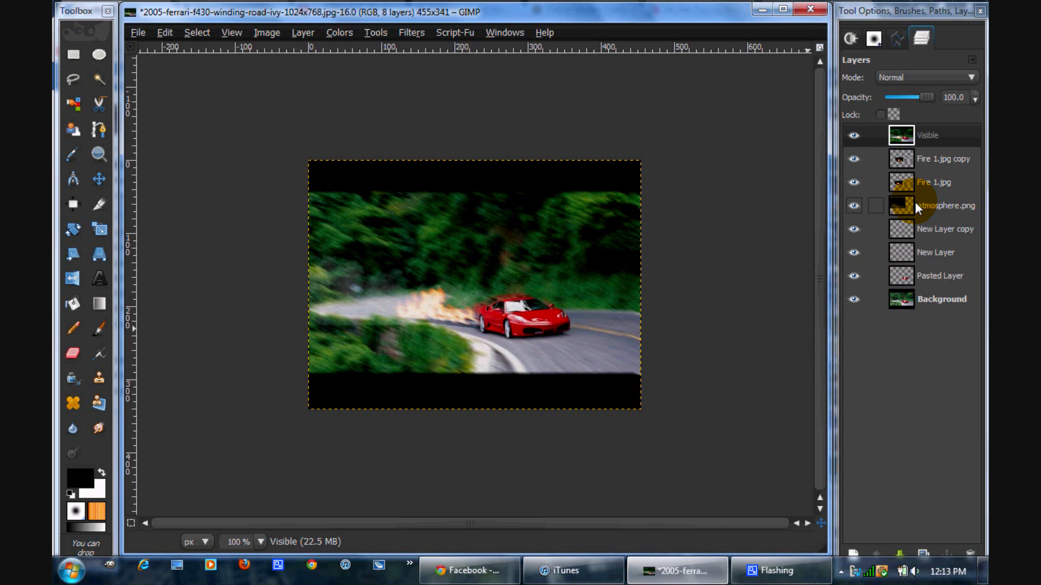
click(928, 135)
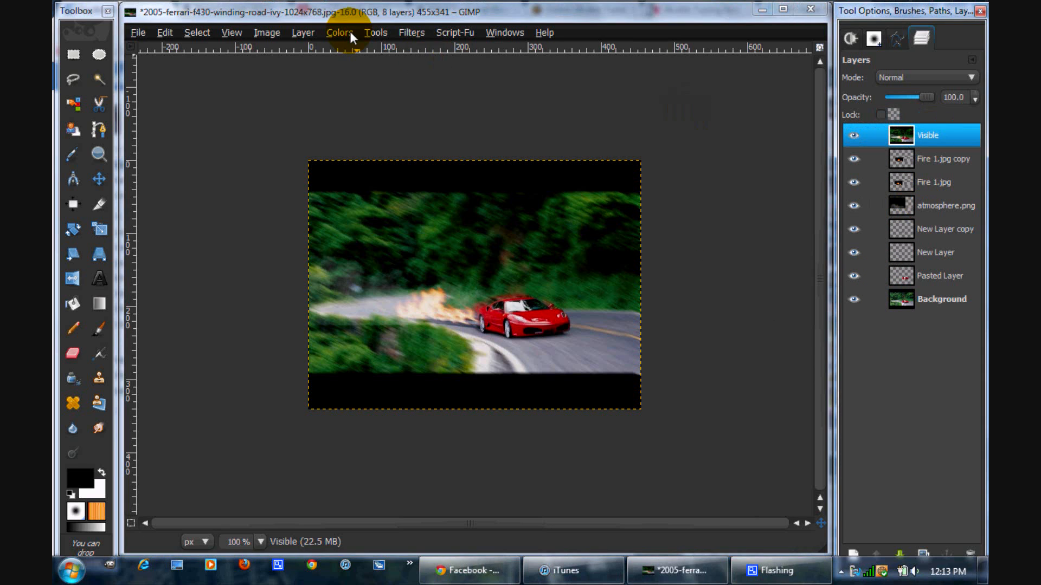
click(338, 32)
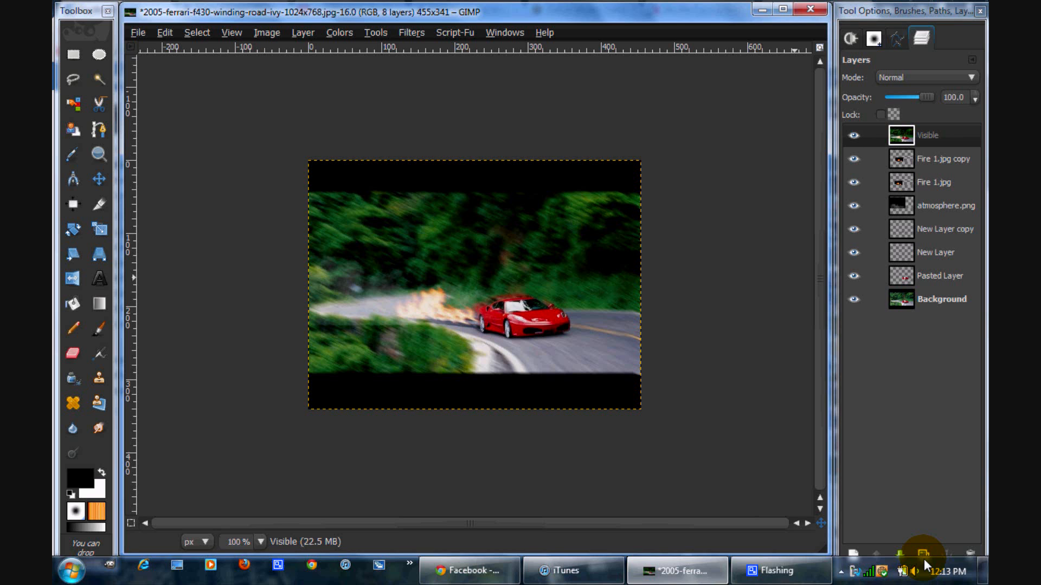
click(936, 135)
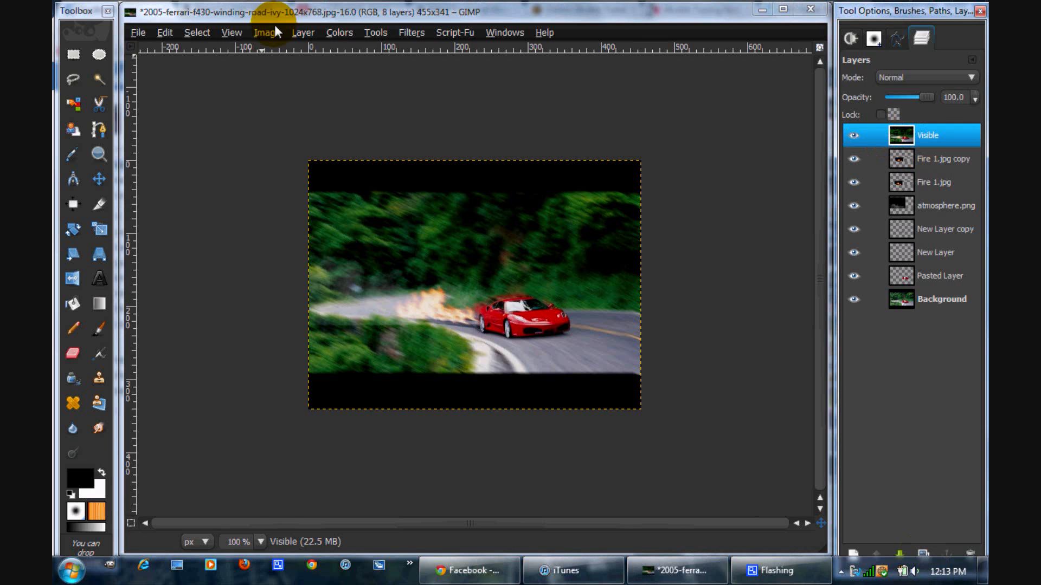
- Desaturate the Visible layer to grayscale, then pick the Eraser tool
click(338, 32)
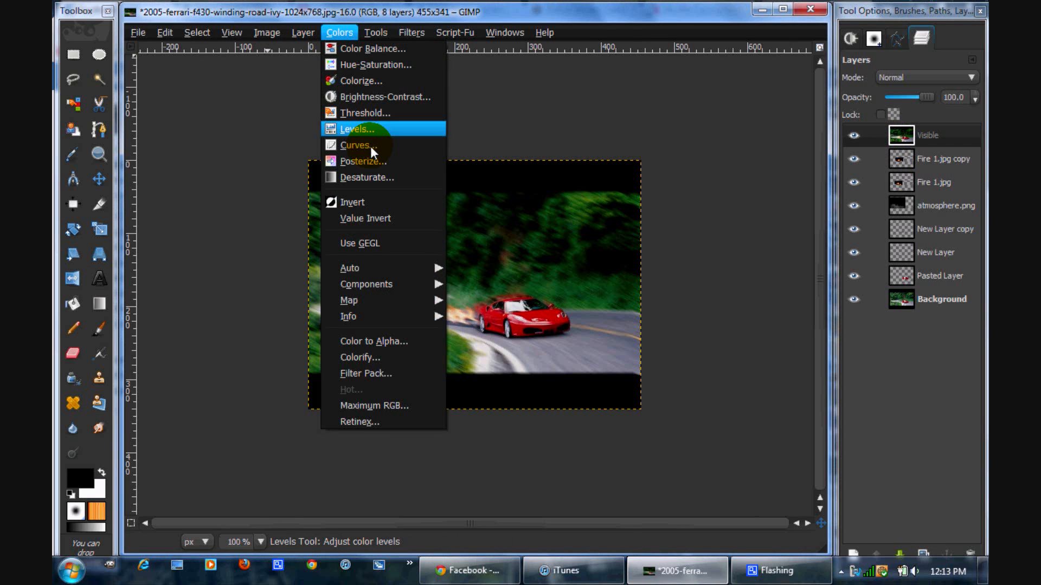
click(367, 177)
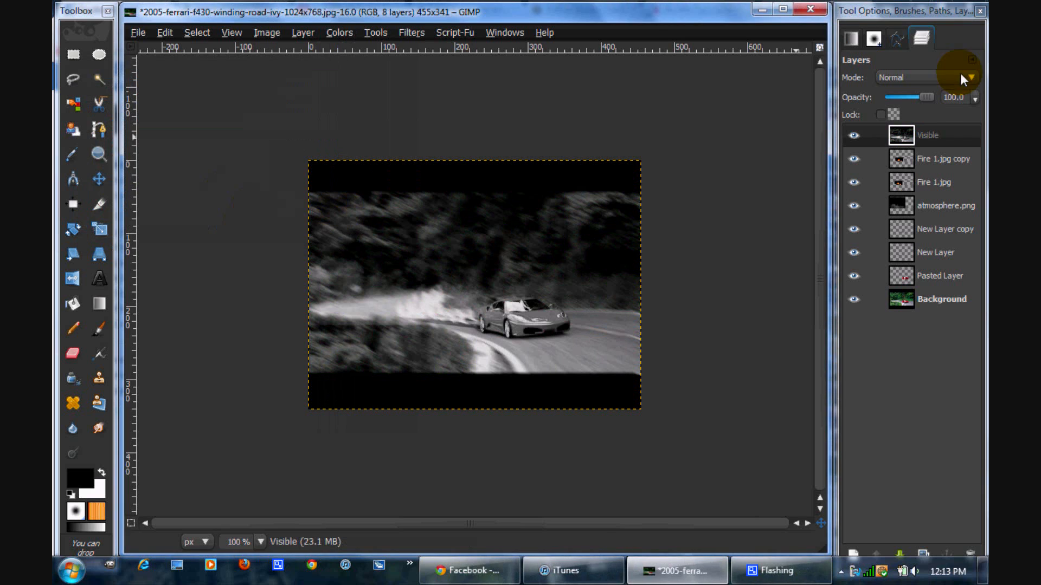
mouse_move(101, 335)
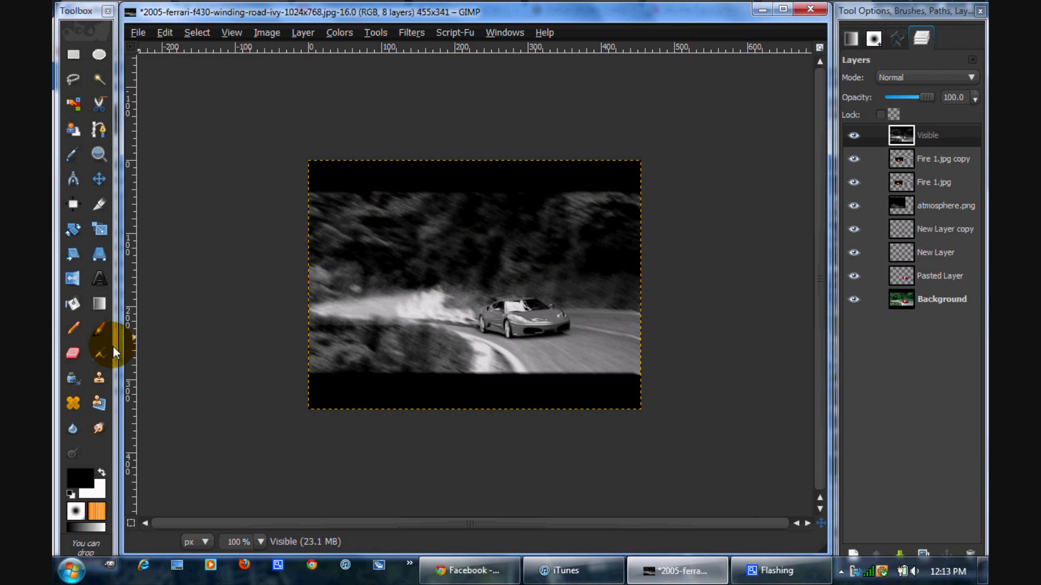
click(873, 38)
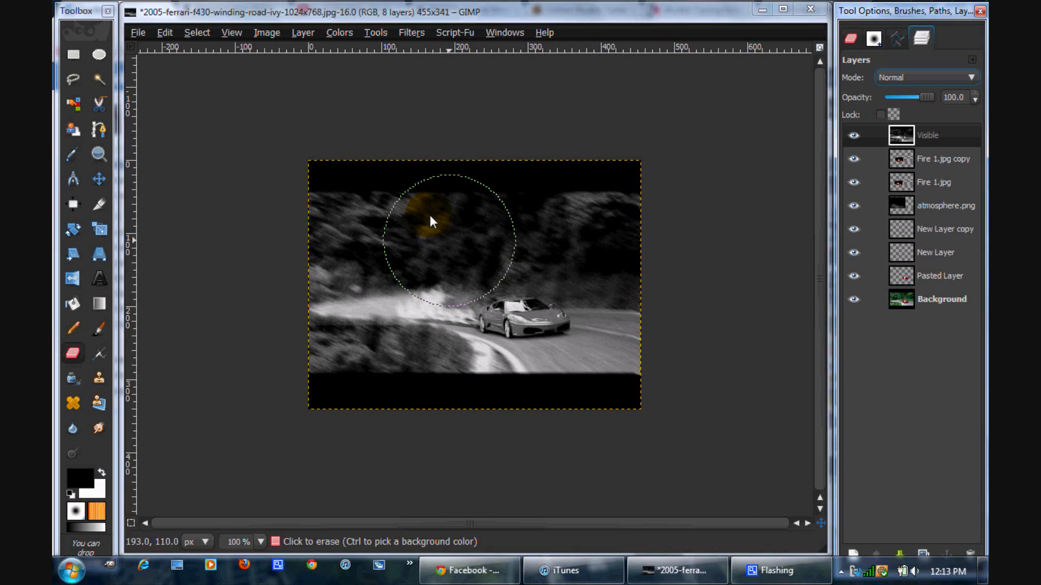
- Erase the Visible layer over the car and flames to reveal colour, then select Background
drag(430, 221, 457, 298)
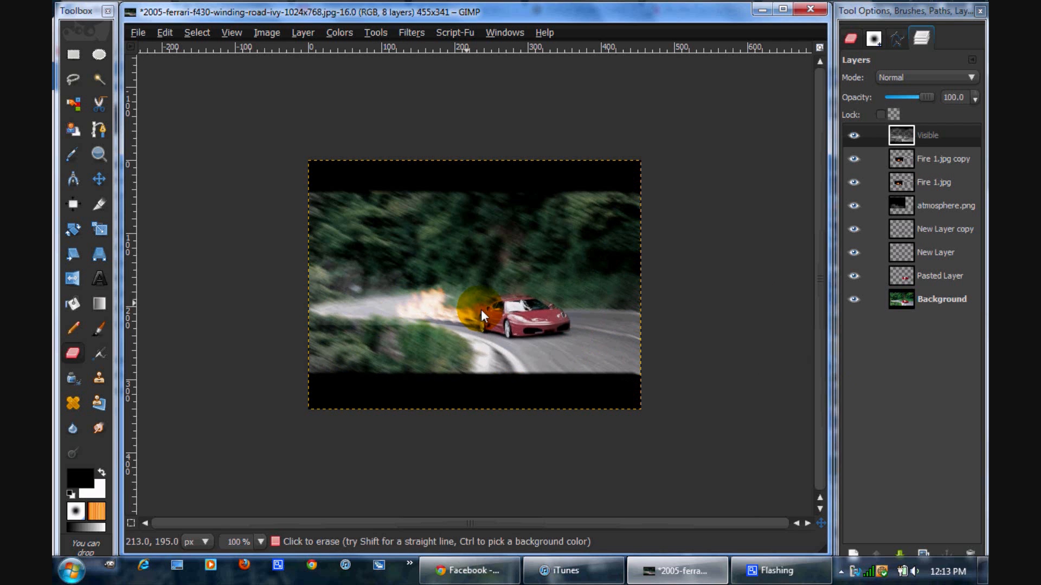
drag(482, 315, 647, 379)
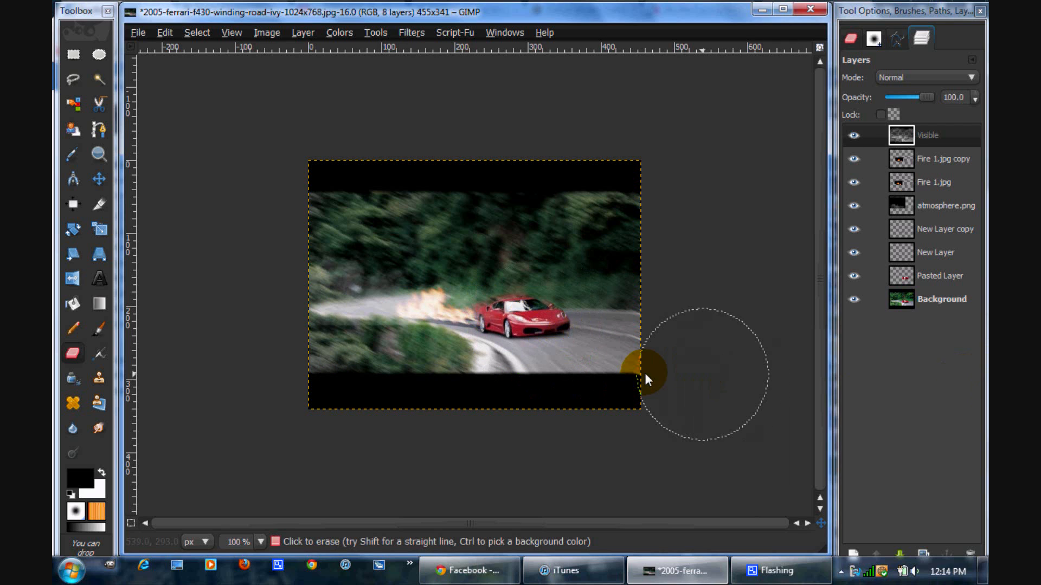
mouse_move(671, 289)
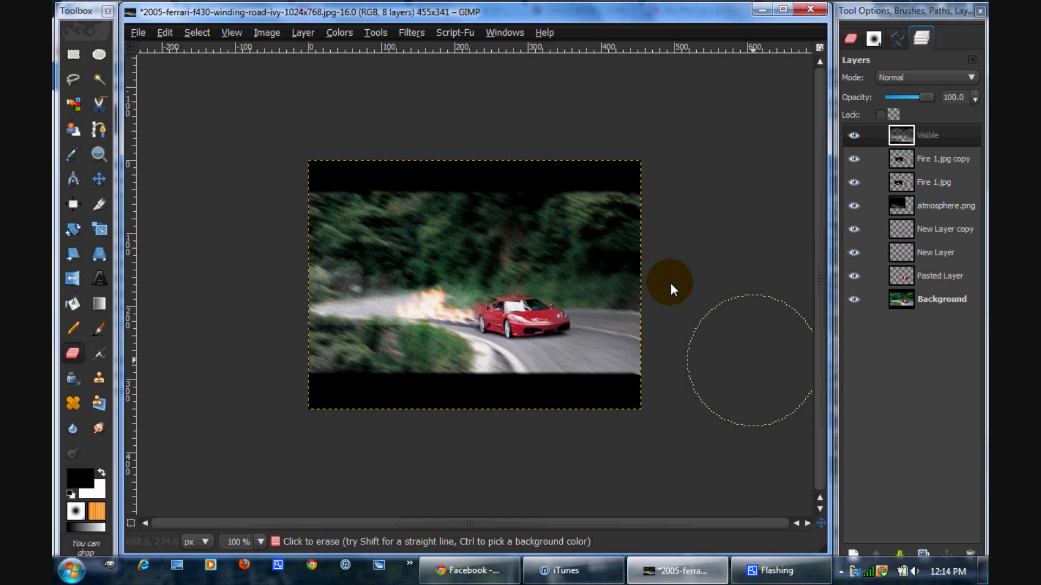
click(514, 351)
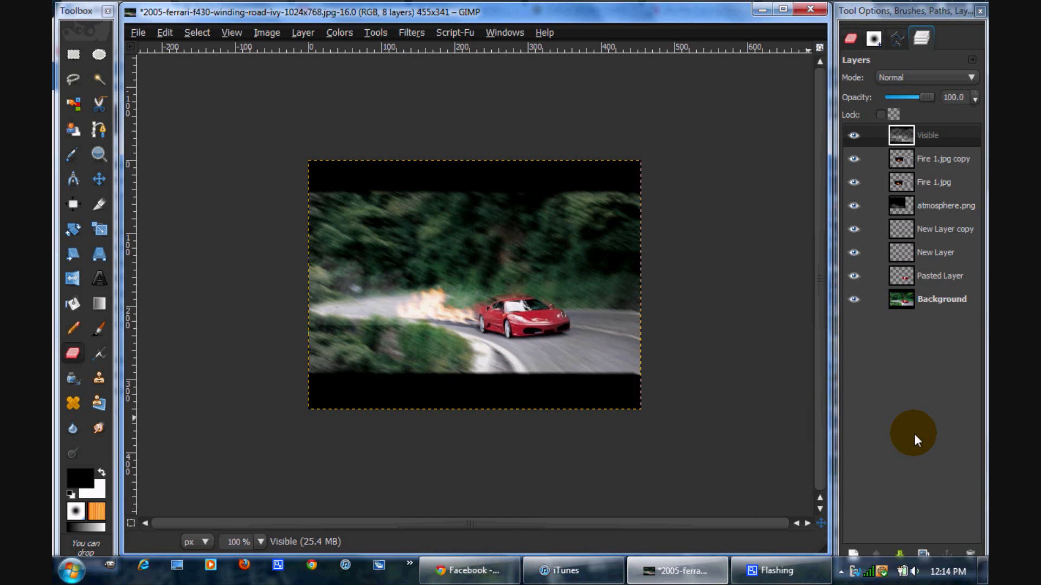
click(941, 298)
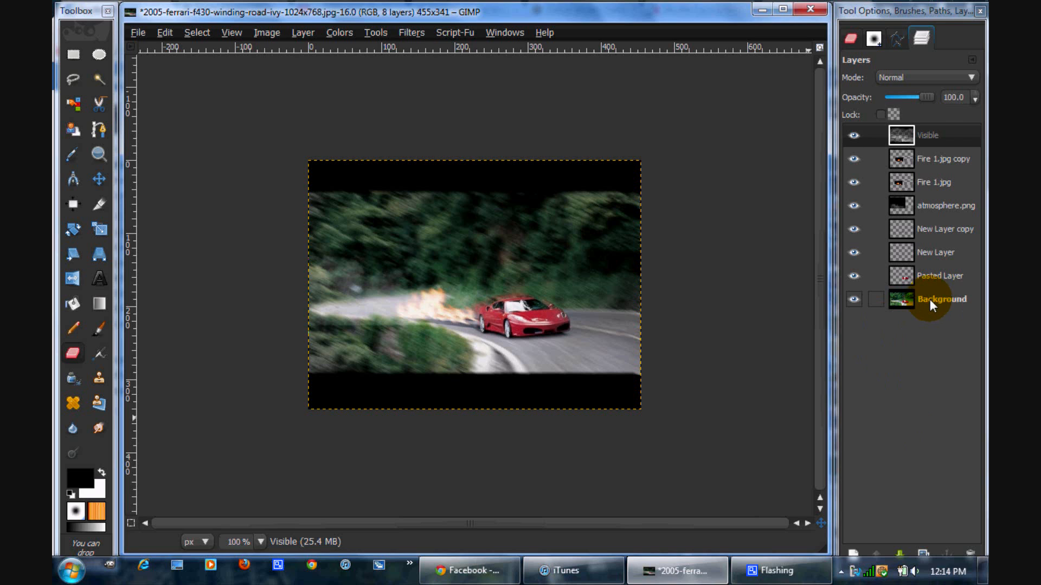
click(940, 298)
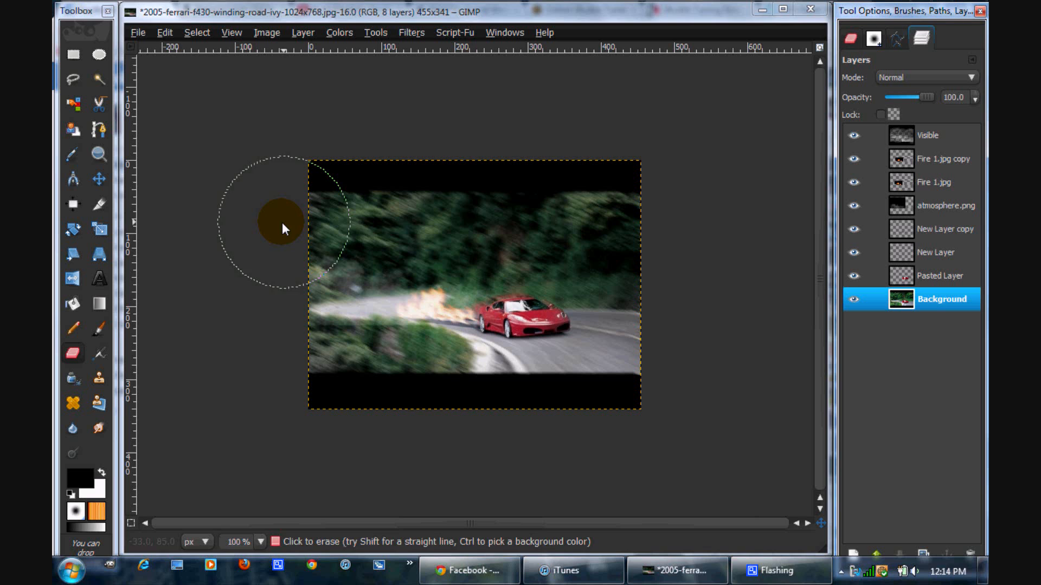
- Start Open as Layers, enter the Flares folder and preview Action, Sunburst and StarLight
click(138, 32)
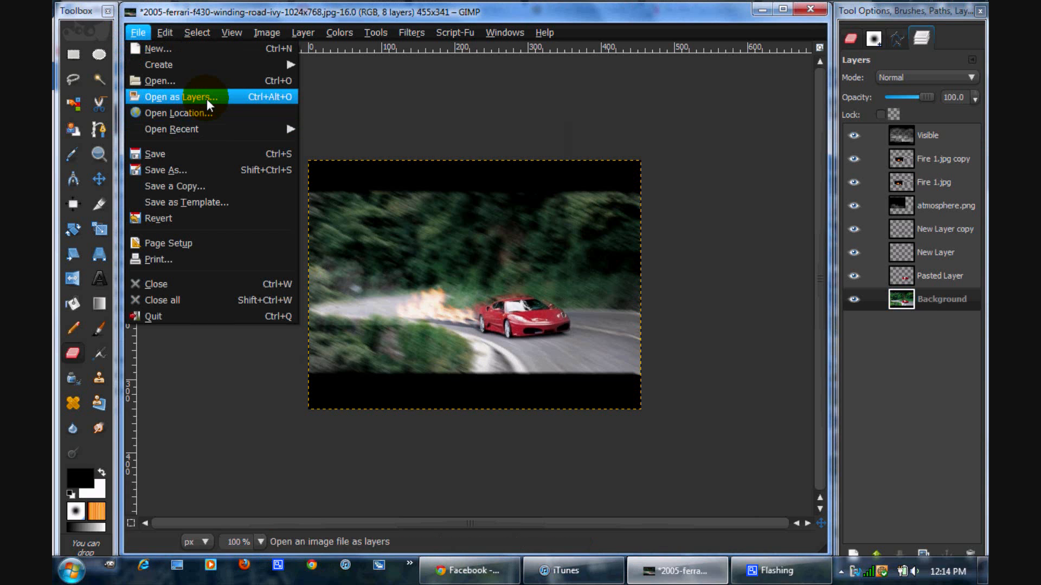
click(159, 80)
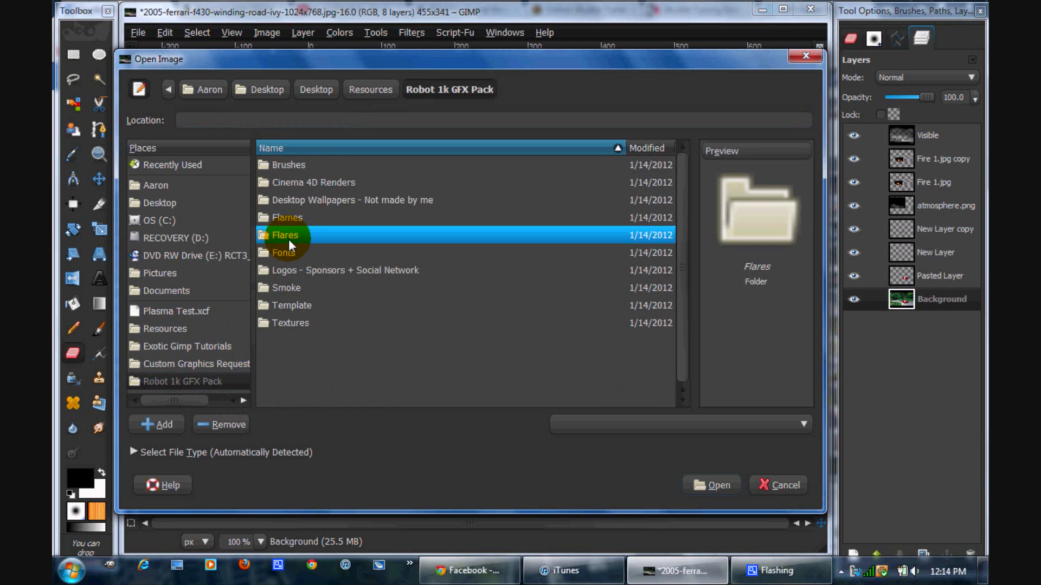
double_click(284, 235)
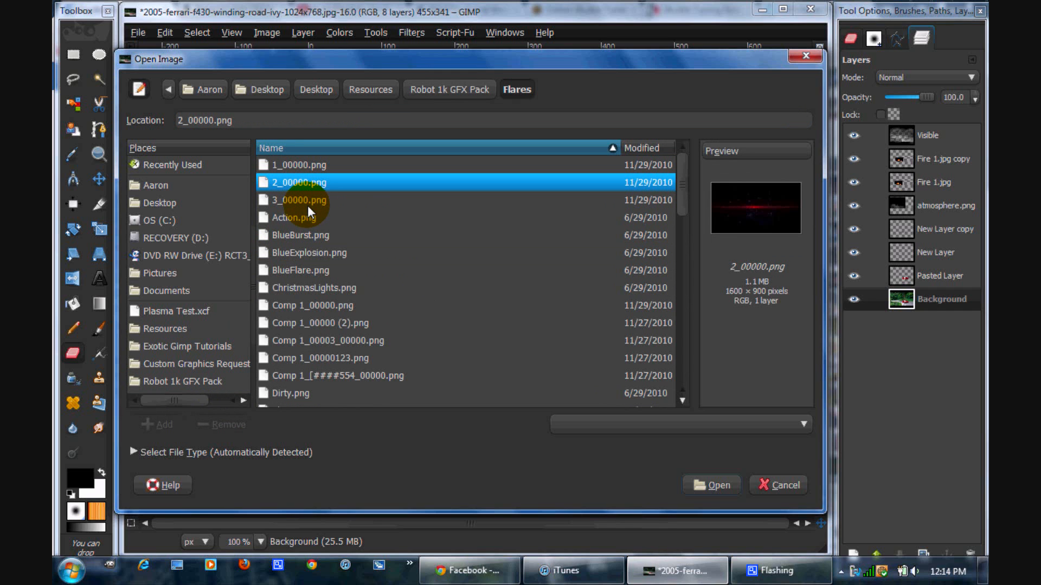
click(294, 216)
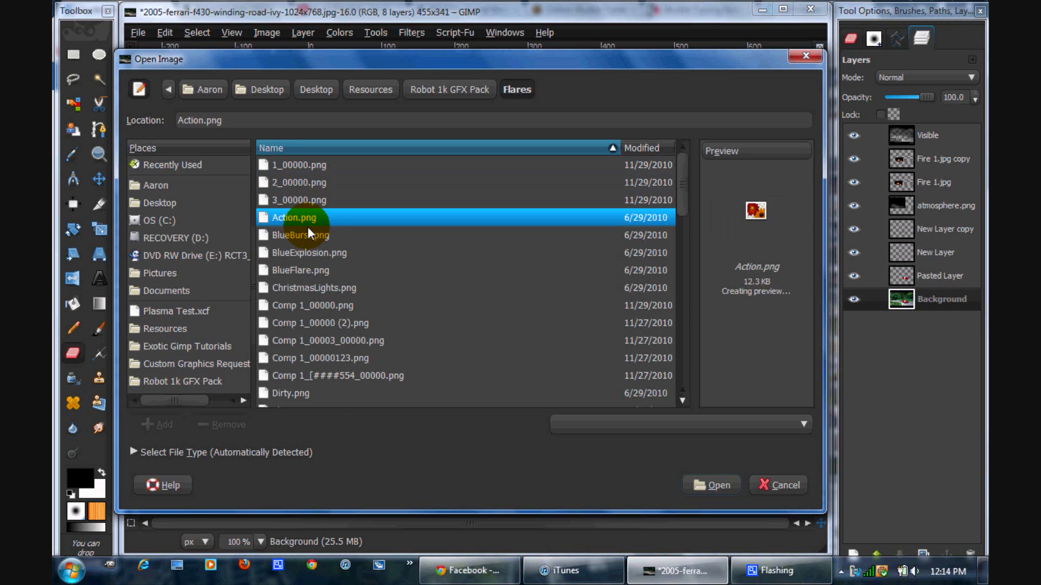
click(299, 182)
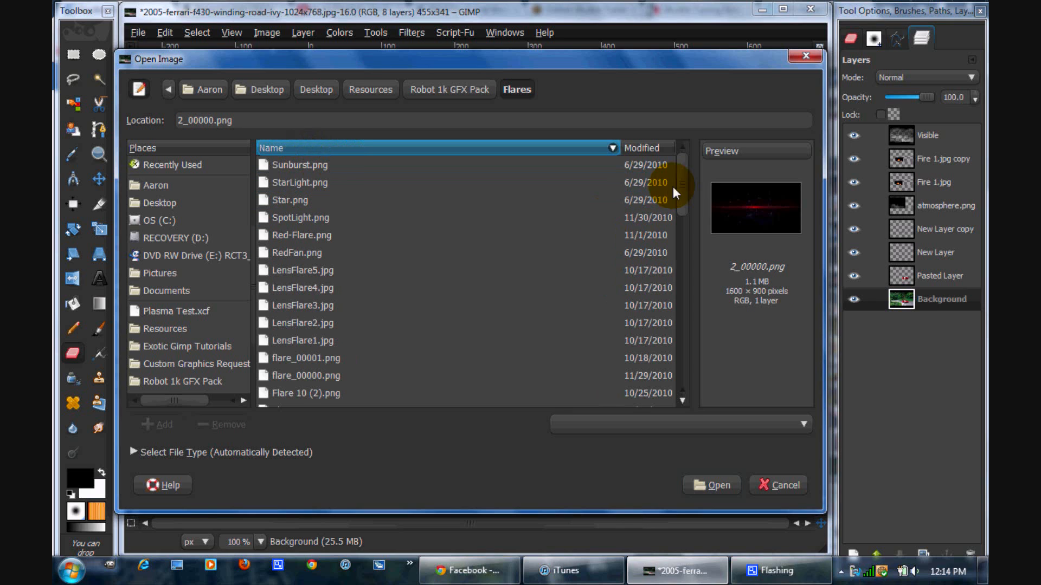
click(299, 164)
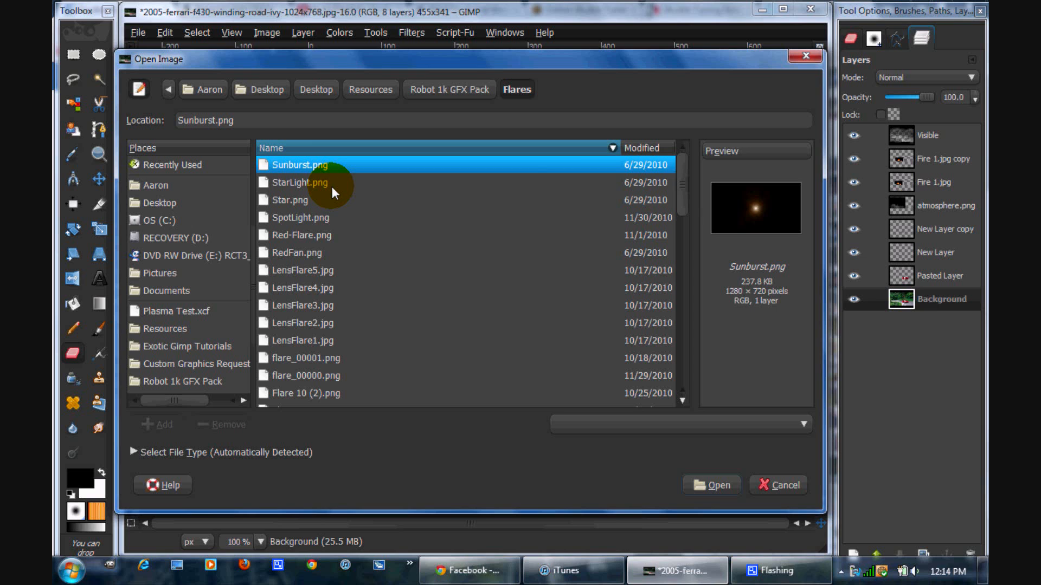
click(299, 183)
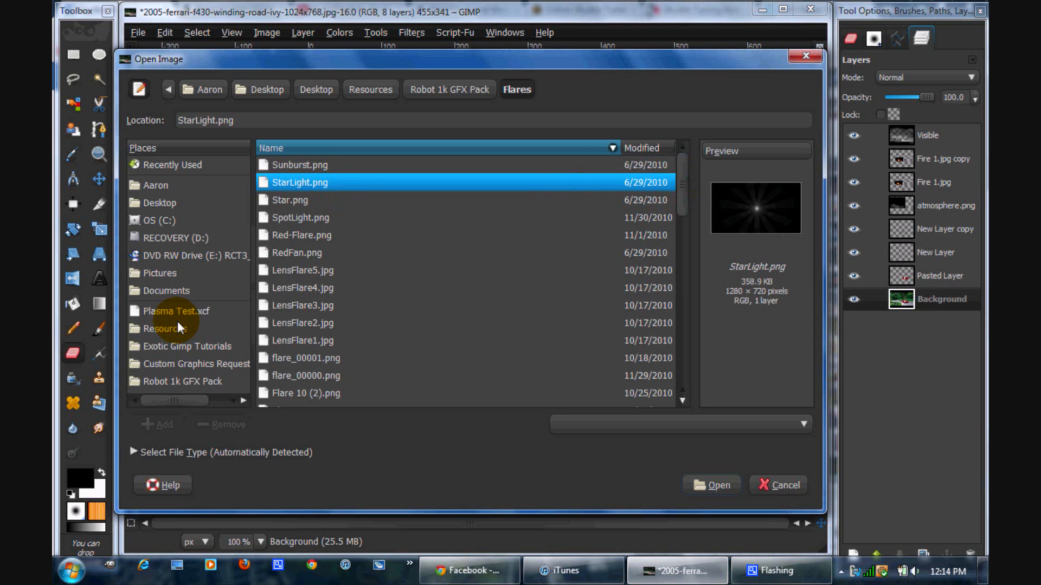
- Preview Flare6 and Flare8, then open Flare7.png as a new layer
scroll(down, 3)
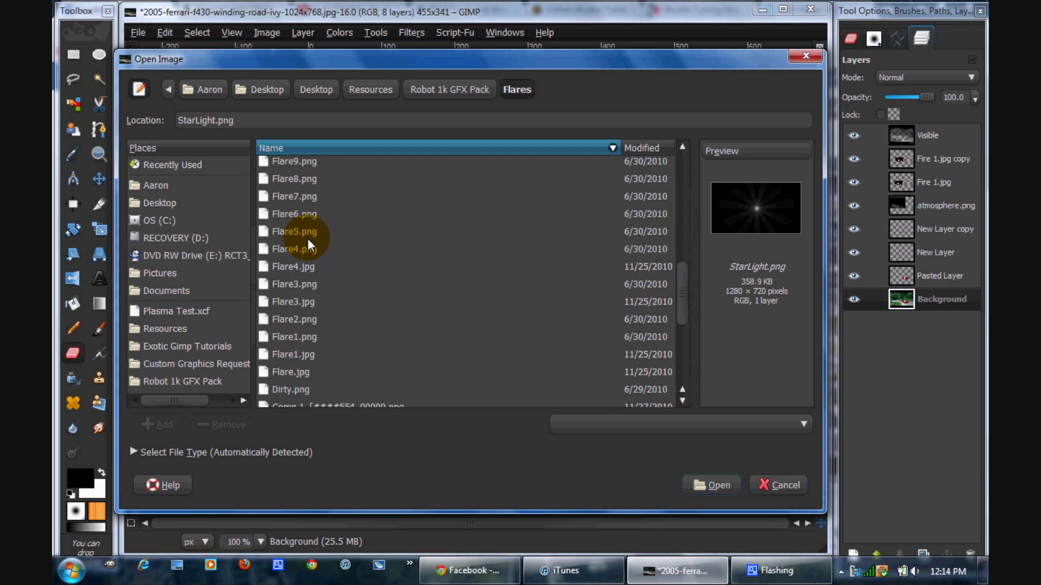
click(294, 214)
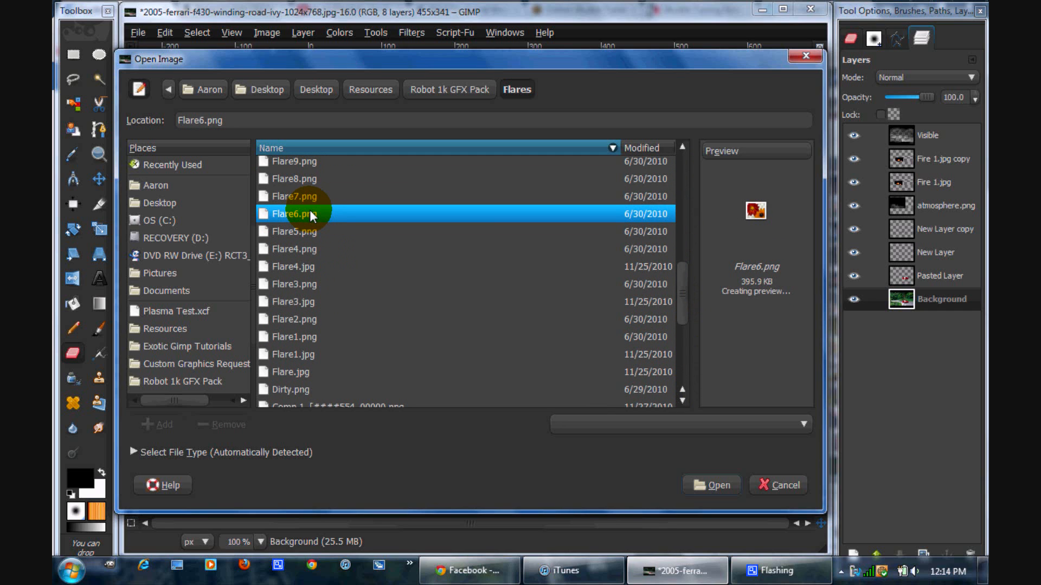
click(294, 196)
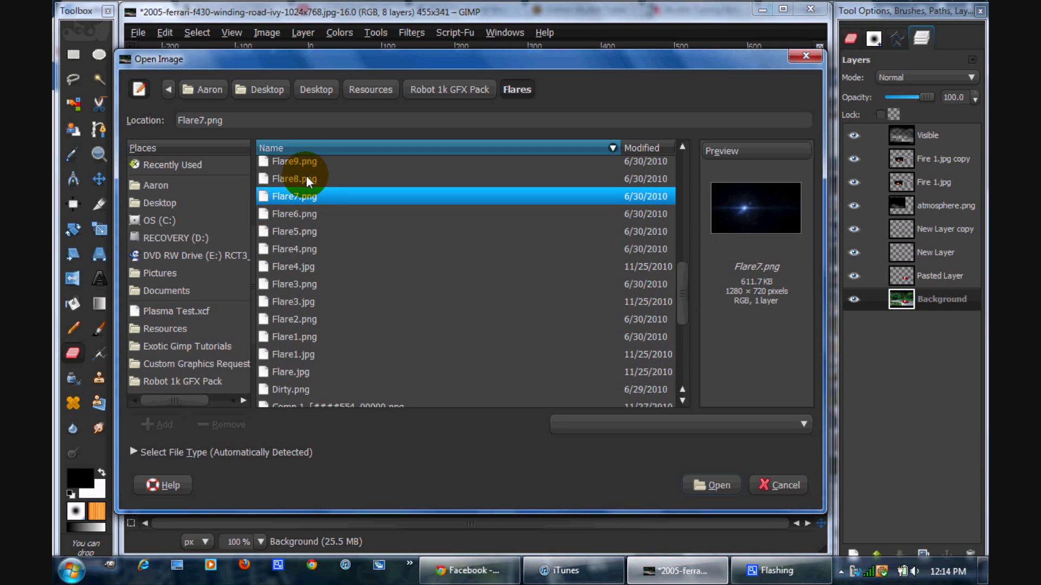
click(294, 179)
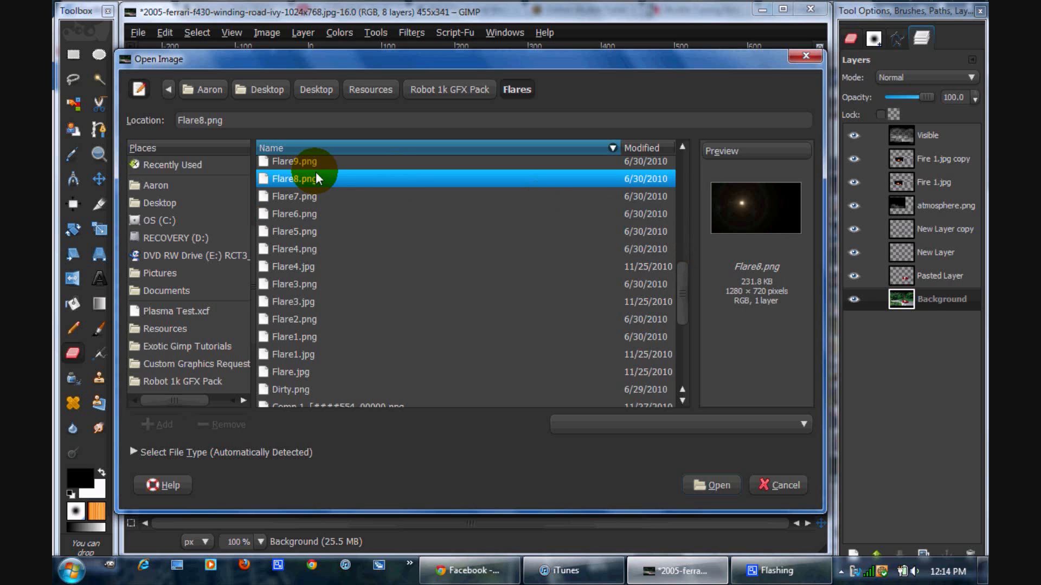
click(294, 196)
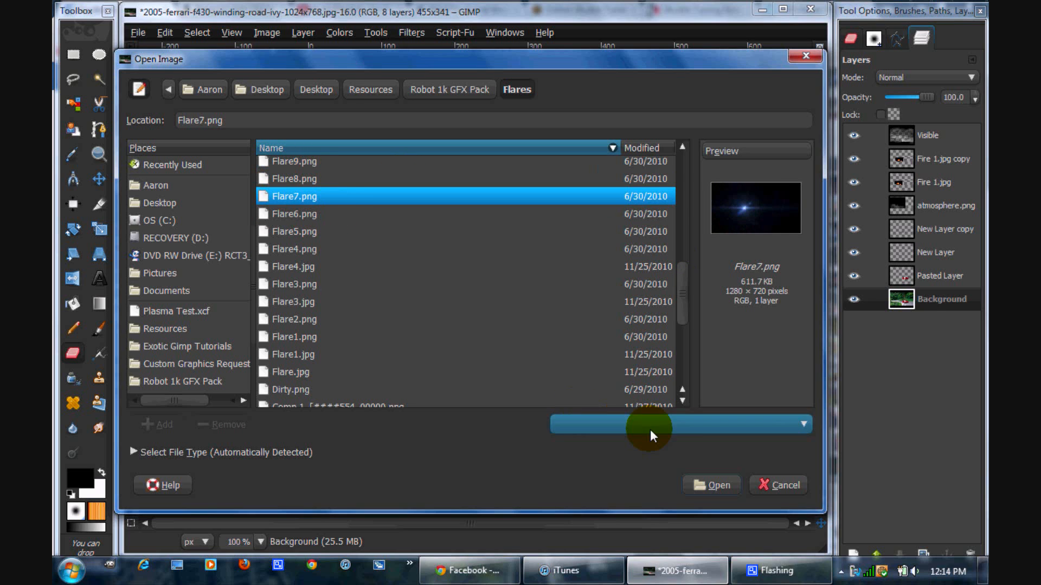
click(710, 484)
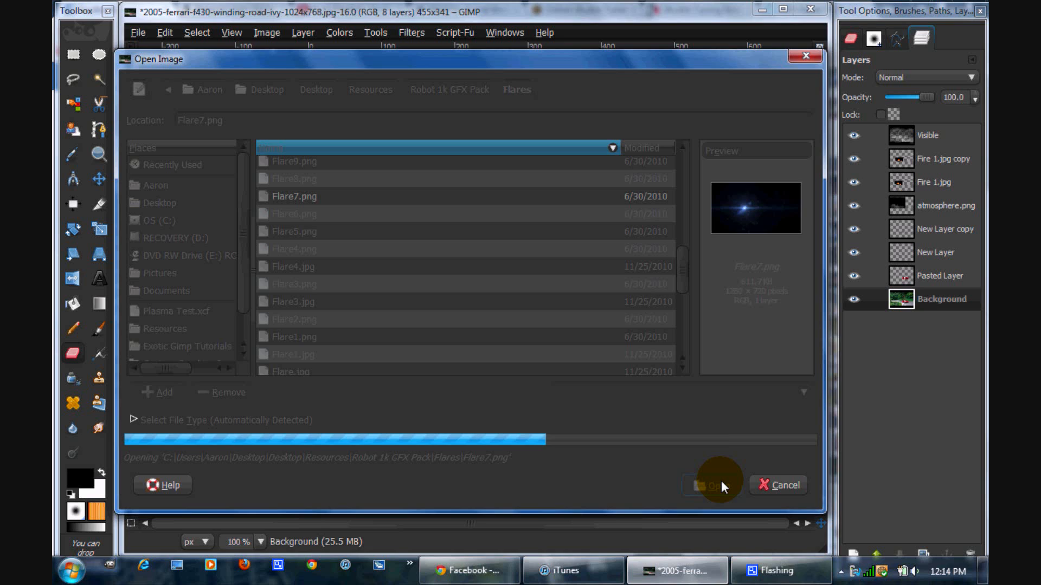
click(714, 485)
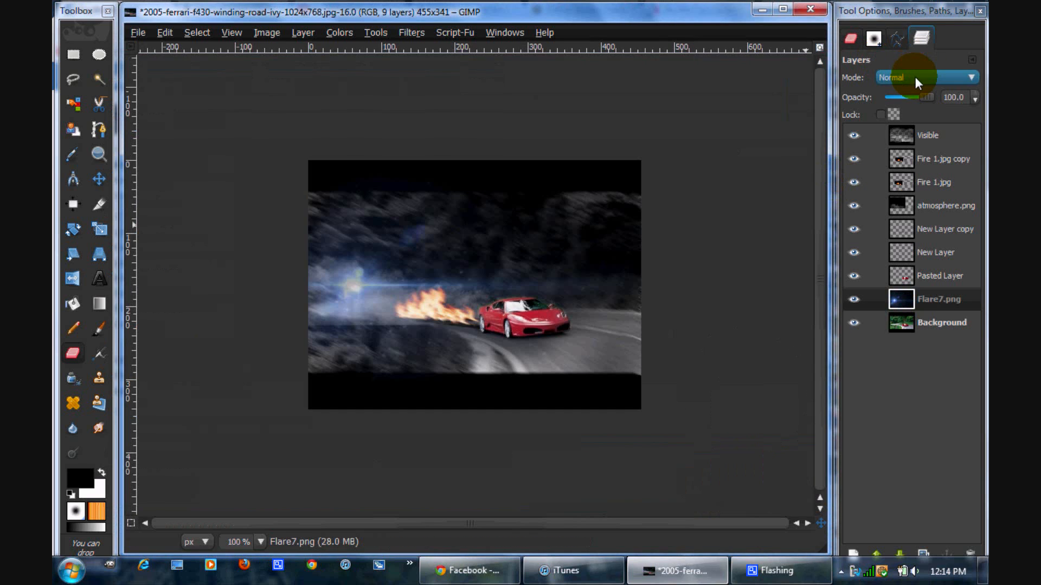
- Set the Flare7 layer to Screen mode and drag the flare beside the Ferrari
click(926, 77)
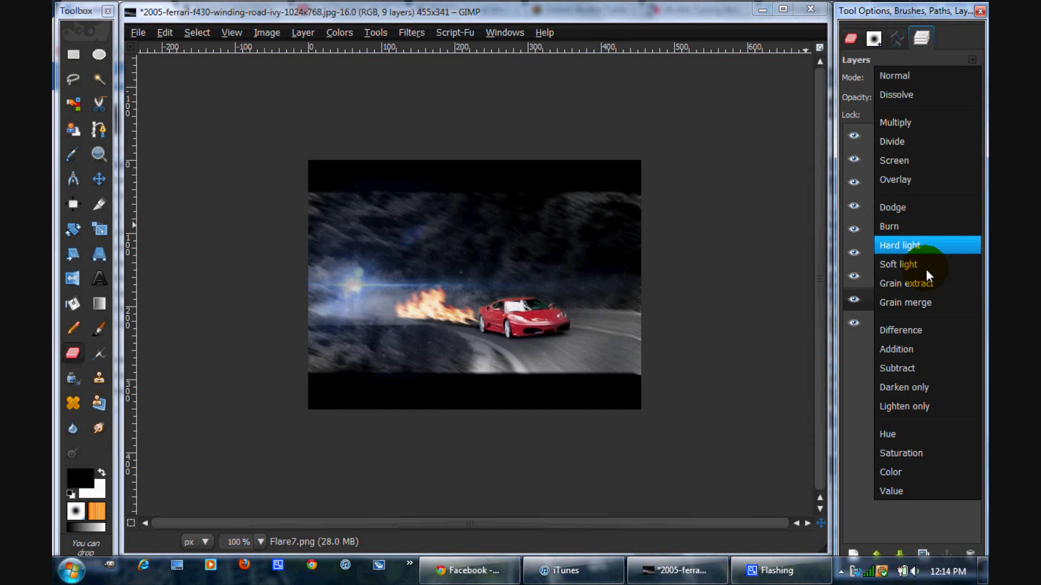
mouse_move(910, 160)
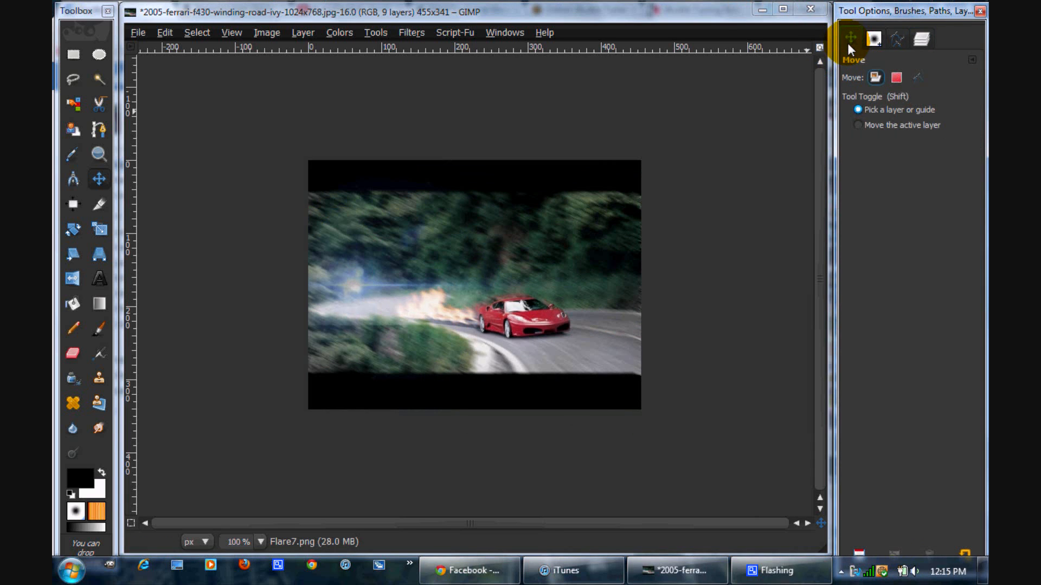
click(922, 38)
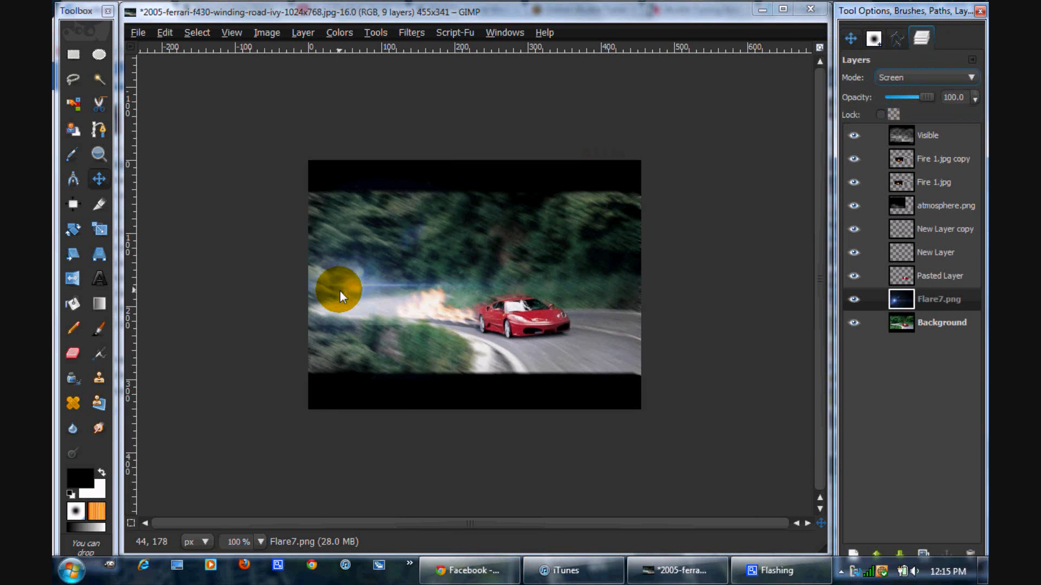
drag(339, 289, 538, 289)
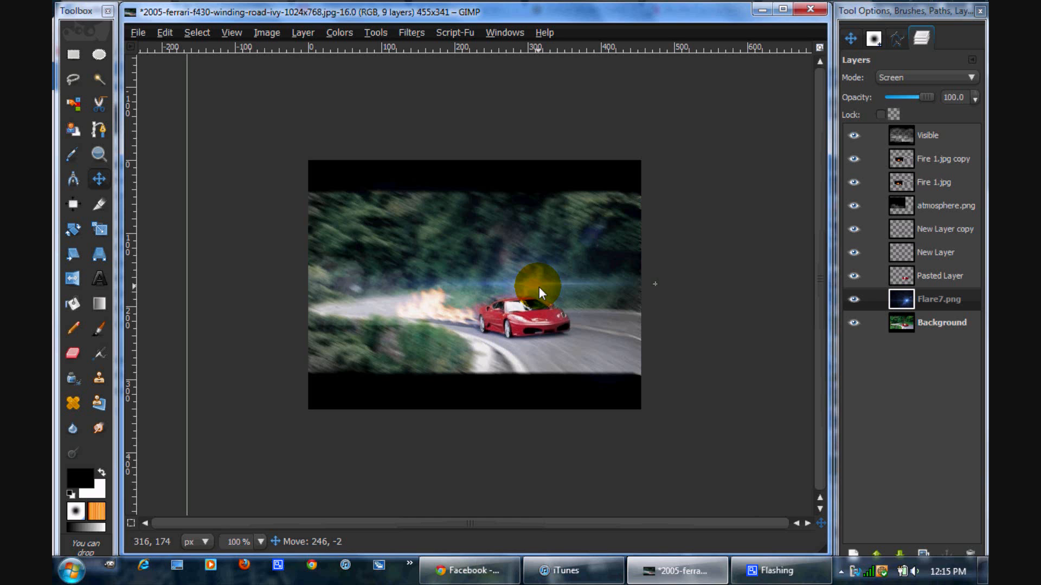
drag(538, 292, 565, 302)
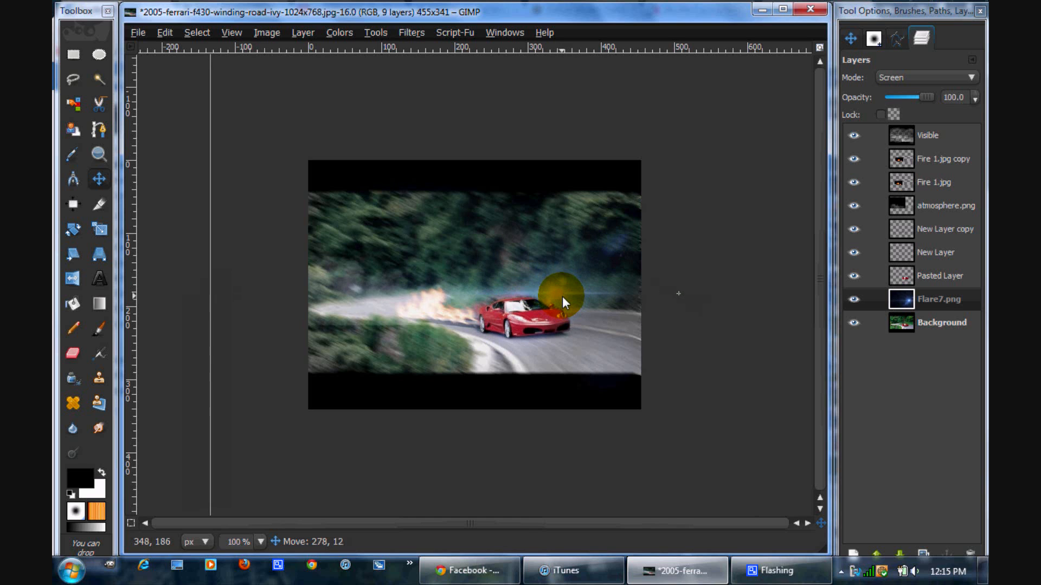
click(375, 32)
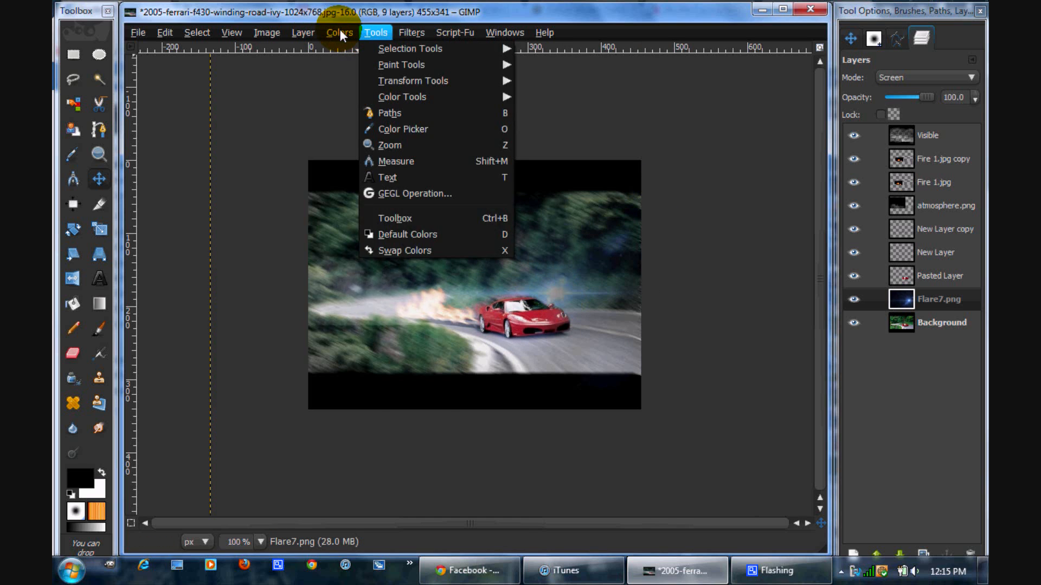
- Desaturate the flare, then apply Color Balance with Midtones Red 100 and Highlights Red 32
click(339, 32)
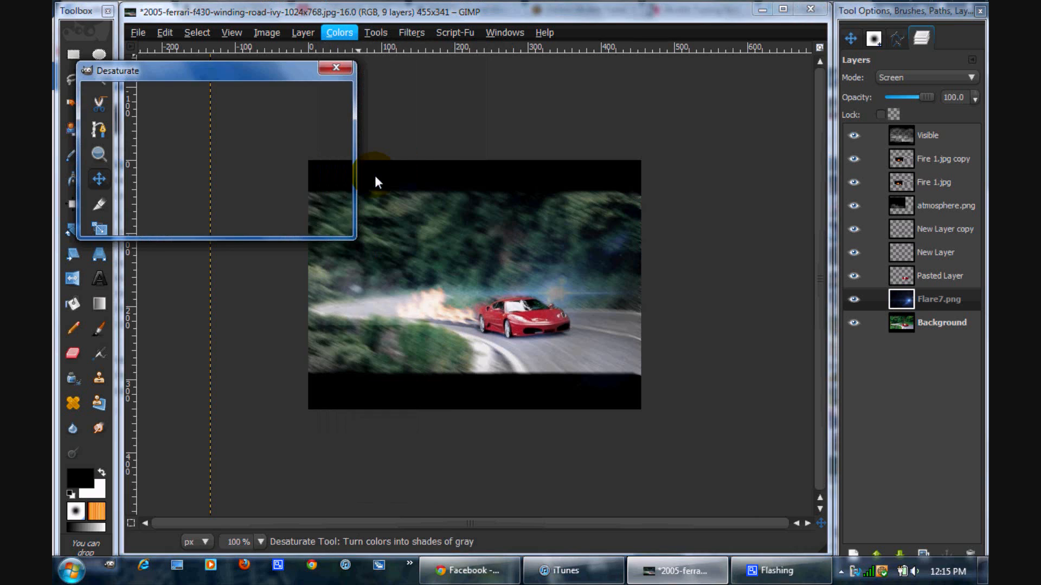
click(336, 67)
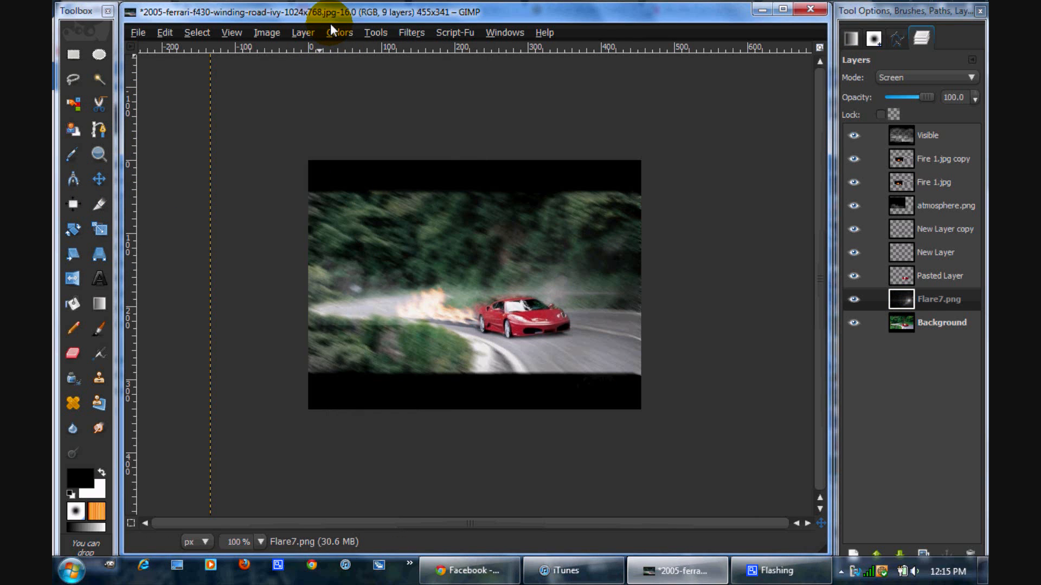
click(340, 32)
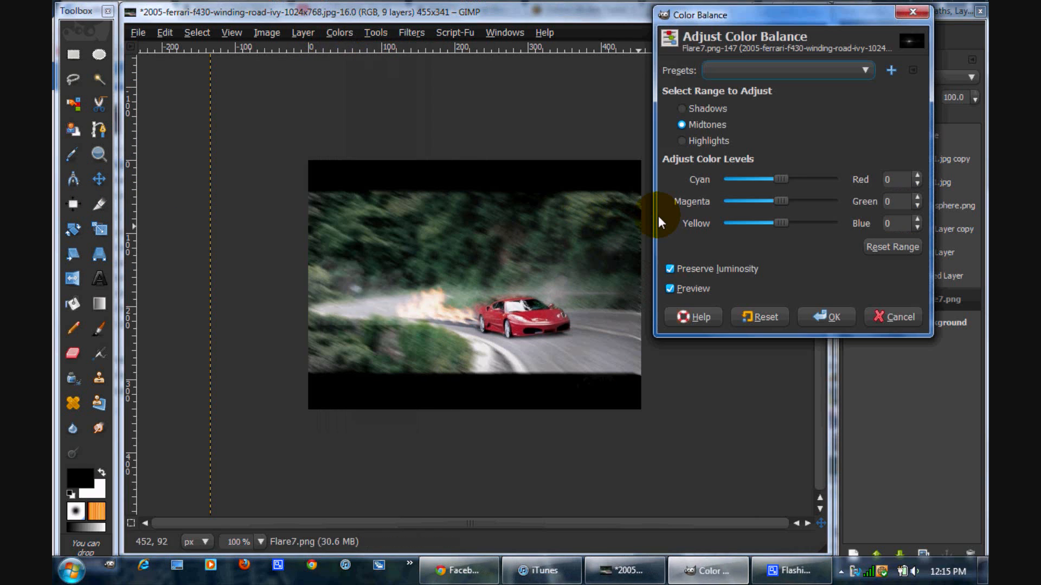
drag(780, 179, 800, 179)
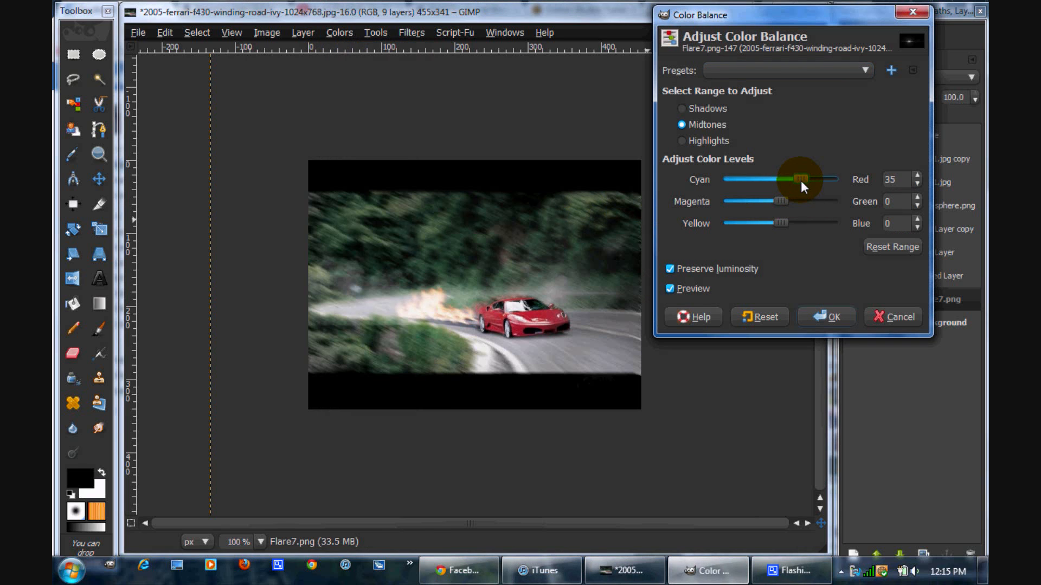
drag(804, 180, 840, 179)
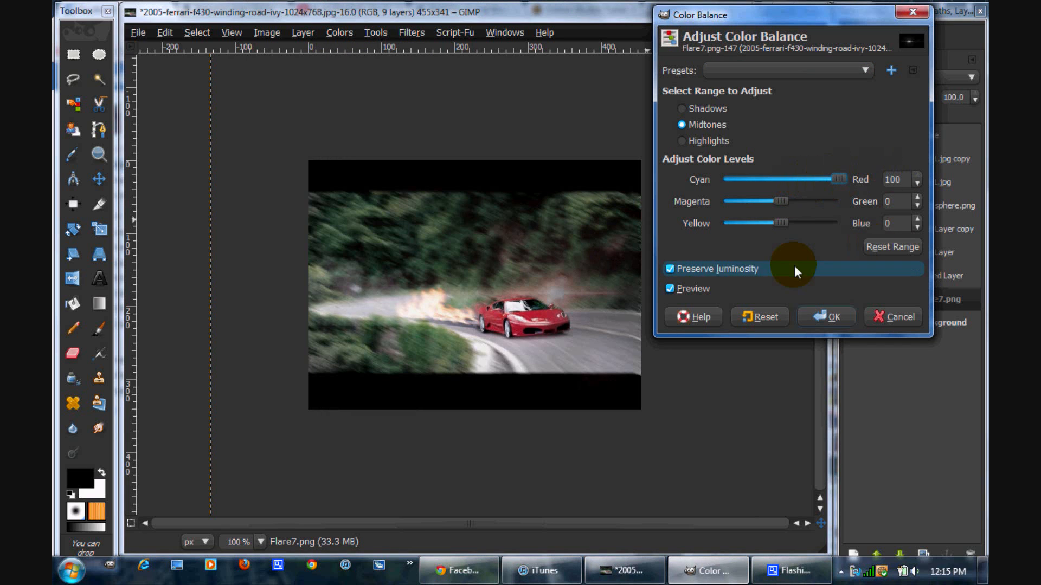
click(682, 141)
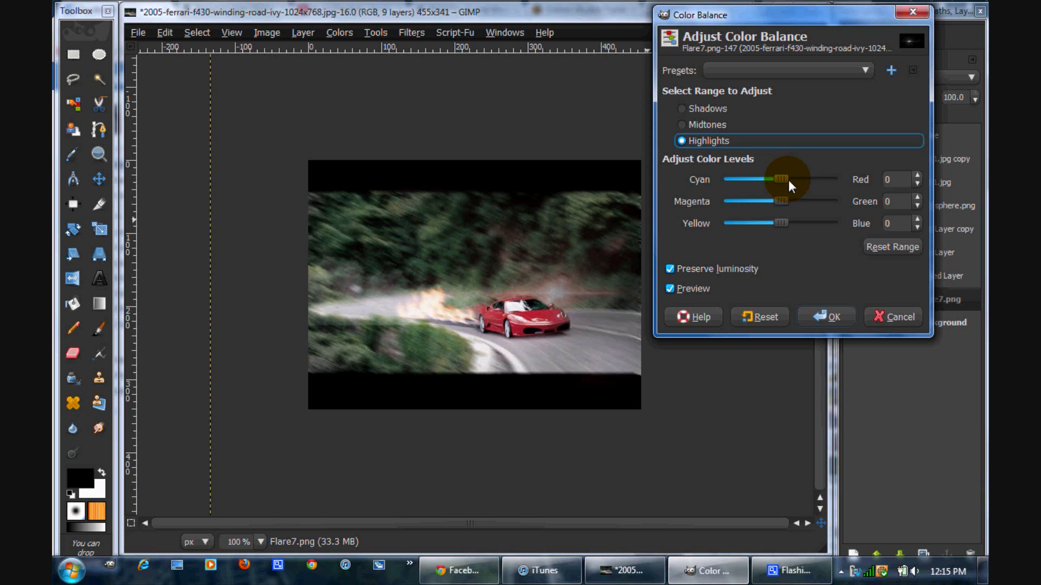
drag(800, 180, 810, 179)
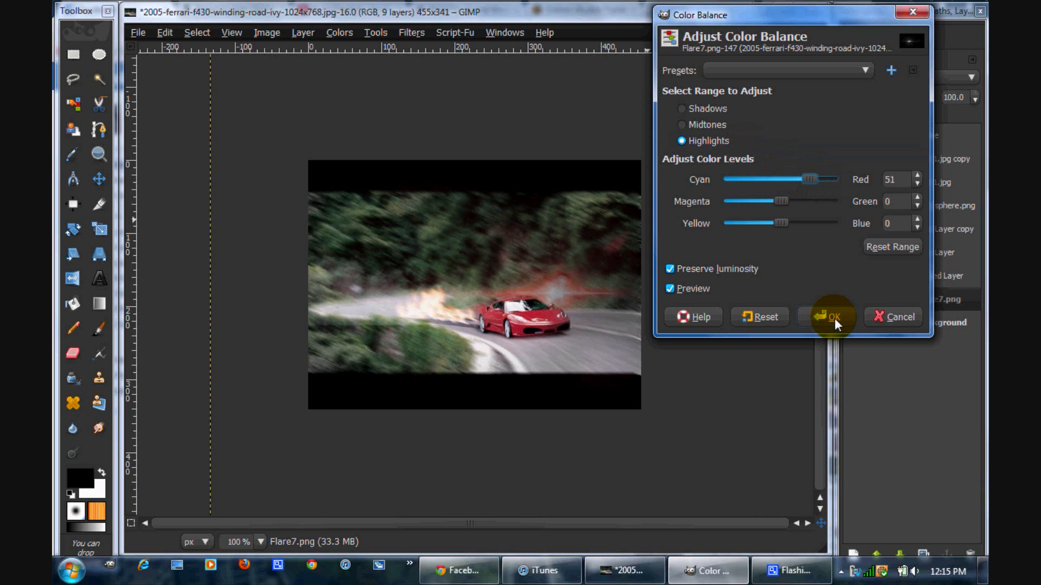
drag(834, 317, 796, 180)
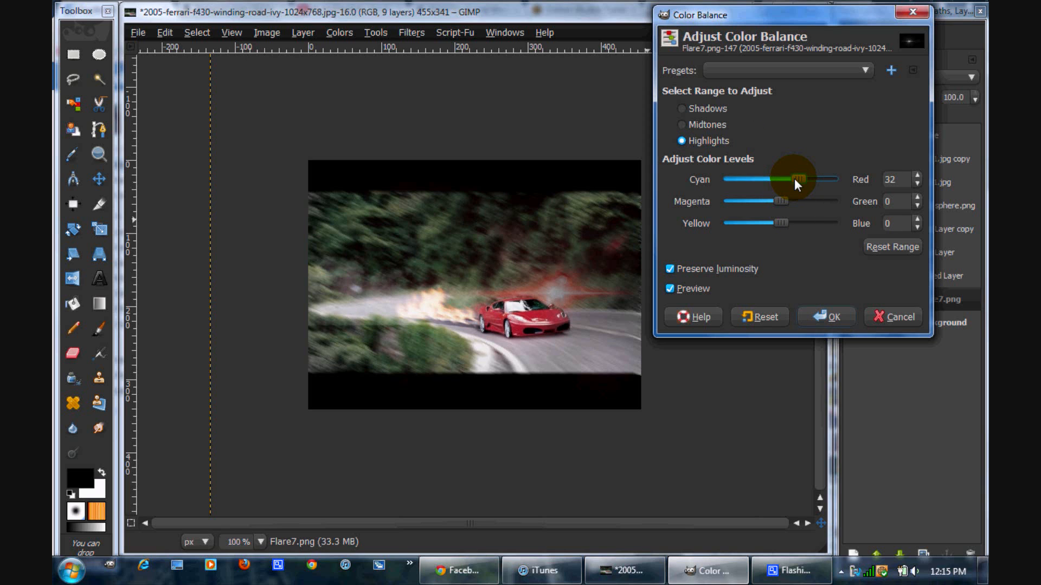
click(826, 316)
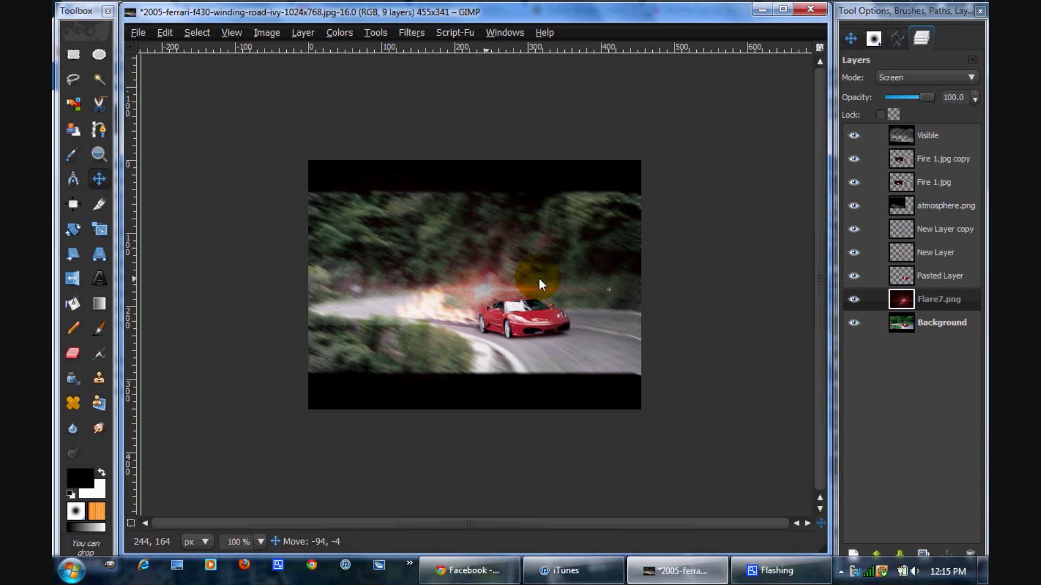
- Drag the red-tinted flare over the flame trail just behind the Ferrari
drag(538, 282, 561, 282)
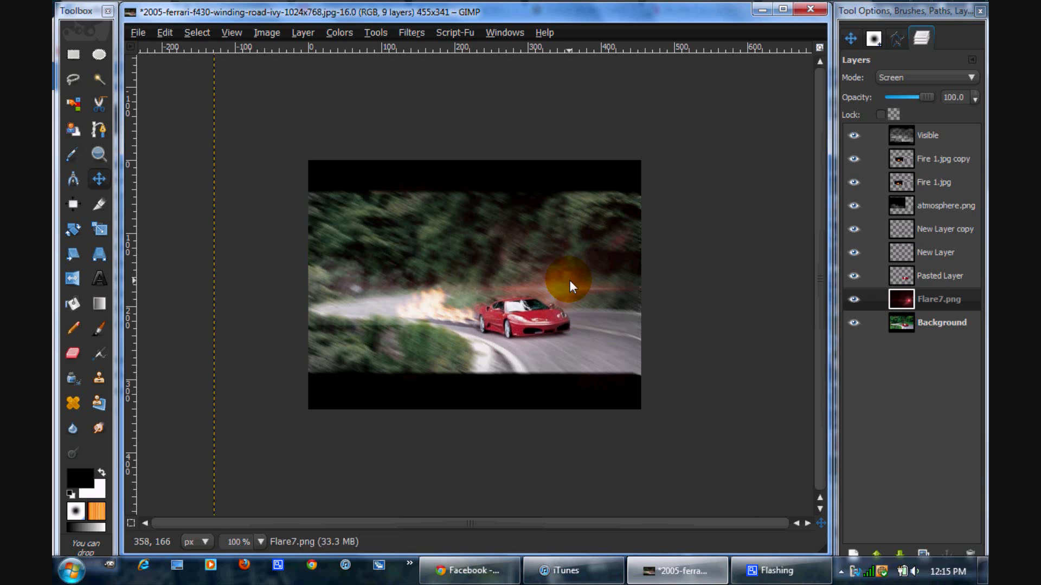
drag(567, 279, 488, 299)
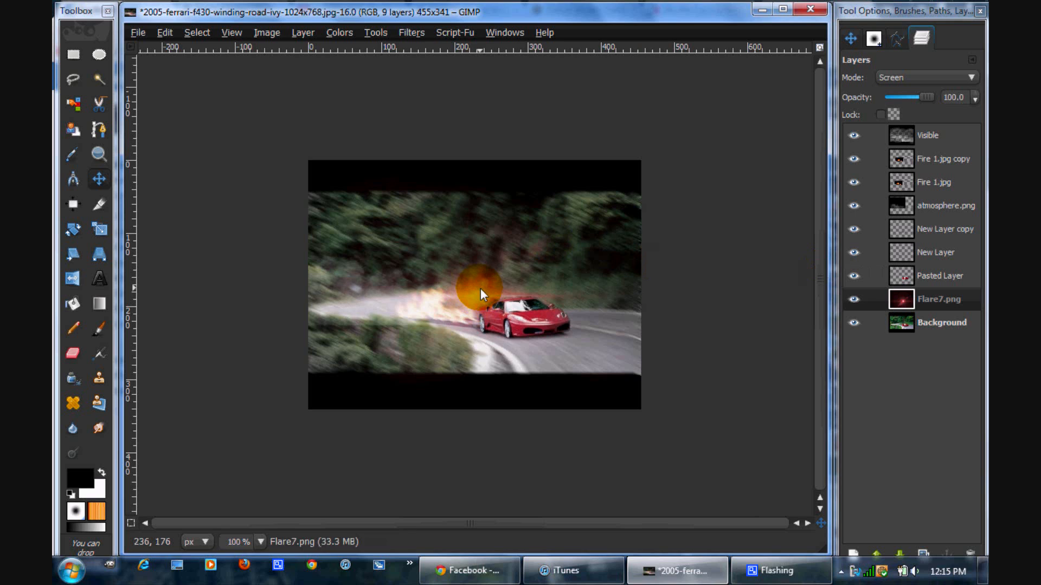
drag(481, 292, 644, 316)
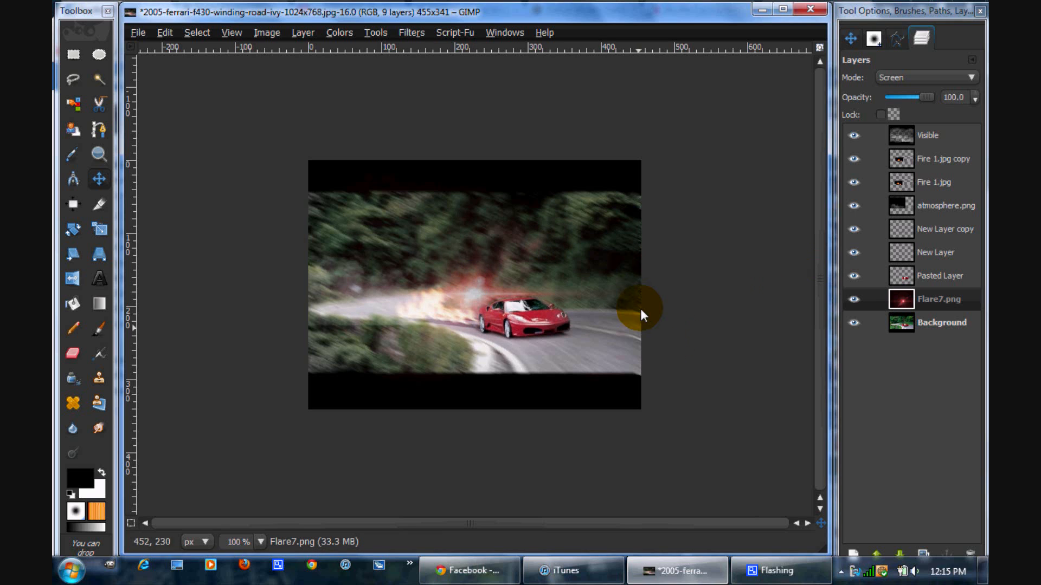